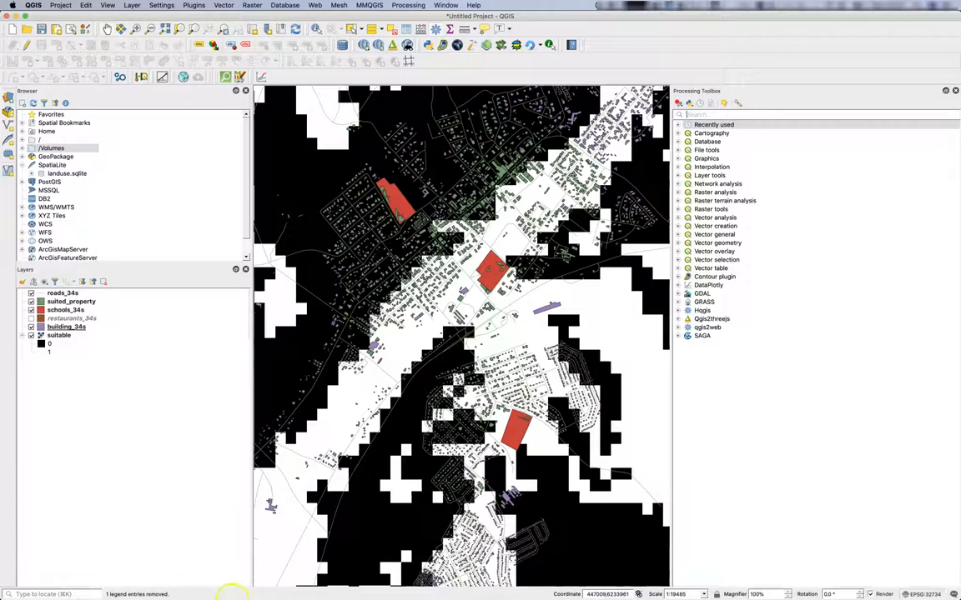
{"action": "mouse_move", "coordinate": [394, 477]}
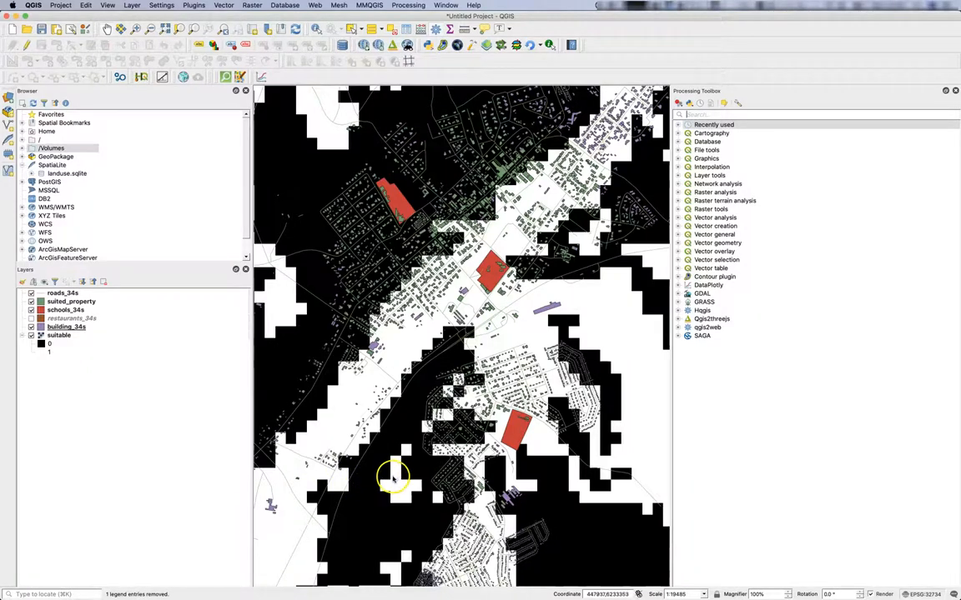
{"action": "mouse_move", "coordinate": [332, 474]}
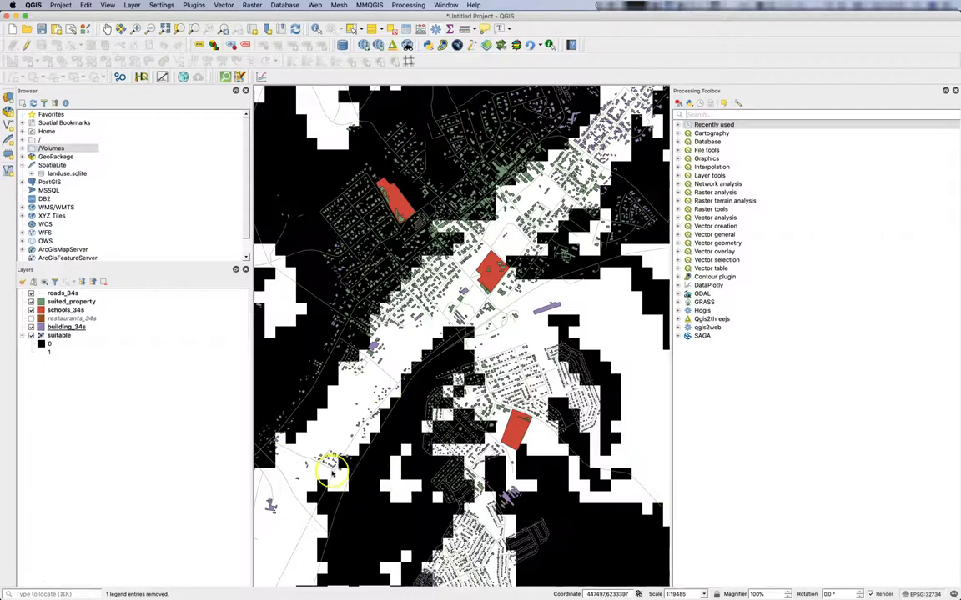
{"action": "mouse_move", "coordinate": [306, 388]}
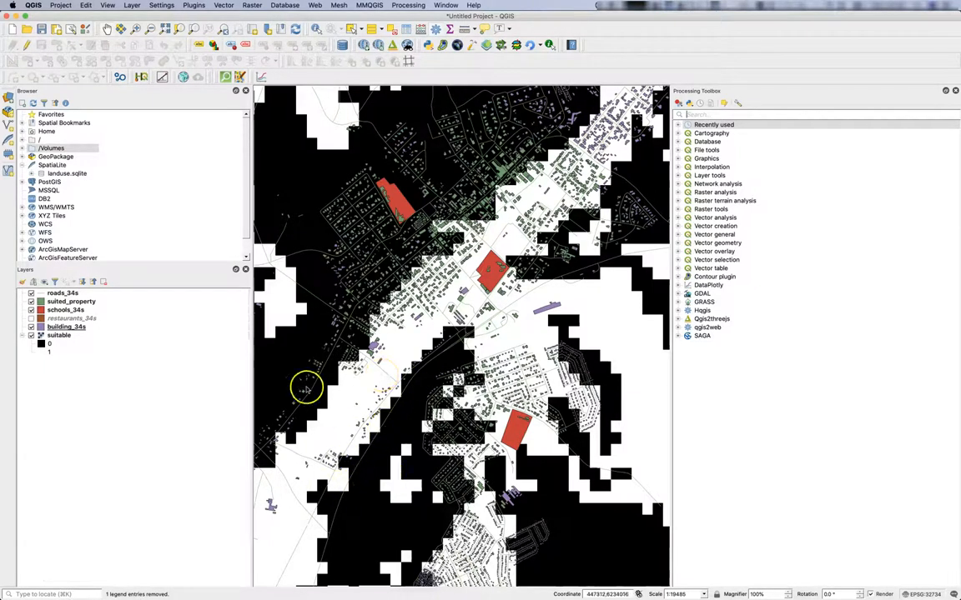
{"action": "mouse_move", "coordinate": [373, 457]}
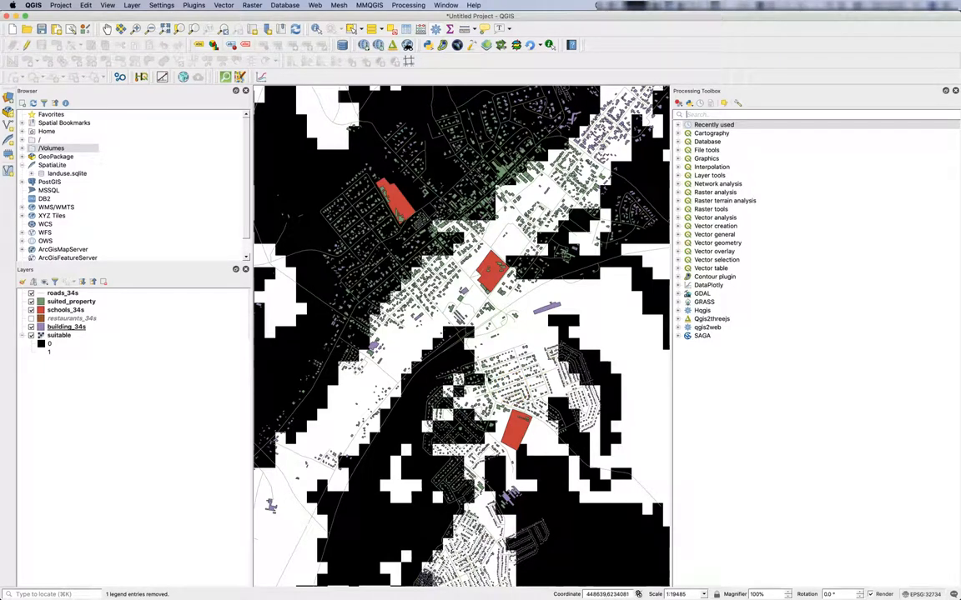
{"action": "mouse_move", "coordinate": [703, 208]}
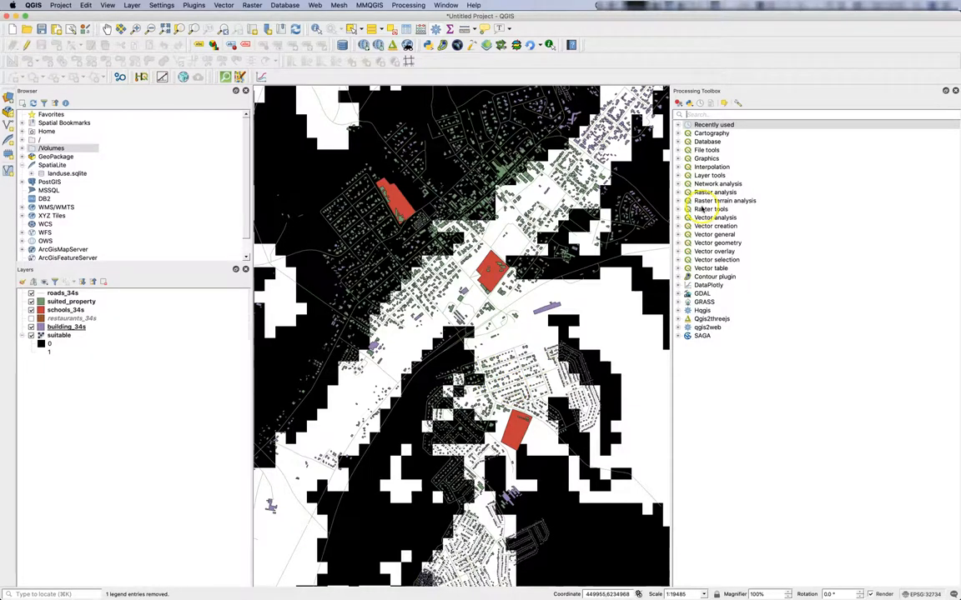
- Inspect the suited_property layer's source and coordinate system in Layer Properties
{"action": "left_click", "coordinate": [59, 335]}
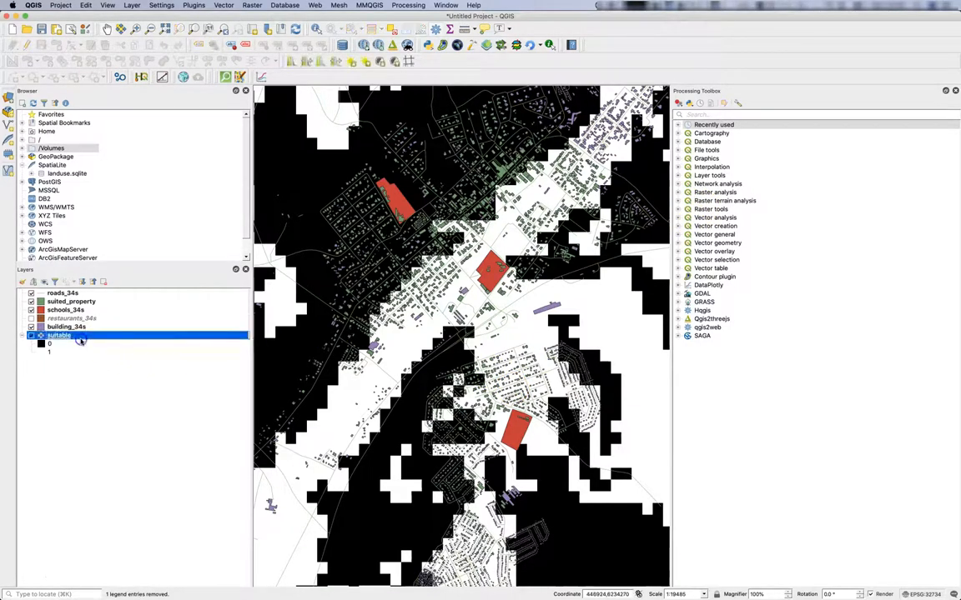
{"action": "double_click", "coordinate": [59, 335]}
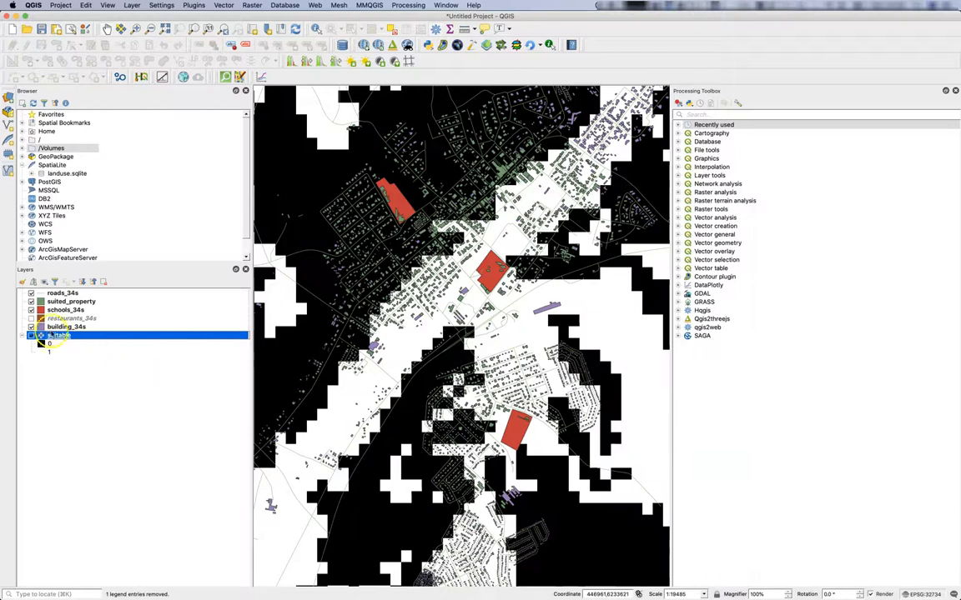
{"action": "left_click", "coordinate": [71, 301]}
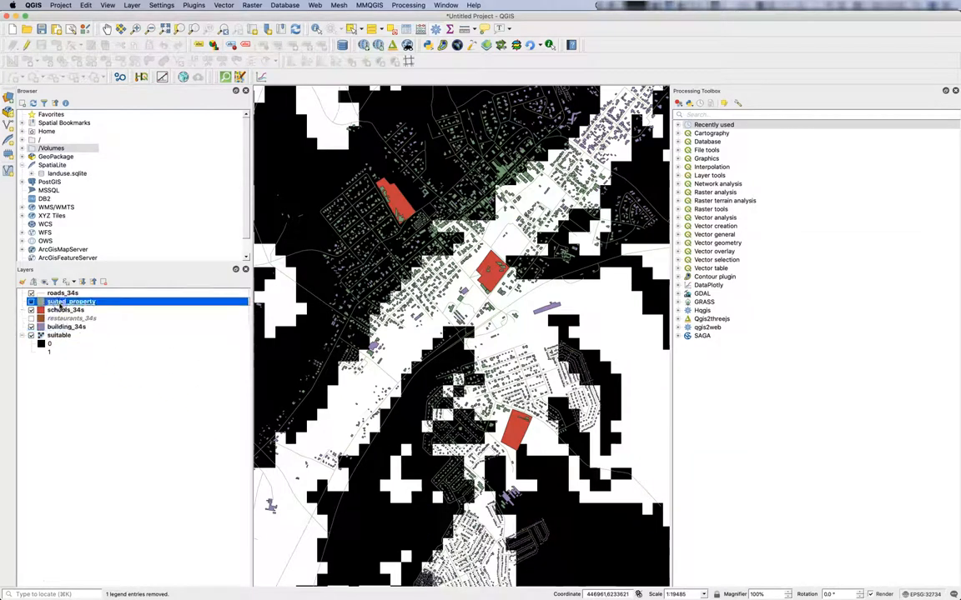
{"action": "double_click", "coordinate": [71, 301]}
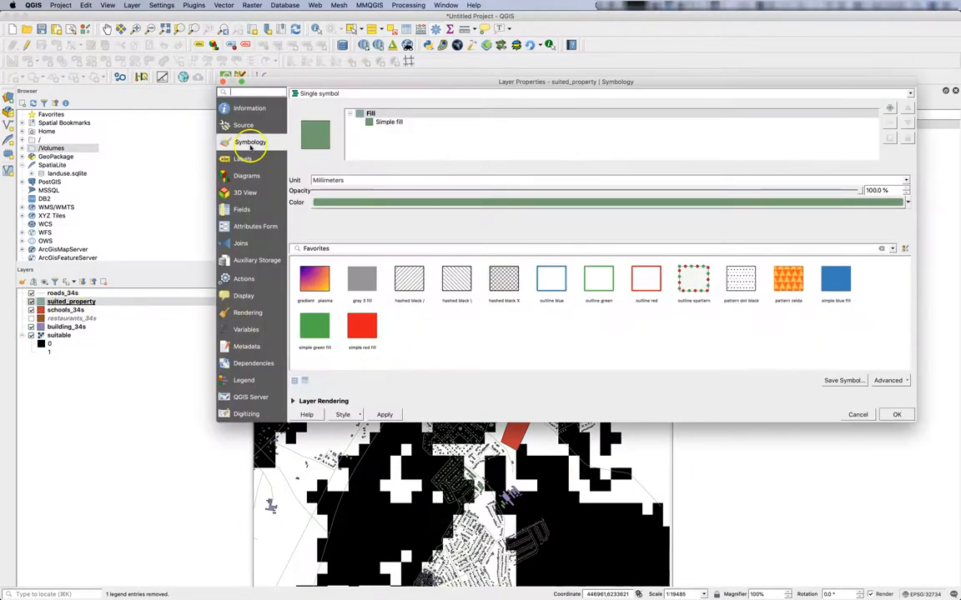
{"action": "left_click", "coordinate": [244, 125]}
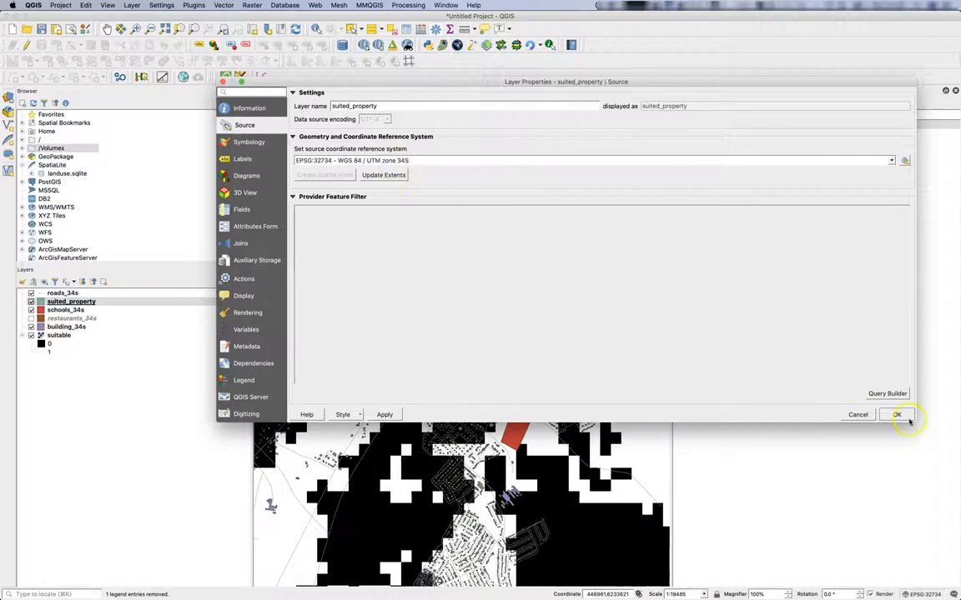
- Close the properties and find Polygonize (raster to vector) with a 'po' search
{"action": "left_click", "coordinate": [896, 414]}
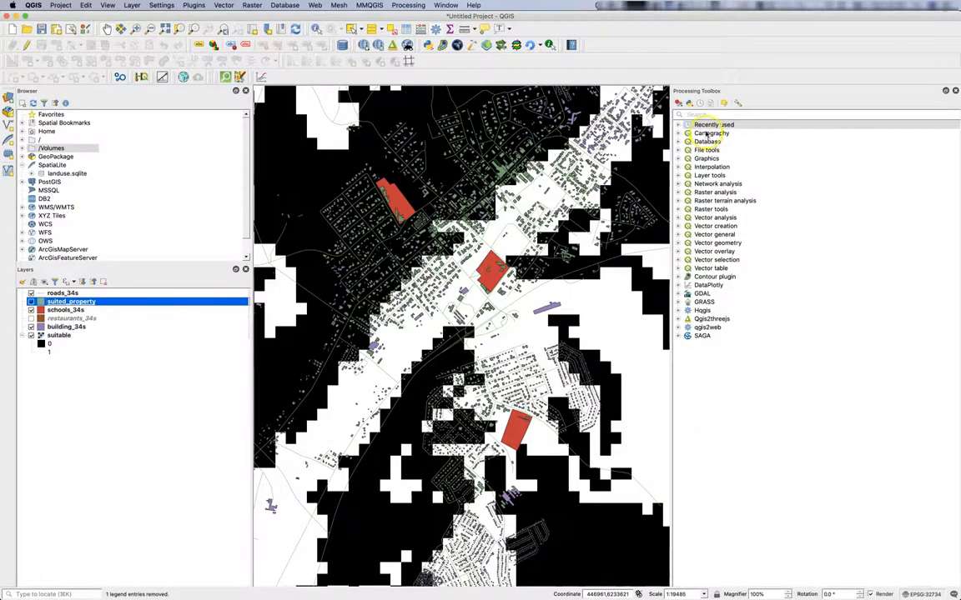
{"action": "mouse_move", "coordinate": [711, 134]}
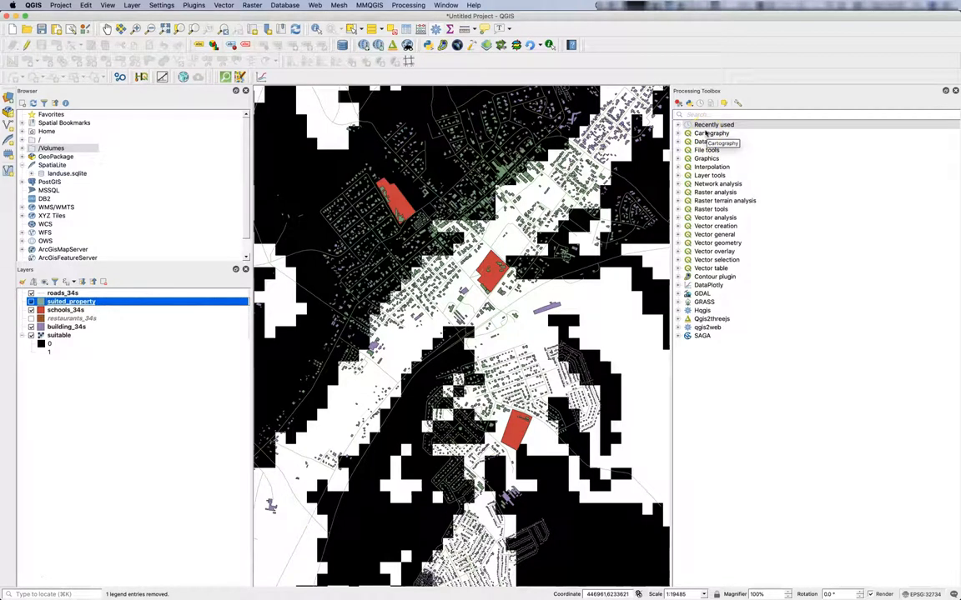
{"action": "mouse_move", "coordinate": [692, 196]}
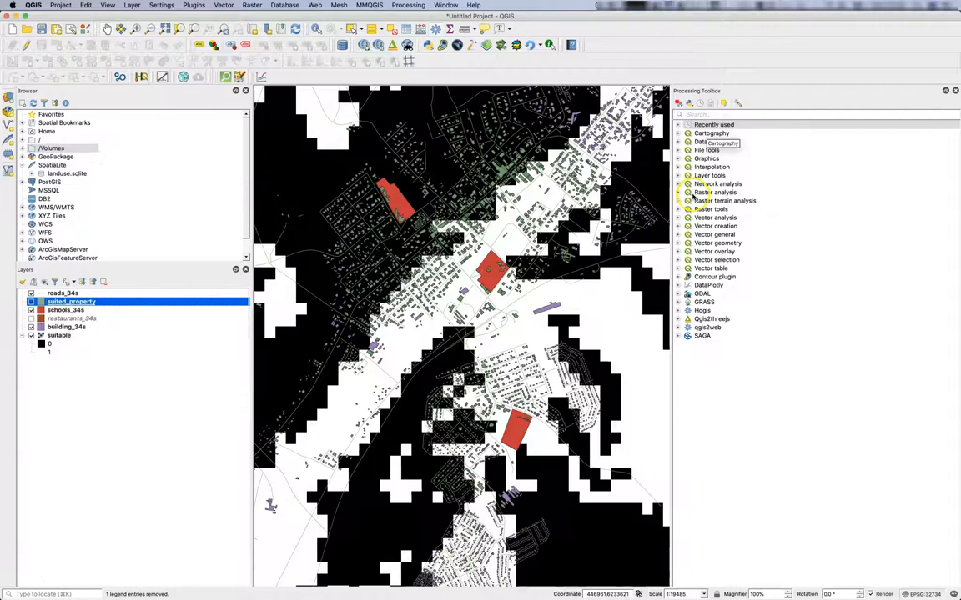
{"action": "type", "text": "poly"}
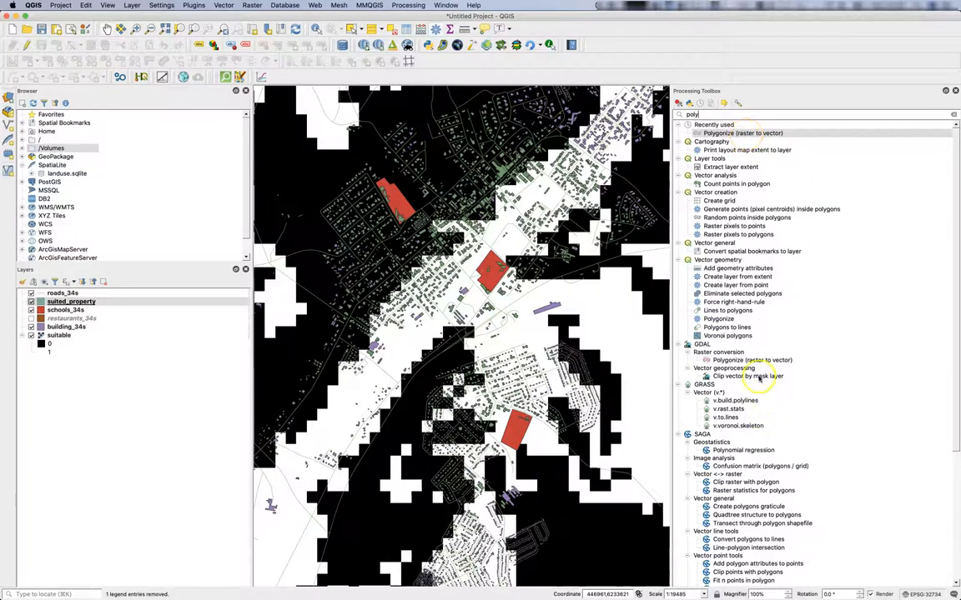
{"action": "double_click", "coordinate": [753, 360]}
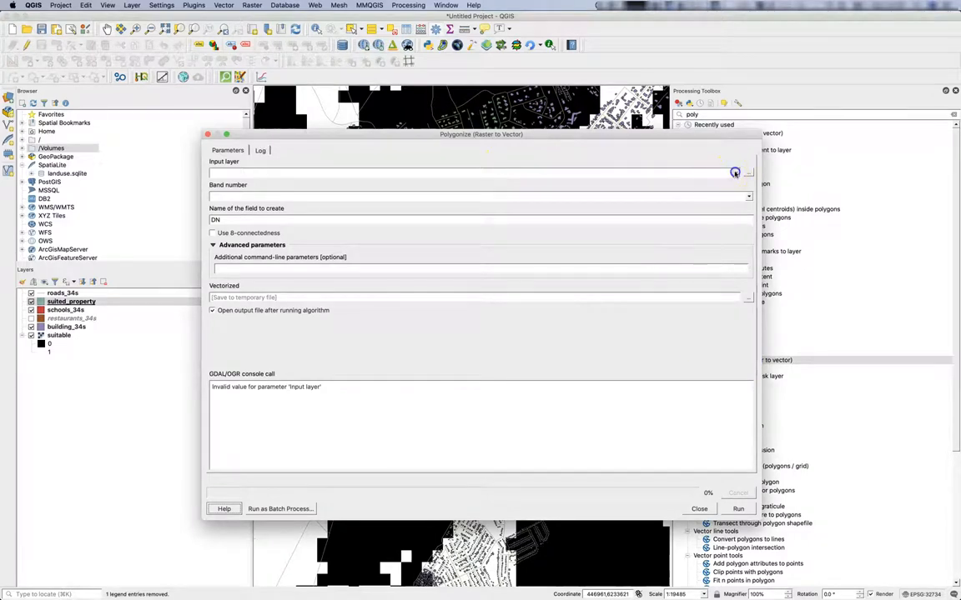
- Polygonize the suitable raster with field 'suit' into suitable_DEM.shp, replacing the existing file
{"action": "left_click", "coordinate": [747, 172]}
{"action": "type", "text": "su"}
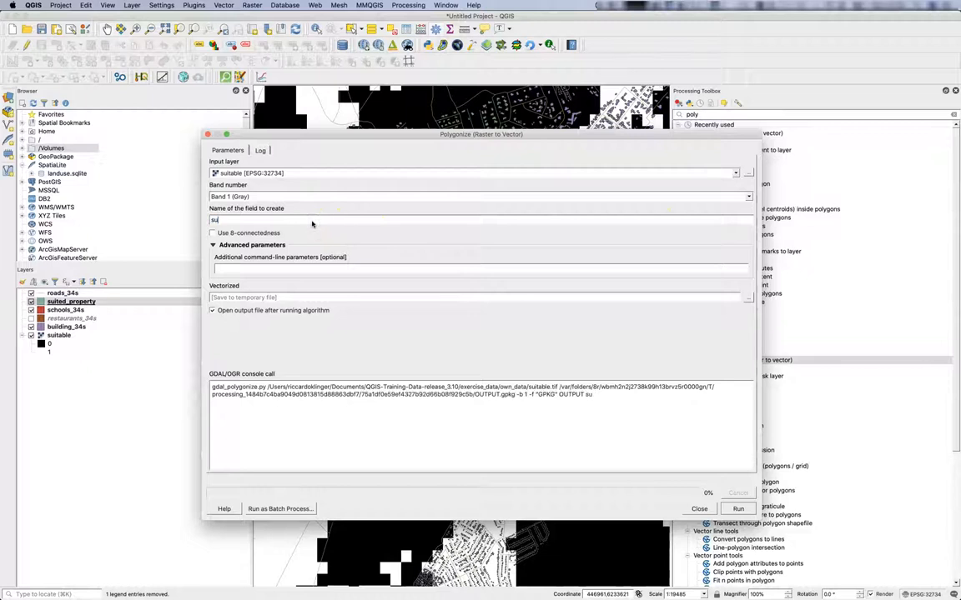
{"action": "type", "text": "it"}
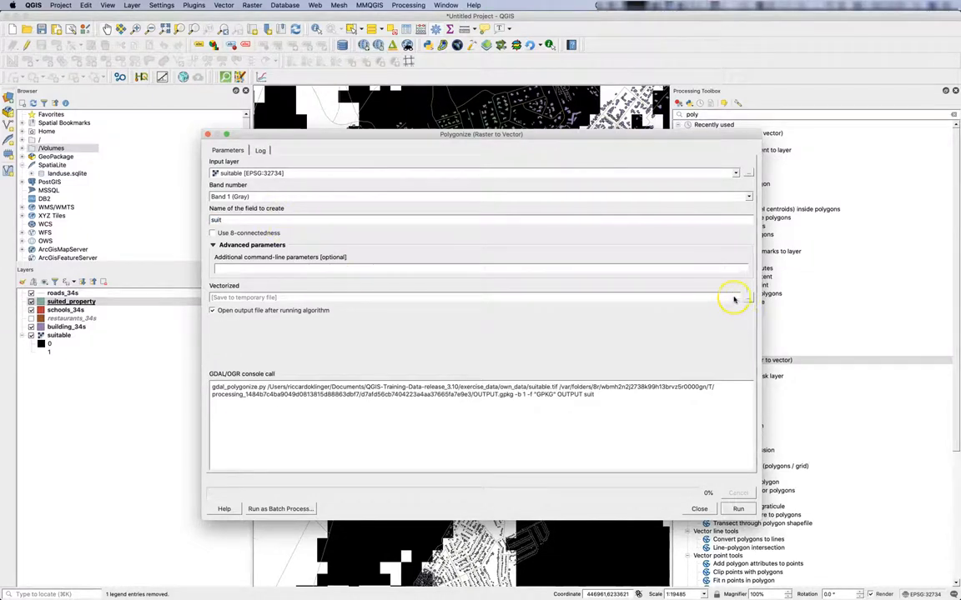
{"action": "left_click", "coordinate": [748, 297]}
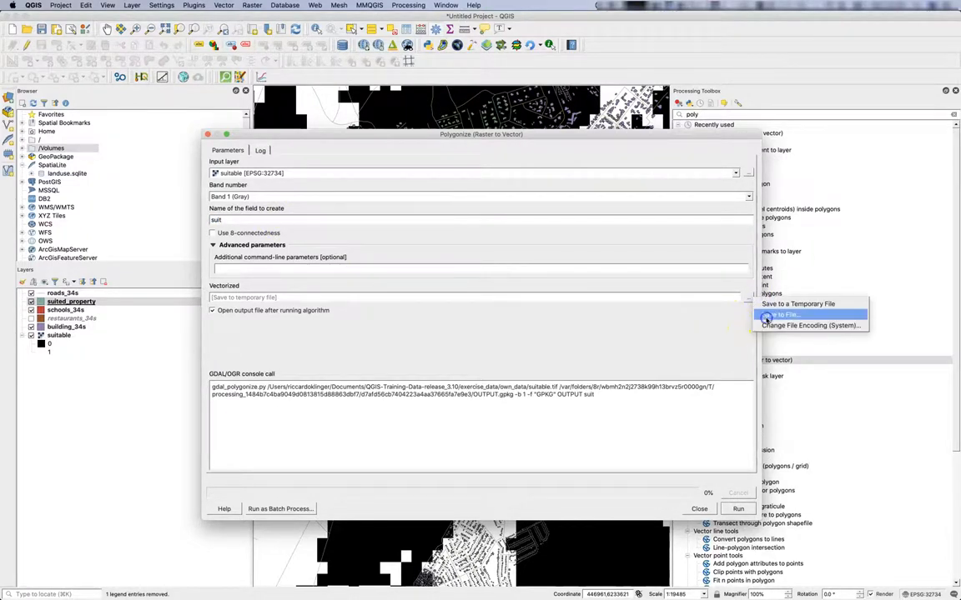
{"action": "left_click", "coordinate": [780, 314]}
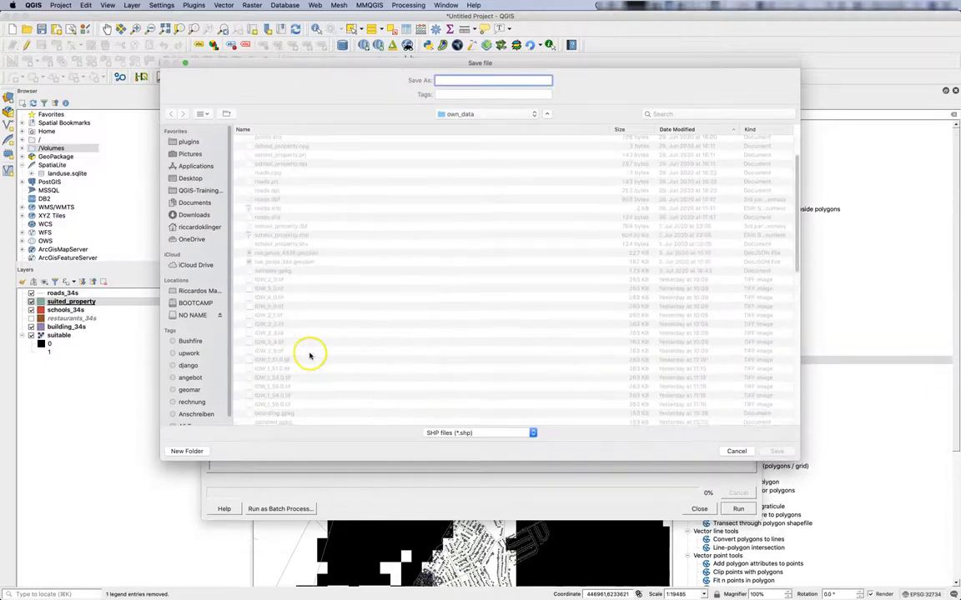
{"action": "scroll", "scroll_direction": "down", "scroll_amount": 3}
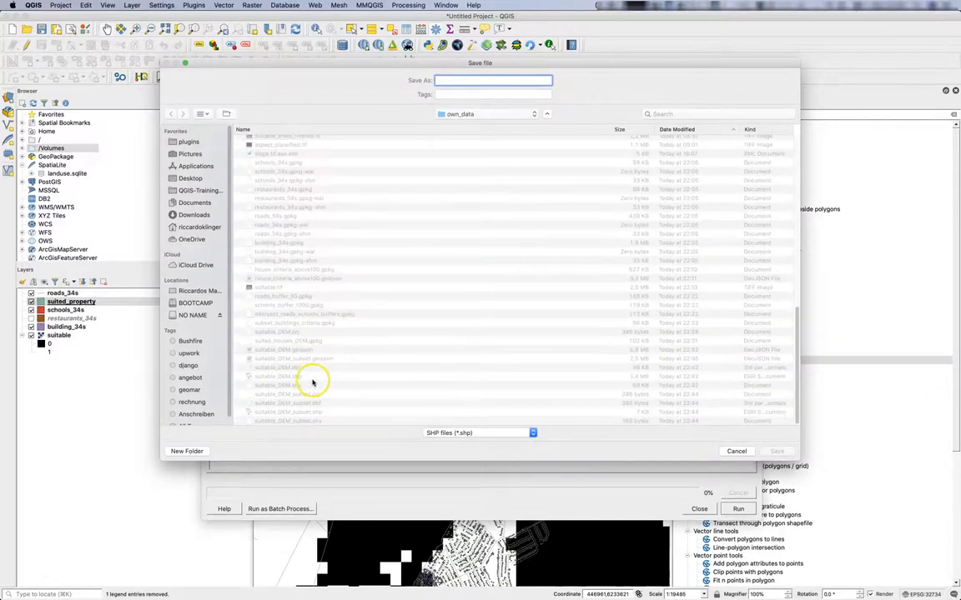
{"action": "left_click", "coordinate": [287, 367]}
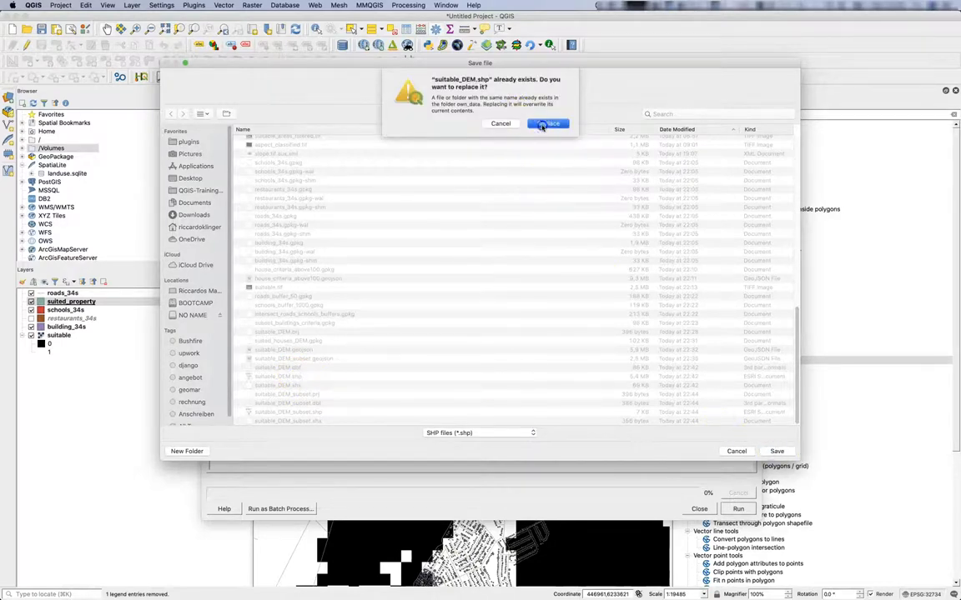
{"action": "left_click", "coordinate": [548, 124]}
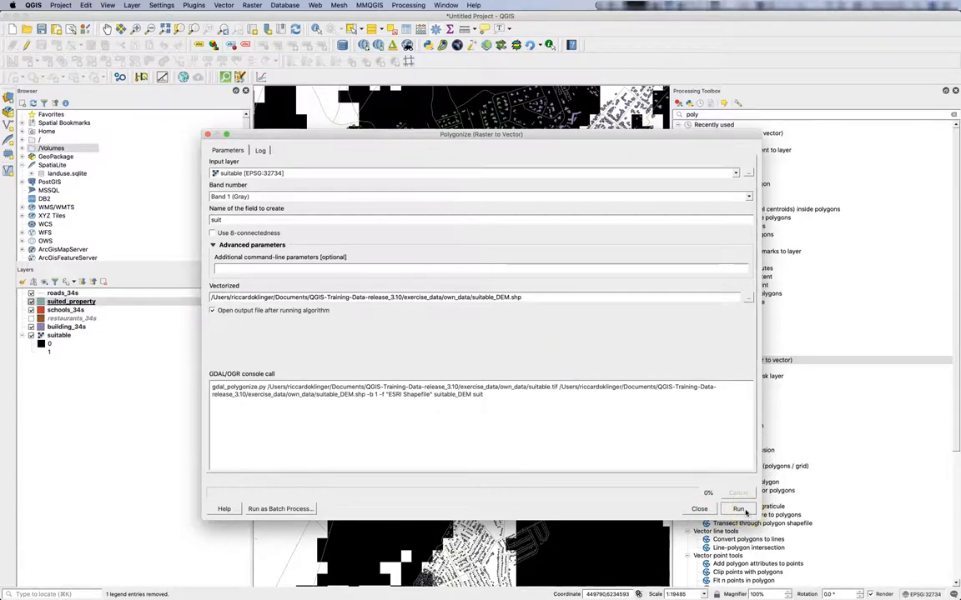
{"action": "left_click", "coordinate": [737, 509]}
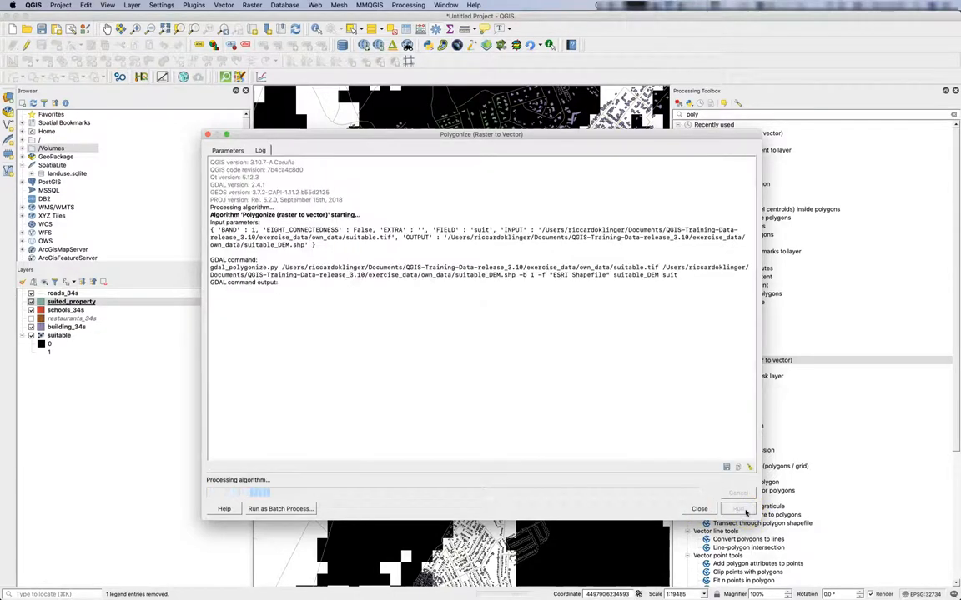
{"action": "left_click", "coordinate": [737, 508]}
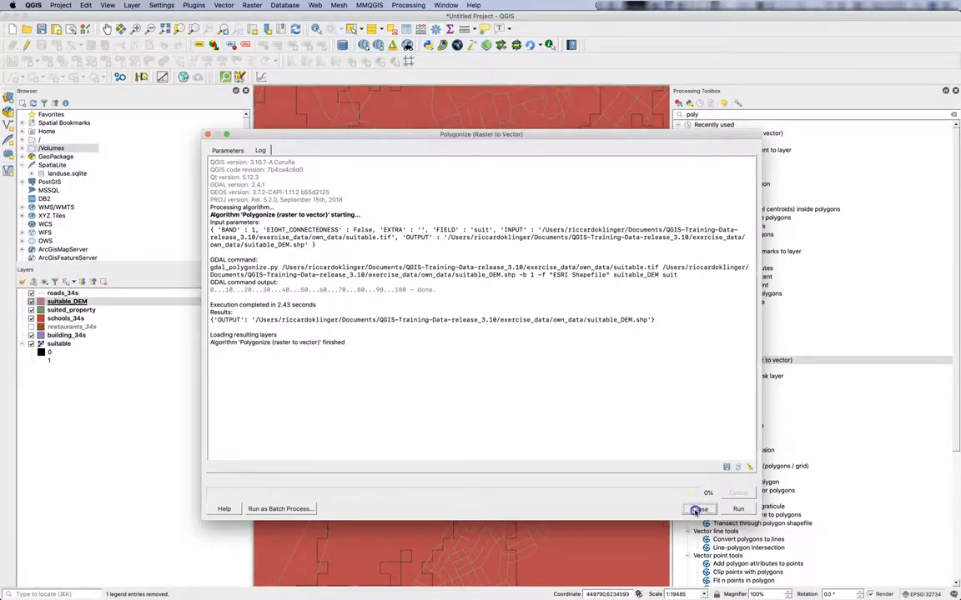
{"action": "left_click", "coordinate": [698, 508]}
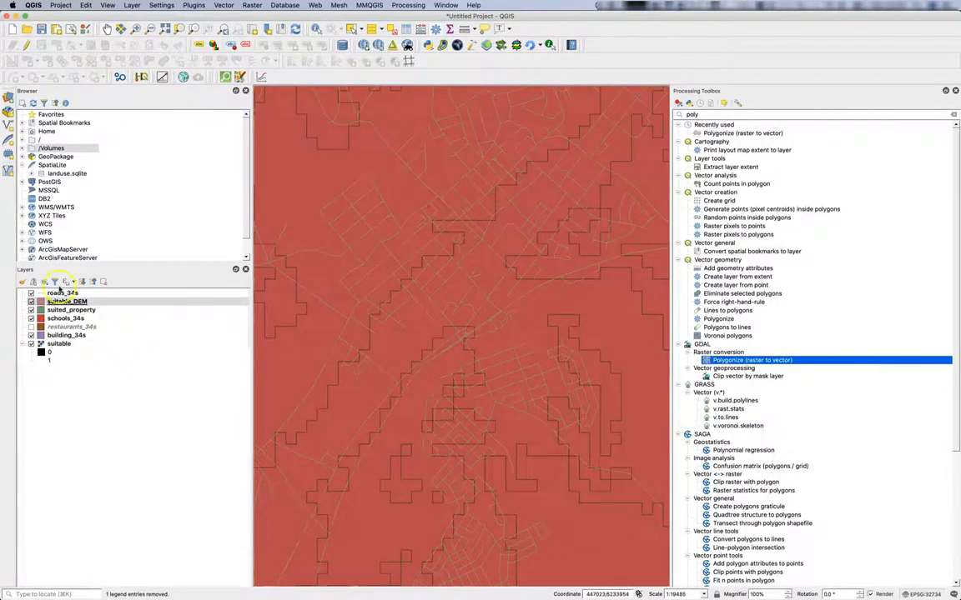
- Set suitable_DEM symbology to Categorized on the suit field and classify its values
{"action": "right_click", "coordinate": [67, 301]}
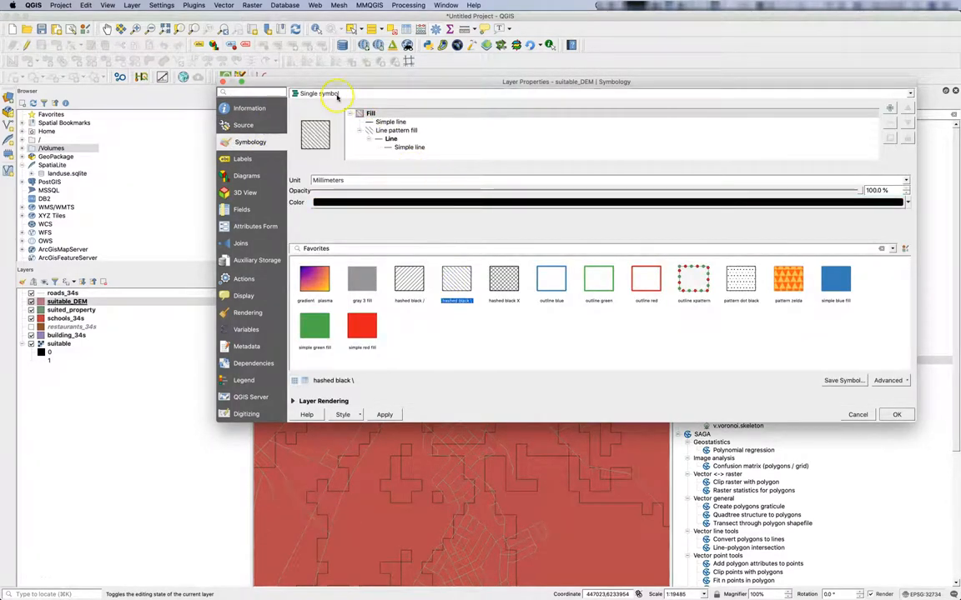
{"action": "left_click", "coordinate": [317, 93]}
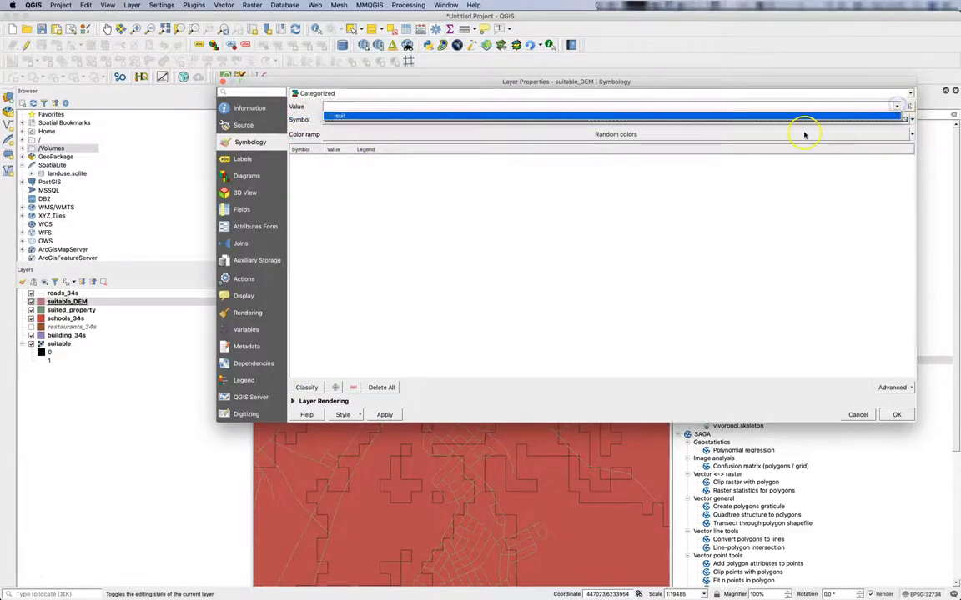
{"action": "left_click", "coordinate": [617, 105]}
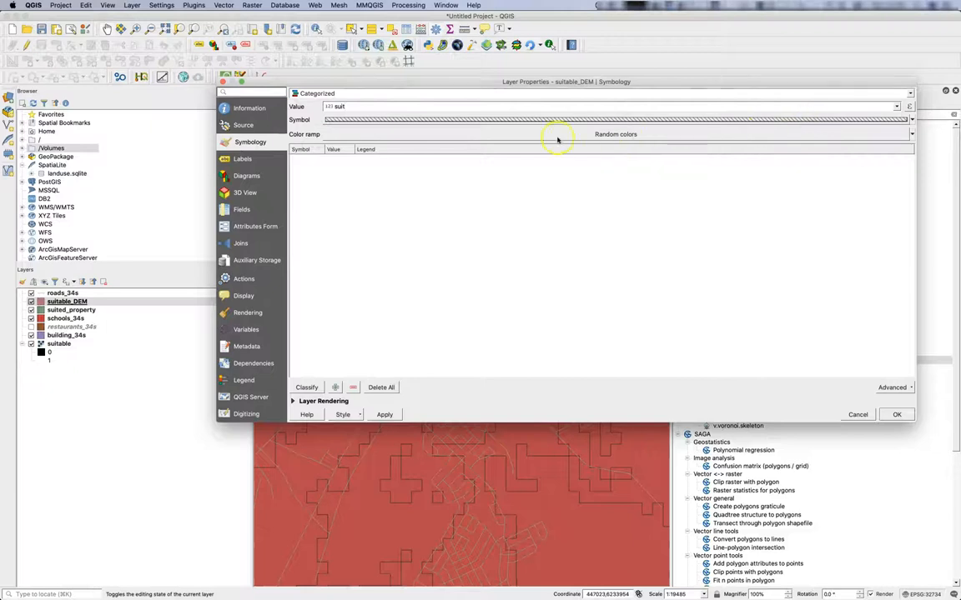
{"action": "mouse_move", "coordinate": [352, 285]}
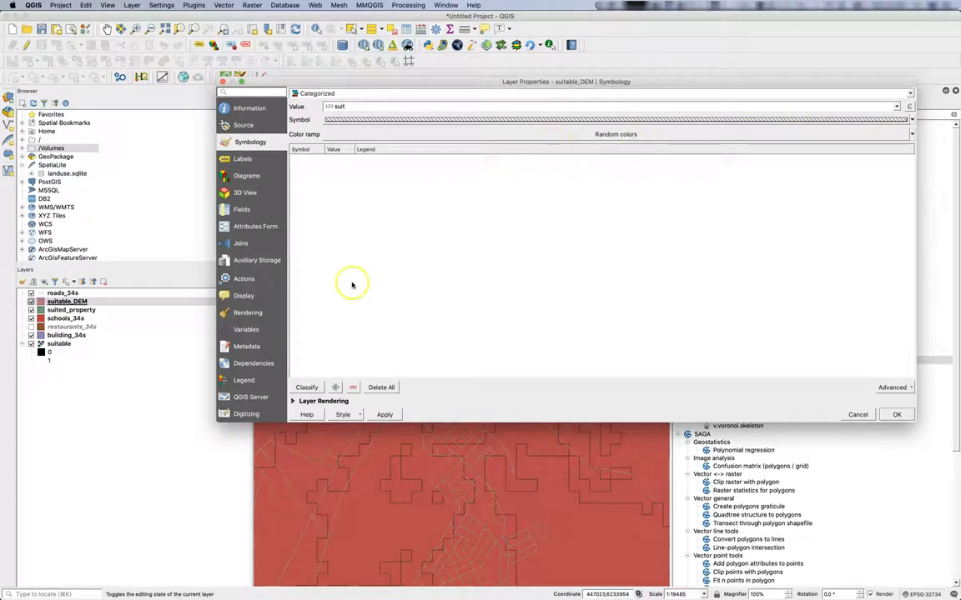
{"action": "left_click", "coordinate": [306, 387]}
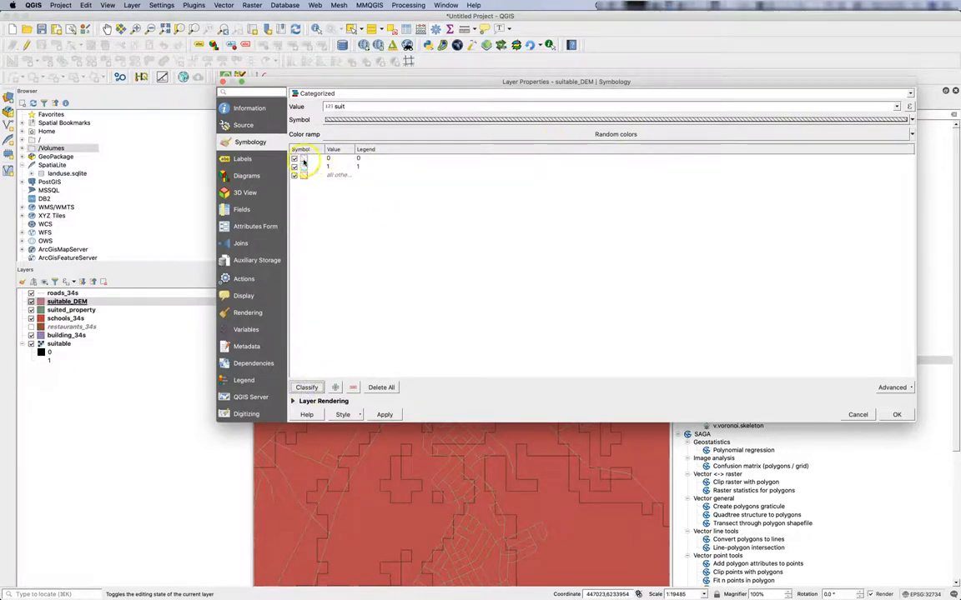
- Give the category 0 hatched symbol a new outline colour
{"action": "double_click", "coordinate": [304, 158]}
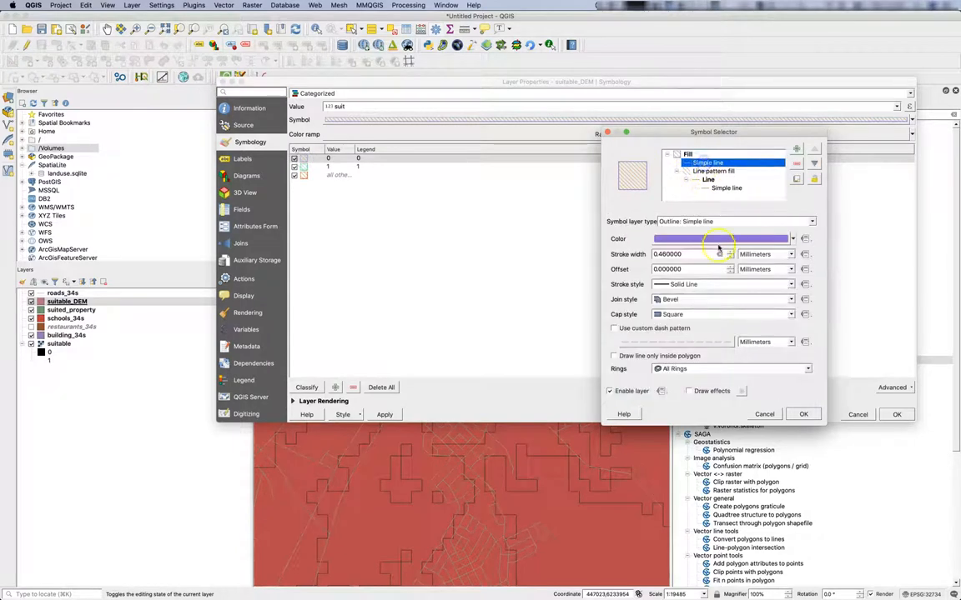
{"action": "left_click", "coordinate": [719, 239]}
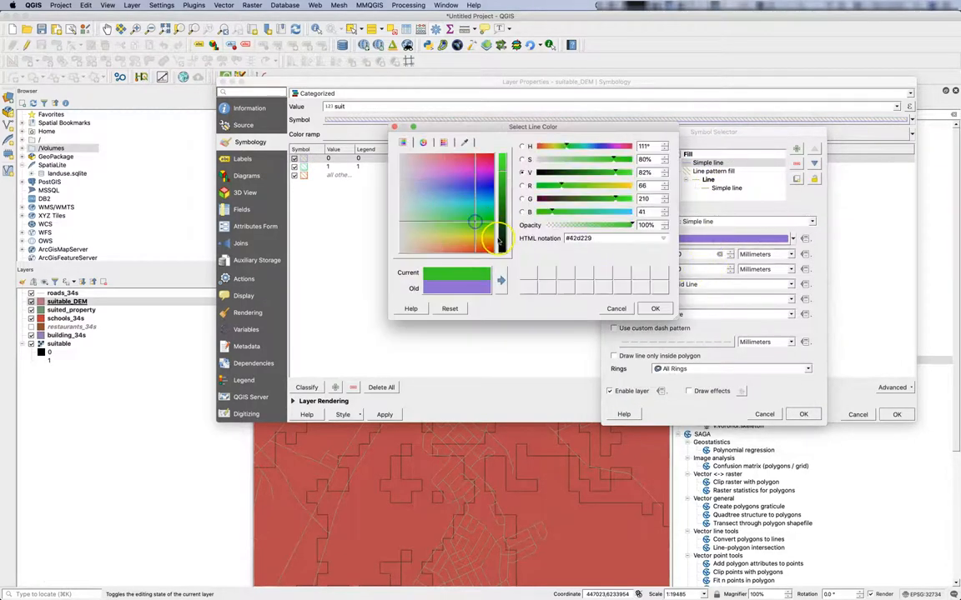
{"action": "left_click", "coordinate": [655, 309]}
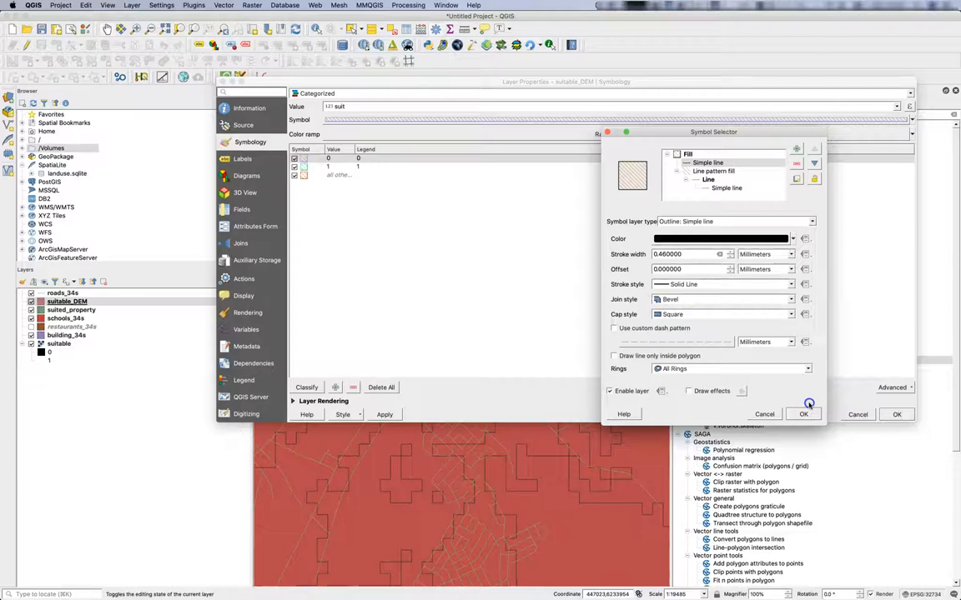
{"action": "left_click", "coordinate": [802, 414]}
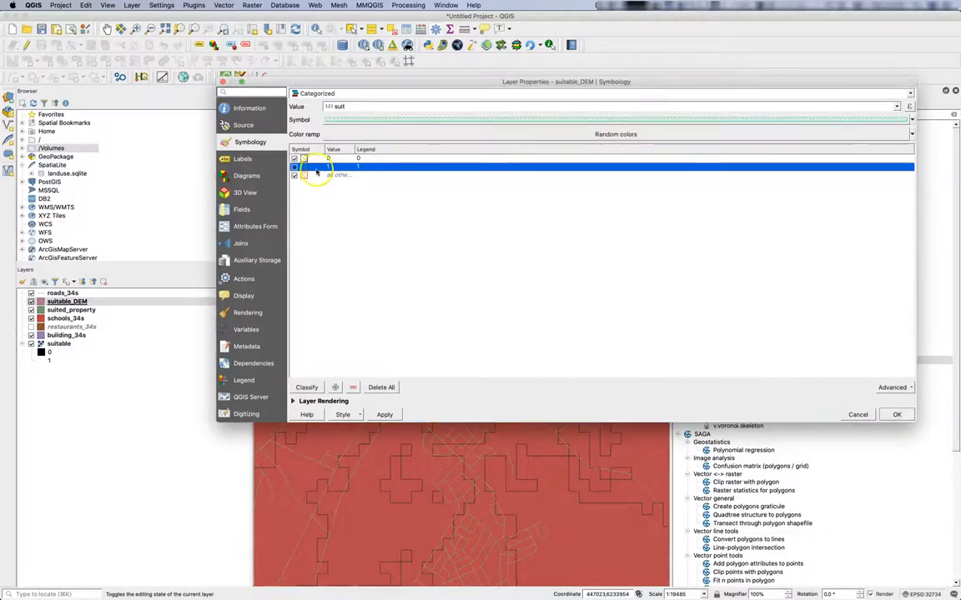
- Edit the category 1 hatch line symbol and apply the styling to the map
{"action": "double_click", "coordinate": [304, 166]}
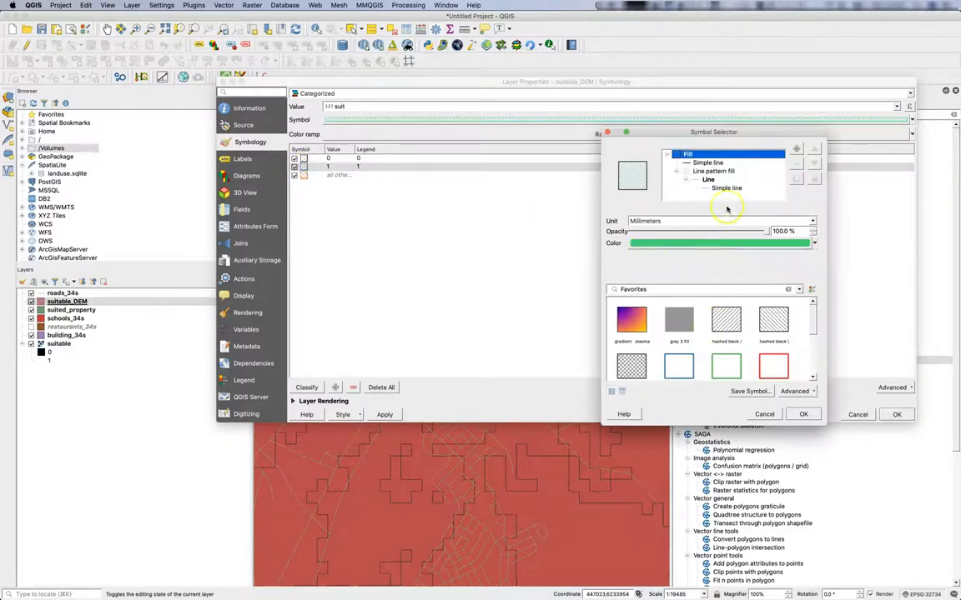
{"action": "left_click", "coordinate": [721, 243]}
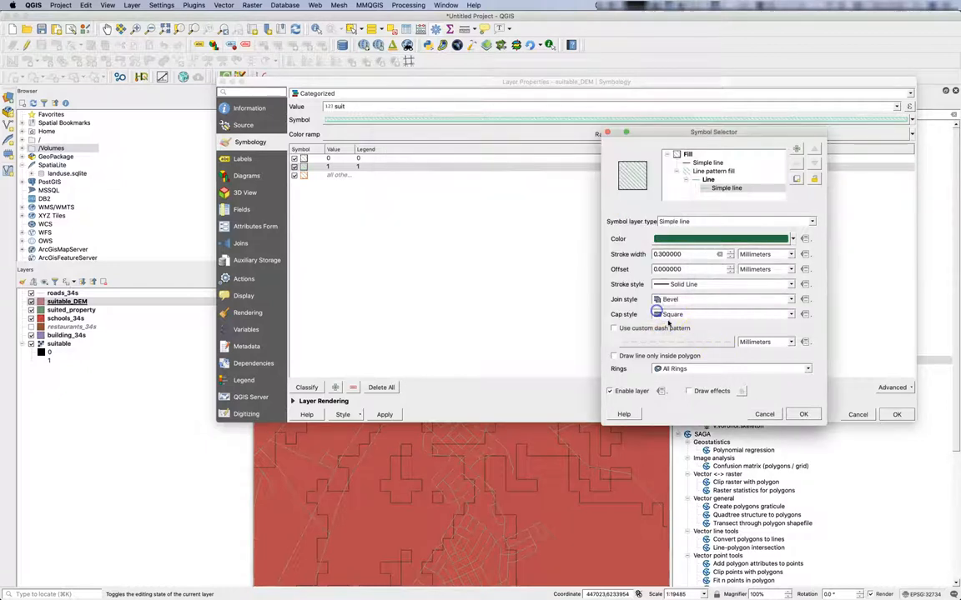
{"action": "left_click", "coordinate": [803, 415]}
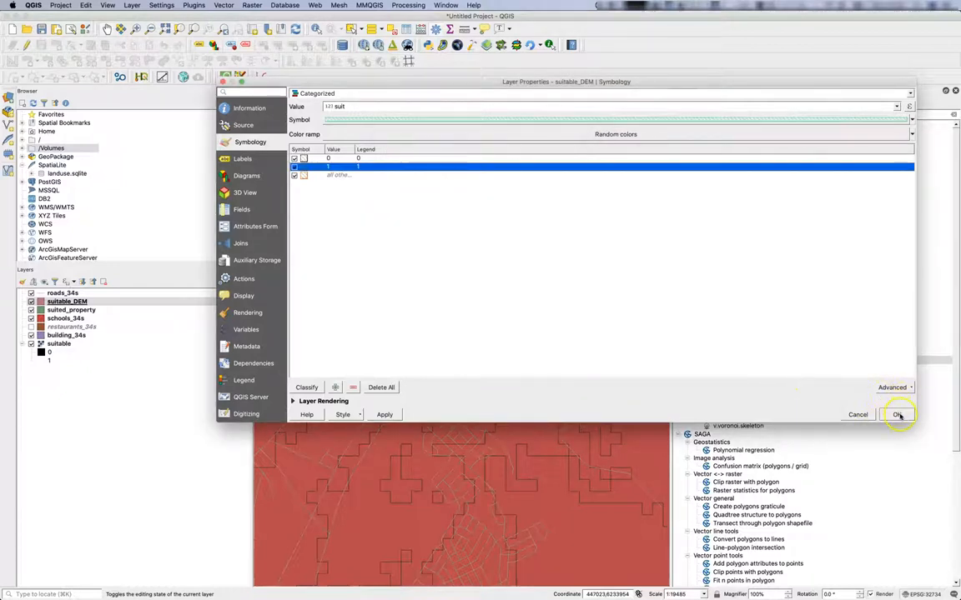
{"action": "left_click", "coordinate": [384, 414]}
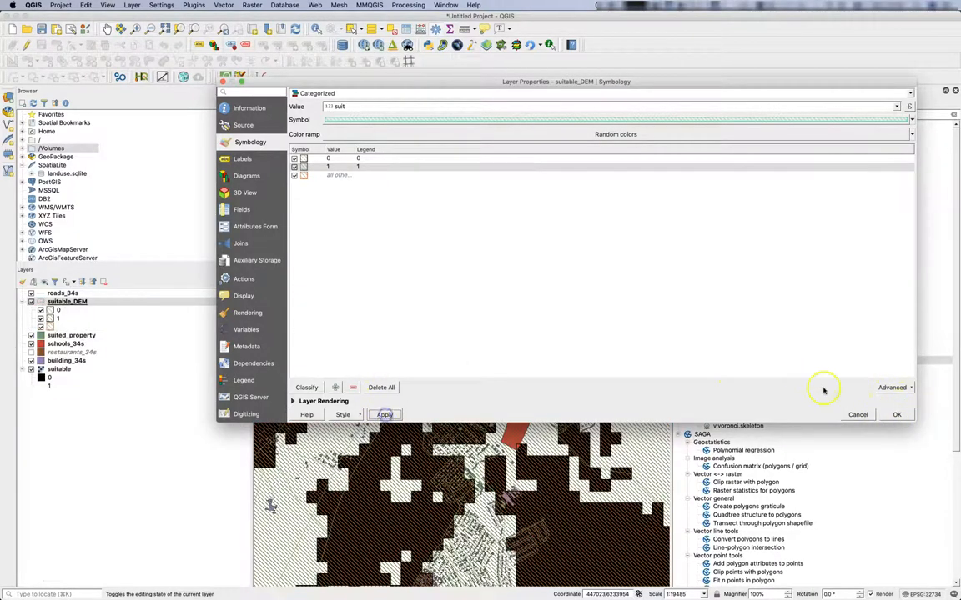
- Close the layer properties and zoom to the full extent of suitable_DEM
{"action": "left_click", "coordinate": [897, 414]}
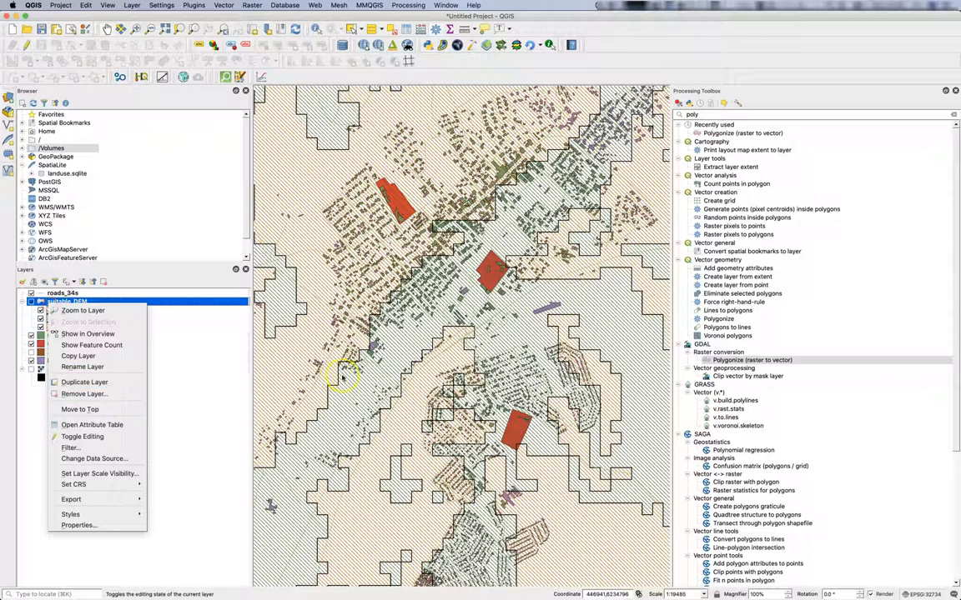
{"action": "mouse_move", "coordinate": [292, 392]}
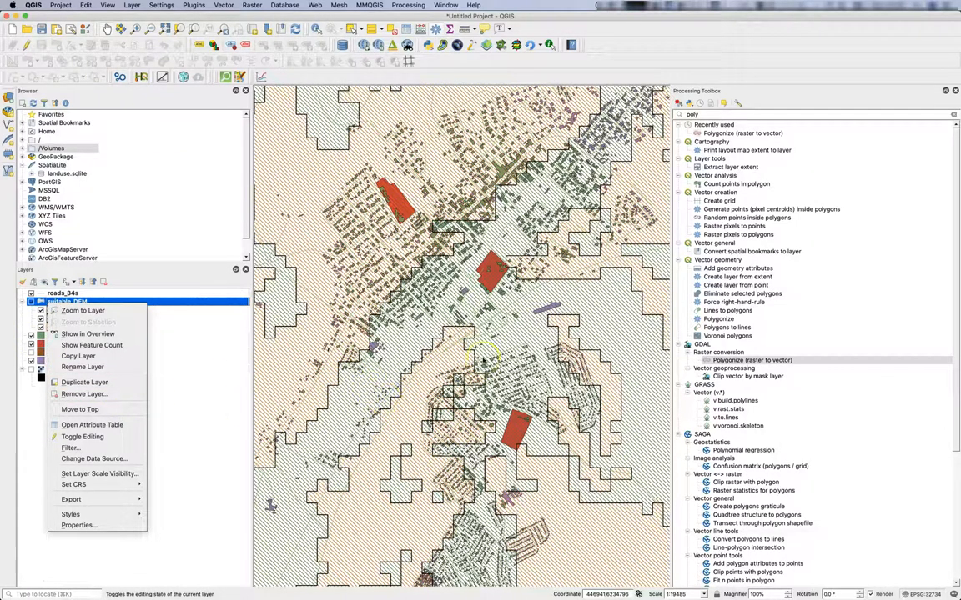
{"action": "left_click", "coordinate": [82, 310]}
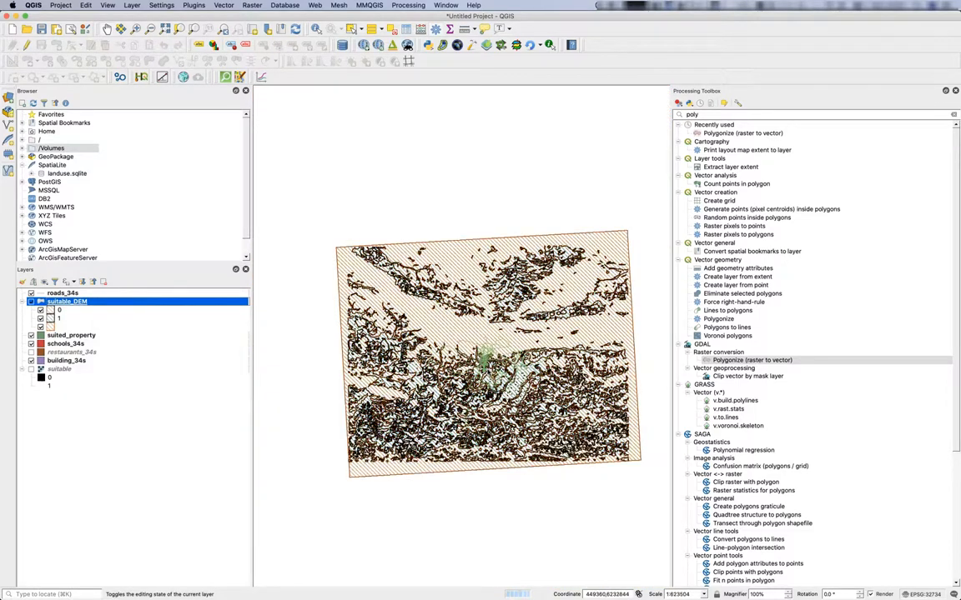
{"action": "scroll", "scroll_direction": "up", "scroll_amount": 3}
{"action": "type", "text": "fix"}
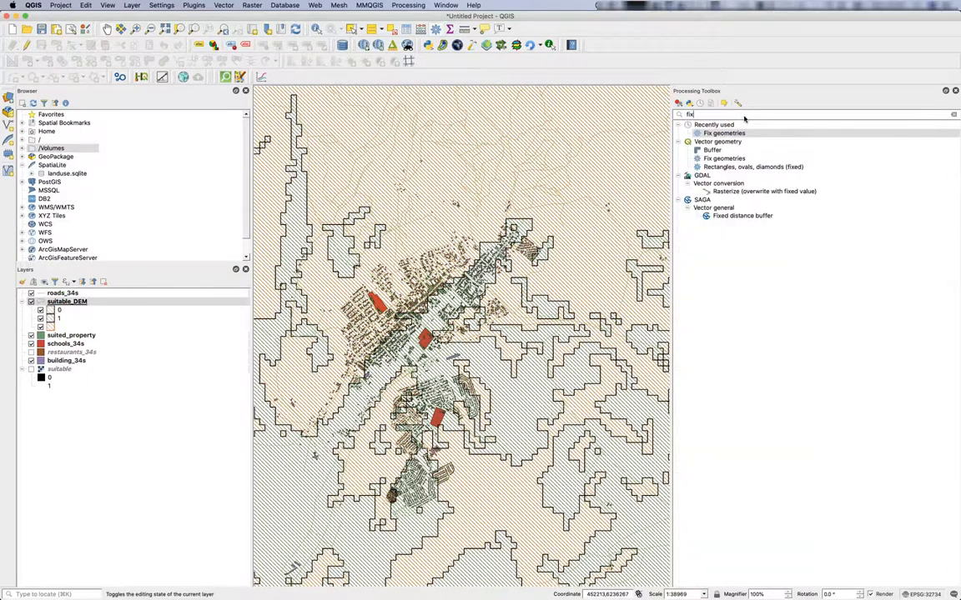
- Open Fix geometries with suitable_DEM as the input layer
{"action": "double_click", "coordinate": [724, 133]}
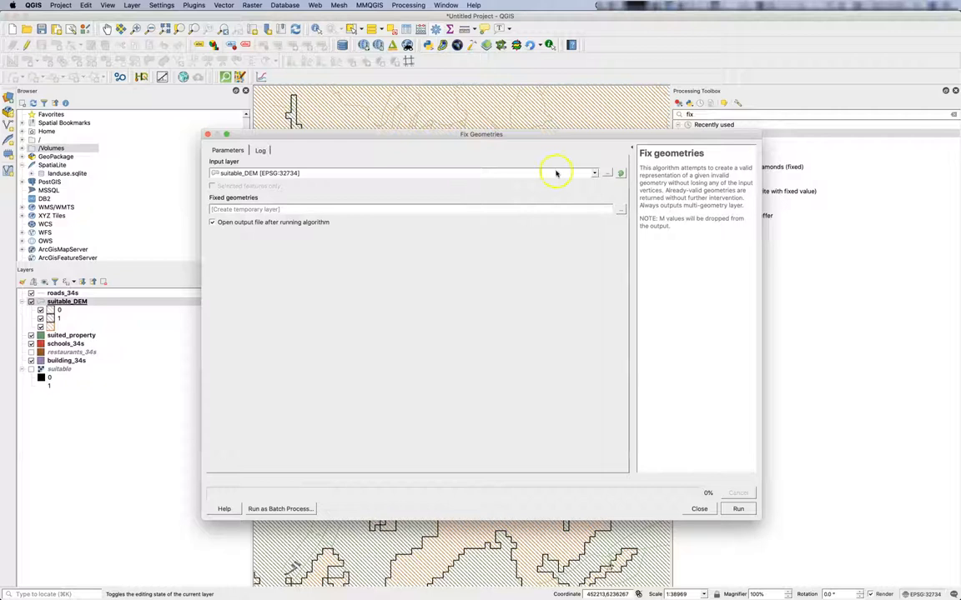
{"action": "mouse_move", "coordinate": [557, 174]}
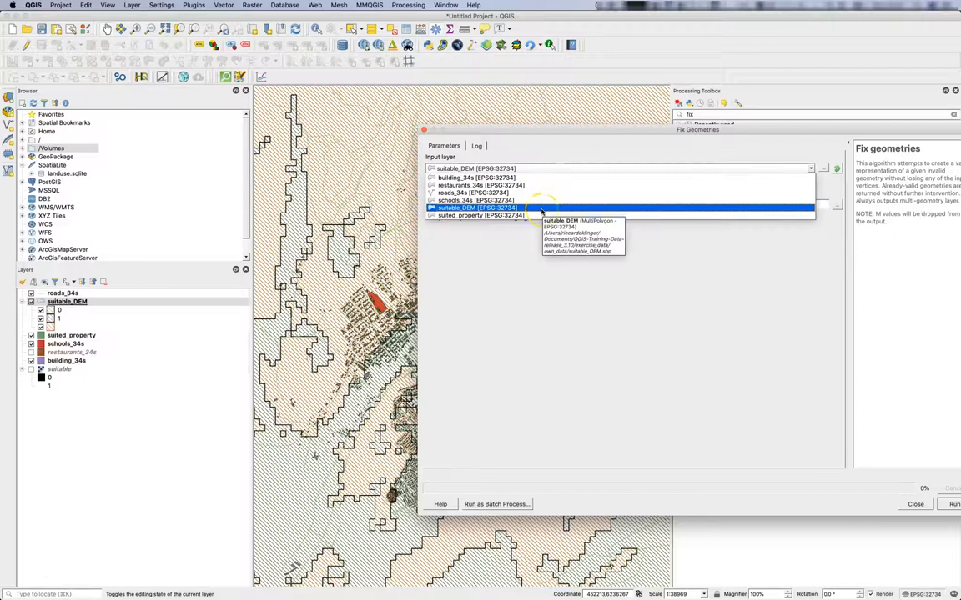
{"action": "left_click", "coordinate": [476, 207]}
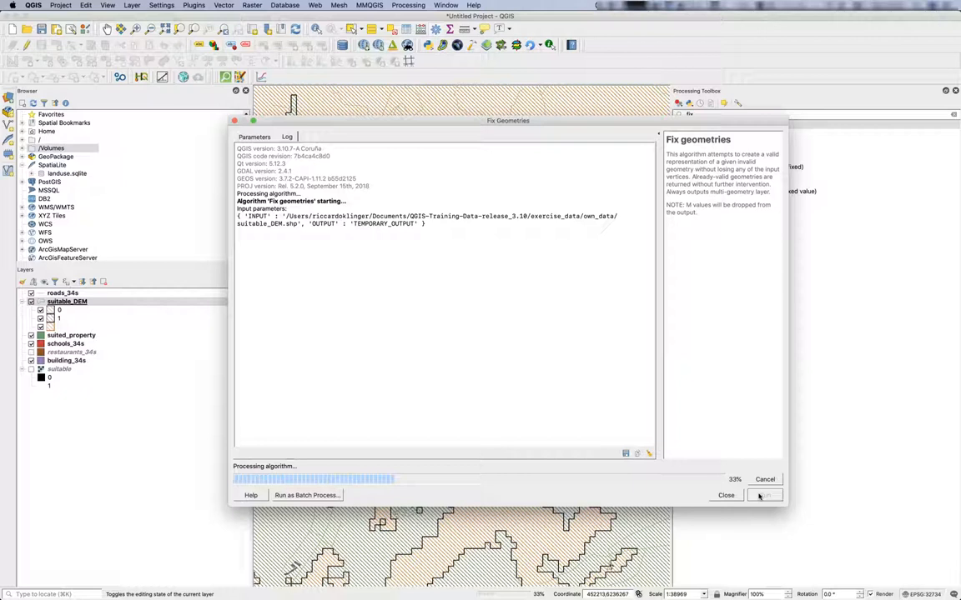
{"action": "mouse_move", "coordinate": [660, 456]}
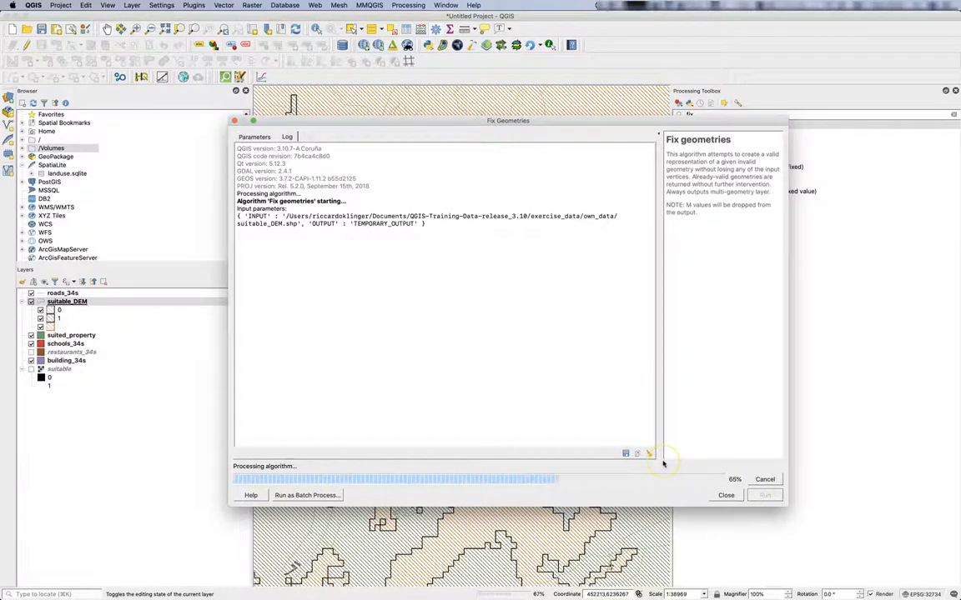
{"action": "mouse_move", "coordinate": [657, 377]}
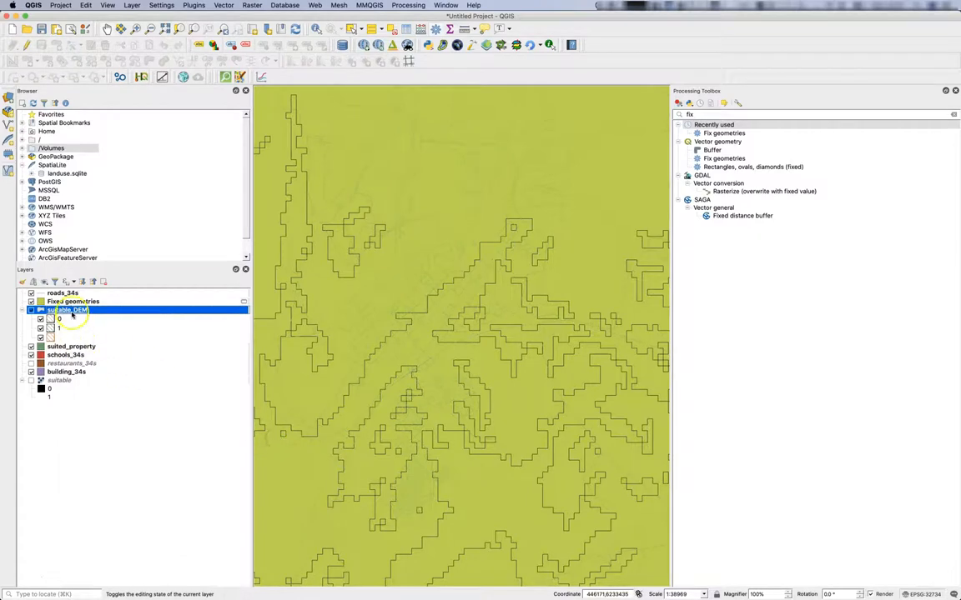
- Remove the original suitable_DEM layer and zoom to Fixed geometries
{"action": "right_click", "coordinate": [73, 301]}
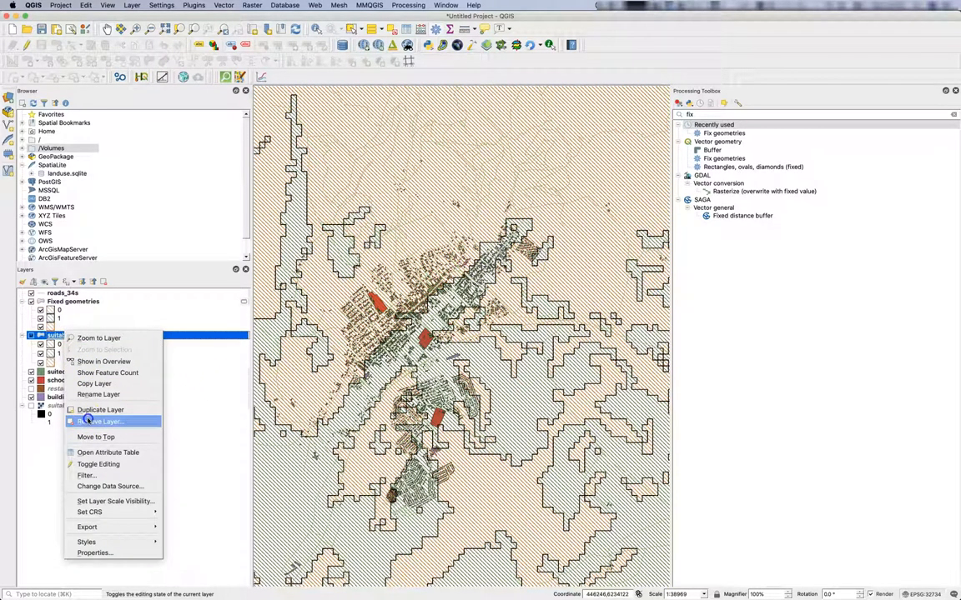
{"action": "left_click", "coordinate": [103, 421]}
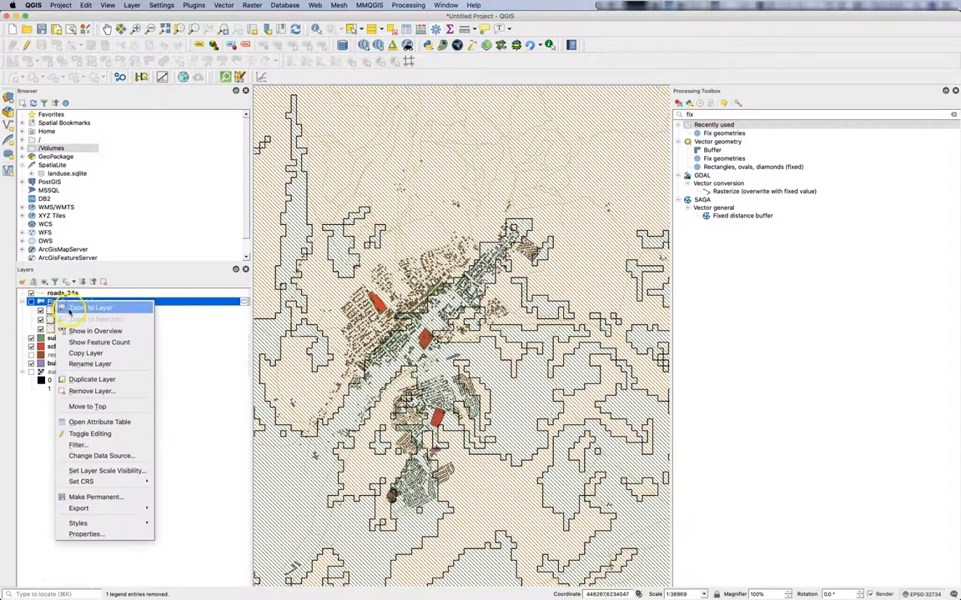
{"action": "left_click", "coordinate": [90, 308]}
{"action": "type", "text": "clip"}
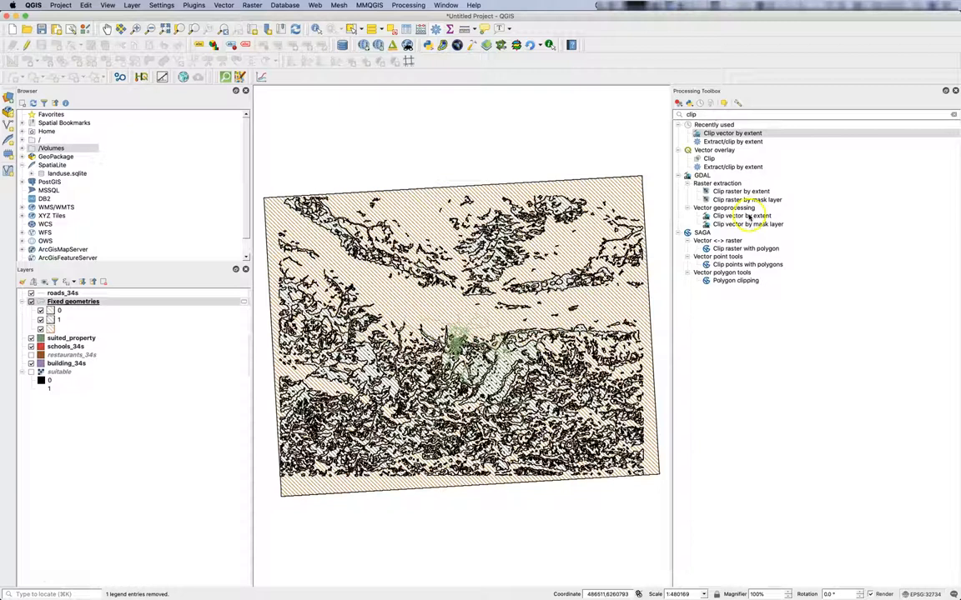
- Clip Fixed geometries to suited_property's extent, saving as suitable_DEM_subset.shp with replace
{"action": "double_click", "coordinate": [732, 141]}
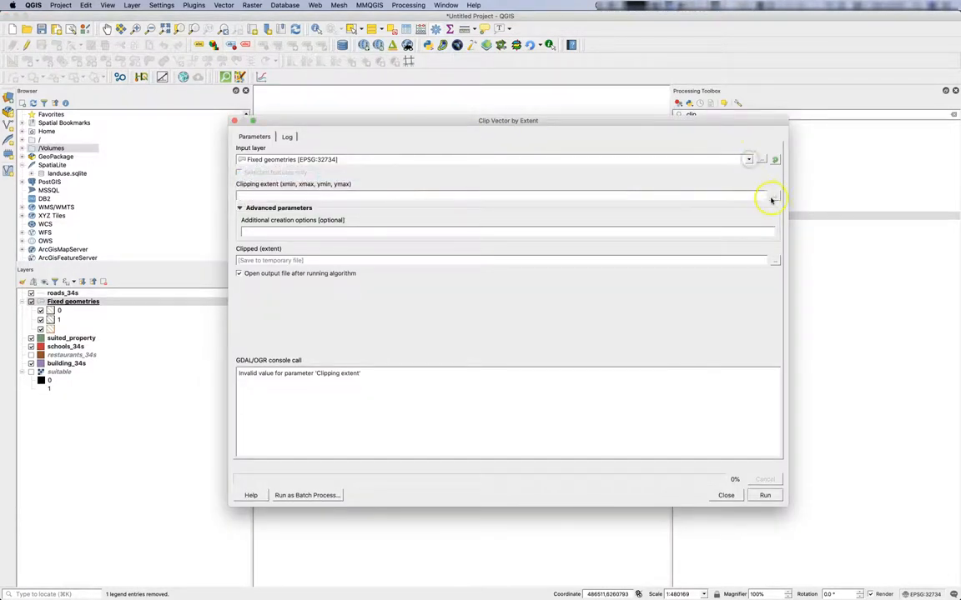
{"action": "left_click", "coordinate": [771, 199]}
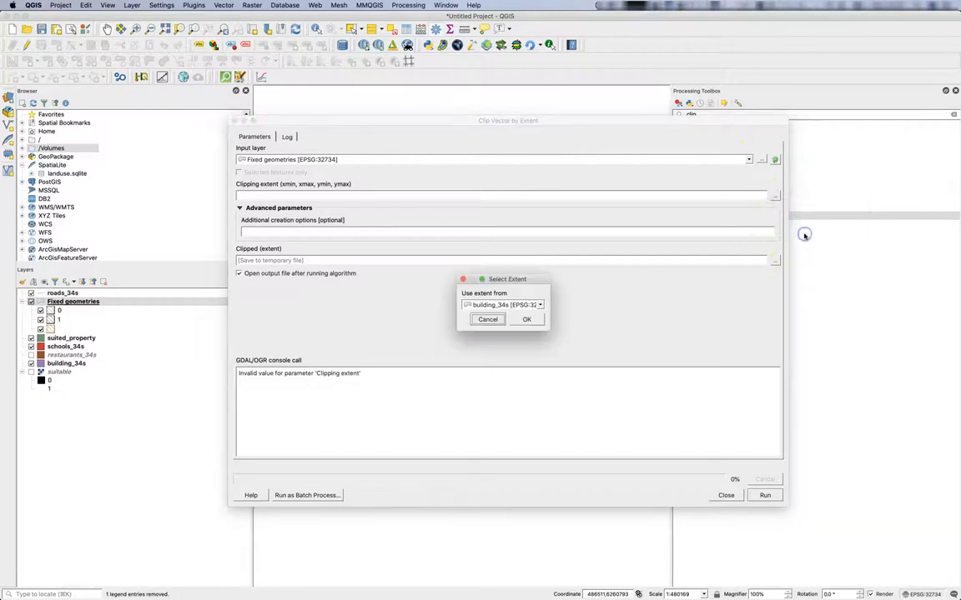
{"action": "left_click", "coordinate": [538, 305]}
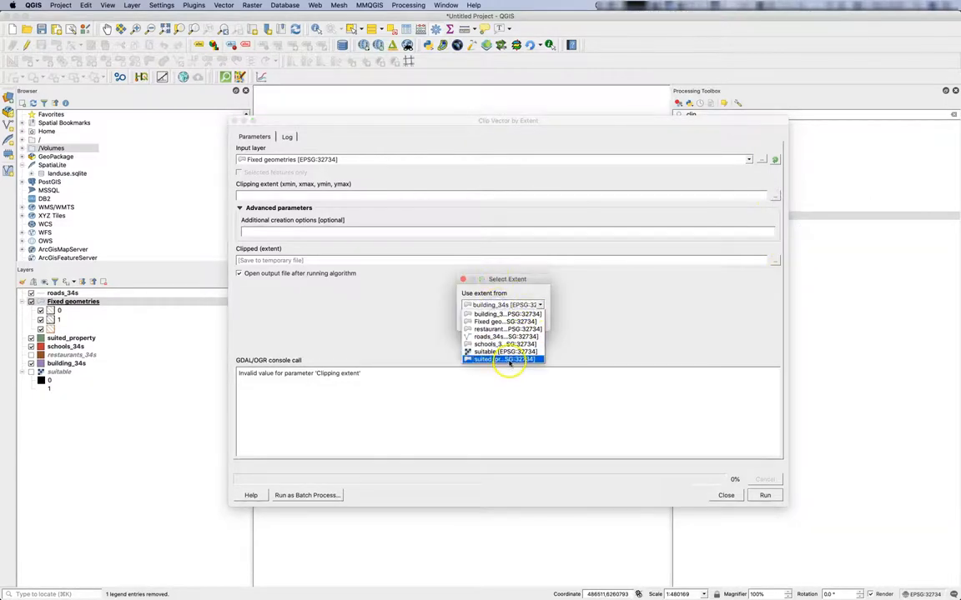
{"action": "left_click", "coordinate": [504, 359]}
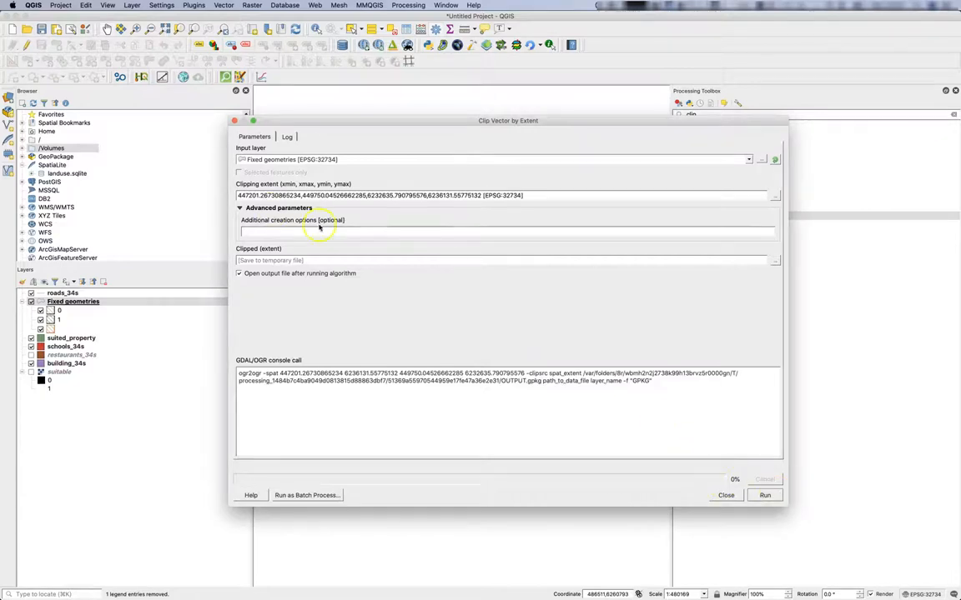
{"action": "left_click", "coordinate": [773, 260]}
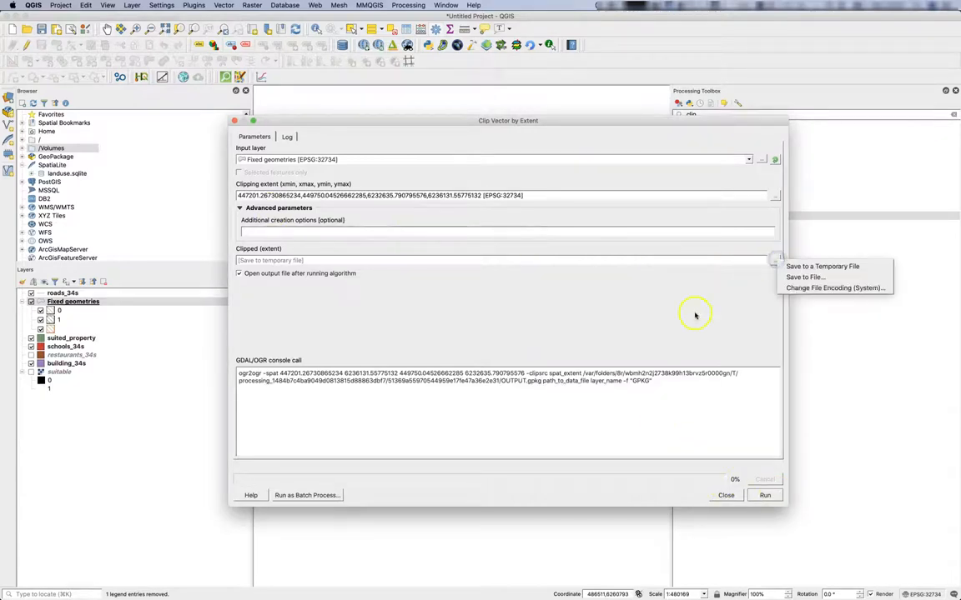
{"action": "left_click", "coordinate": [804, 277]}
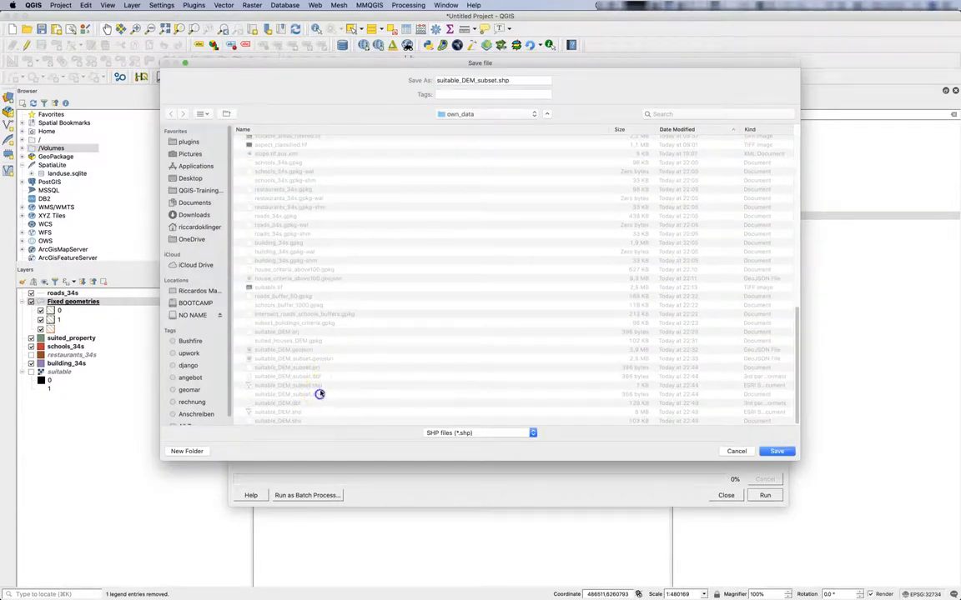
{"action": "mouse_move", "coordinate": [671, 436]}
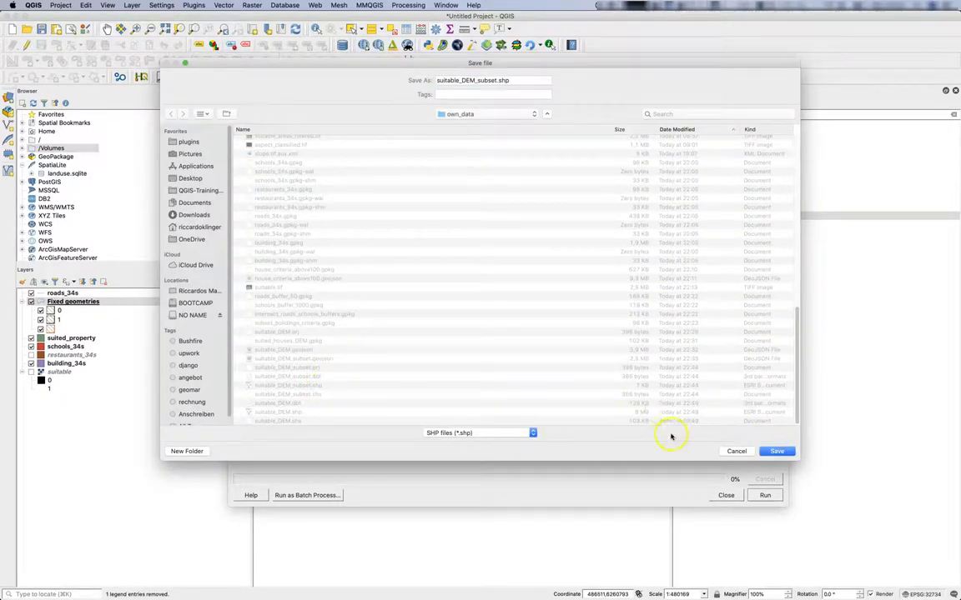
{"action": "left_click", "coordinate": [777, 451]}
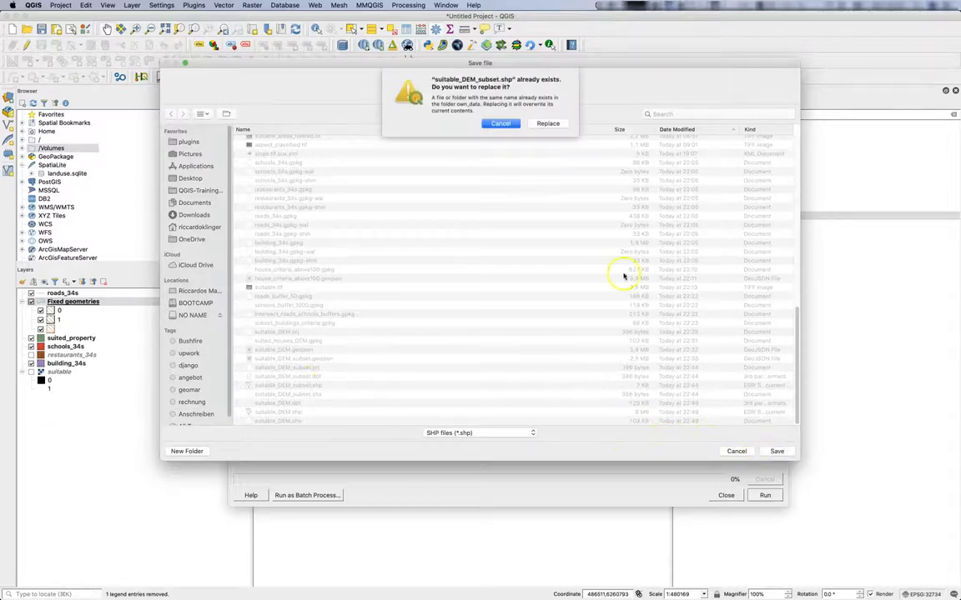
{"action": "left_click", "coordinate": [547, 123]}
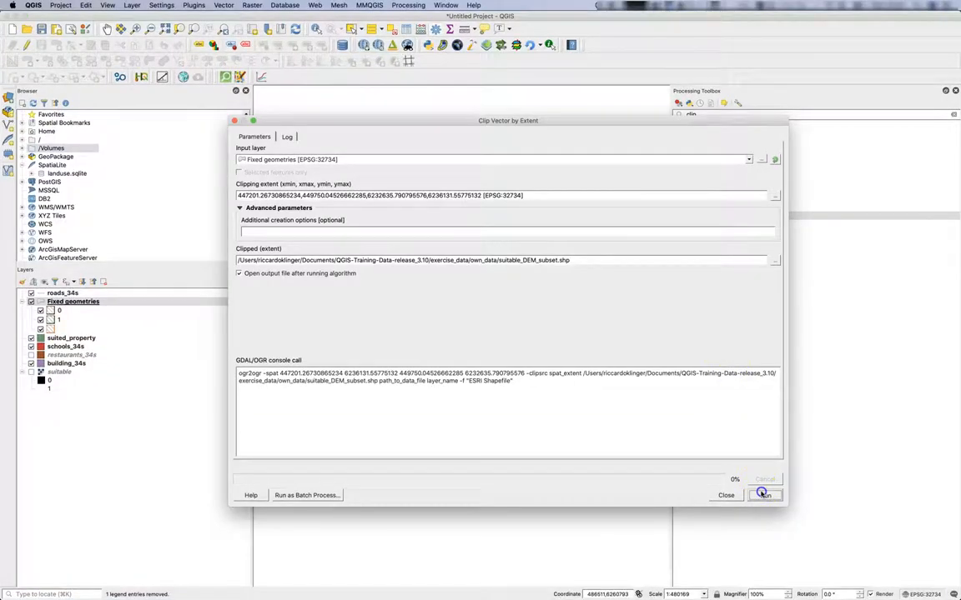
{"action": "left_click", "coordinate": [763, 495]}
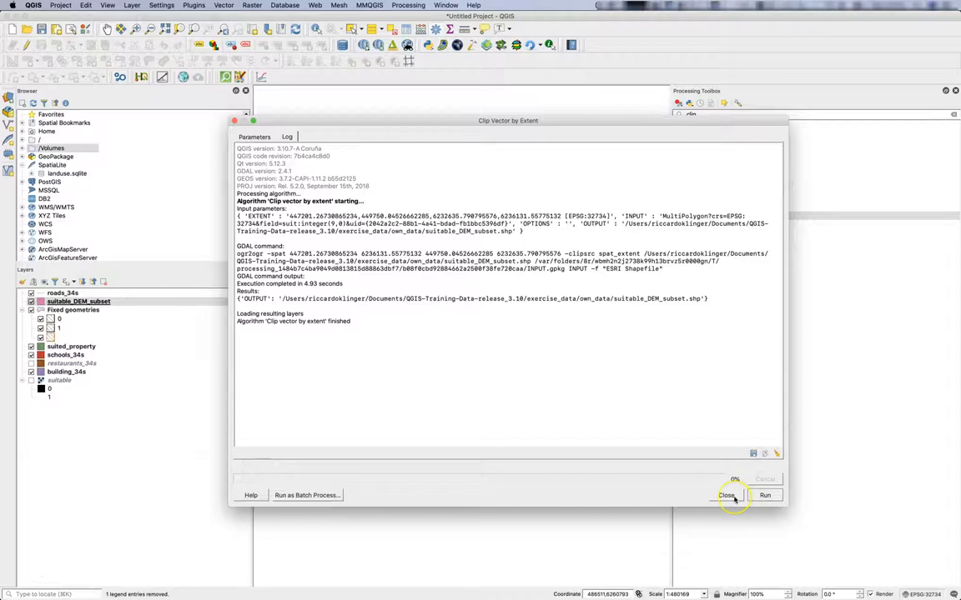
- Close the clip tool and paste the hatched style onto suitable_DEM_subset
{"action": "left_click", "coordinate": [726, 495]}
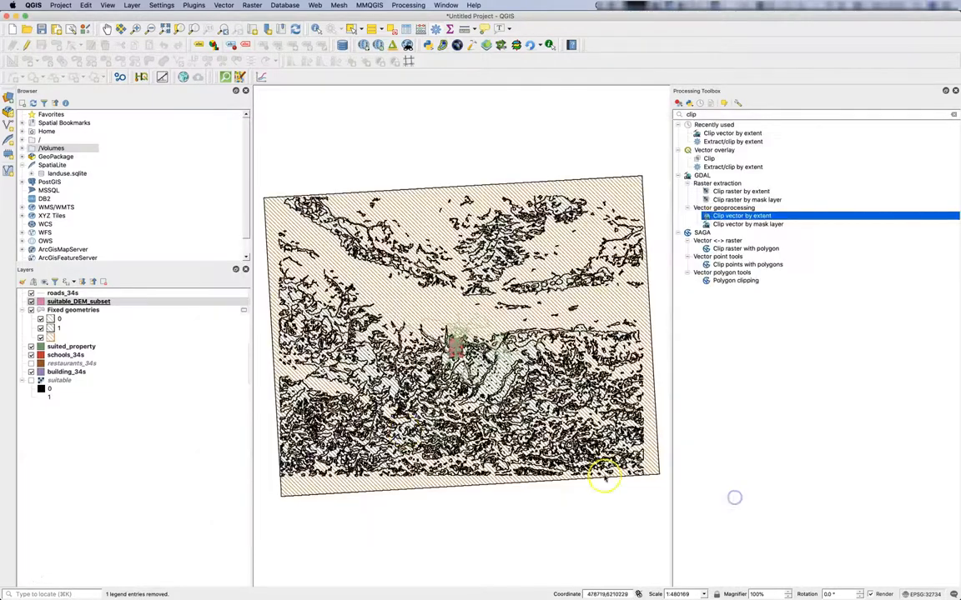
{"action": "left_click", "coordinate": [77, 301]}
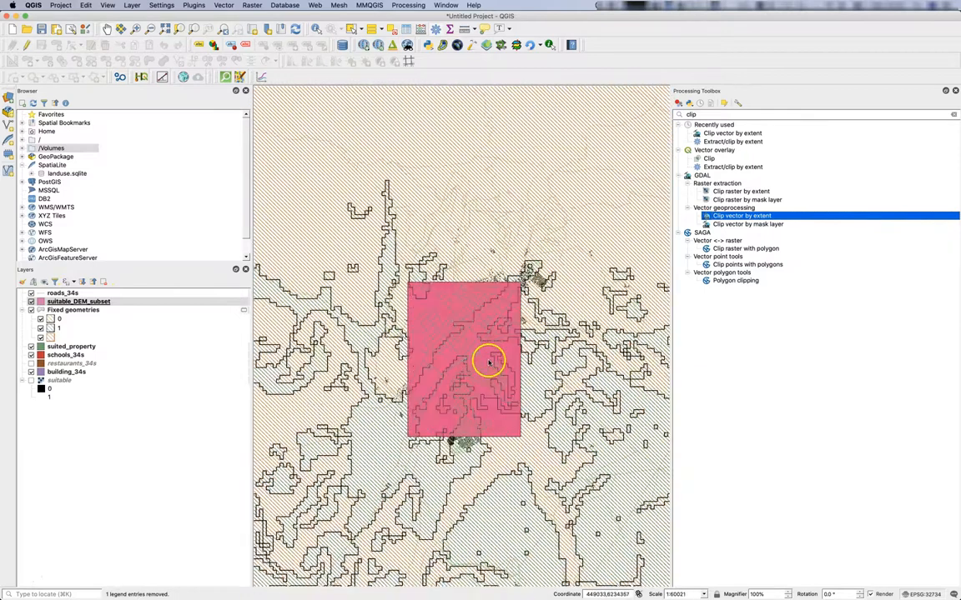
{"action": "scroll", "scroll_direction": "up", "scroll_amount": 3}
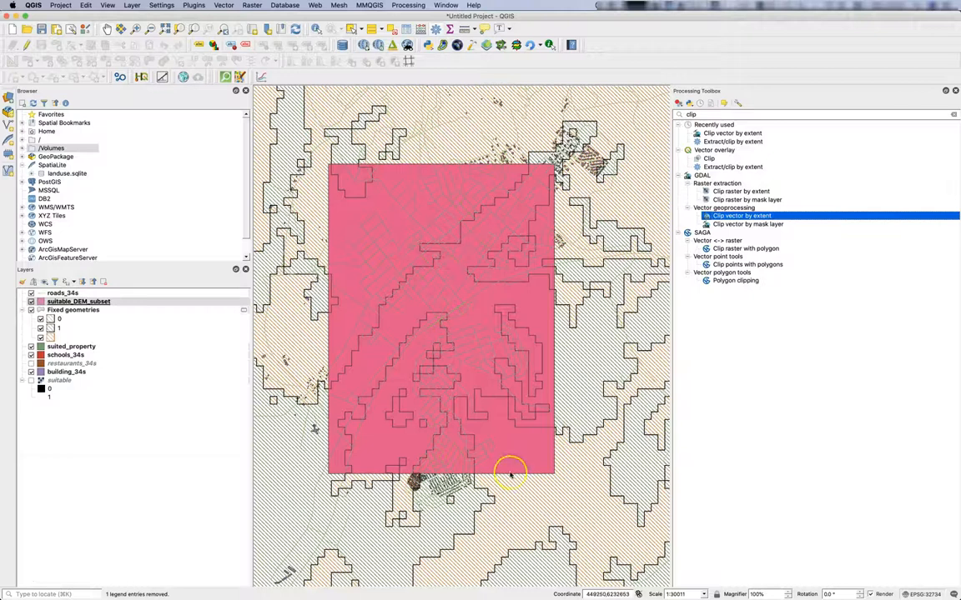
{"action": "right_click", "coordinate": [73, 310]}
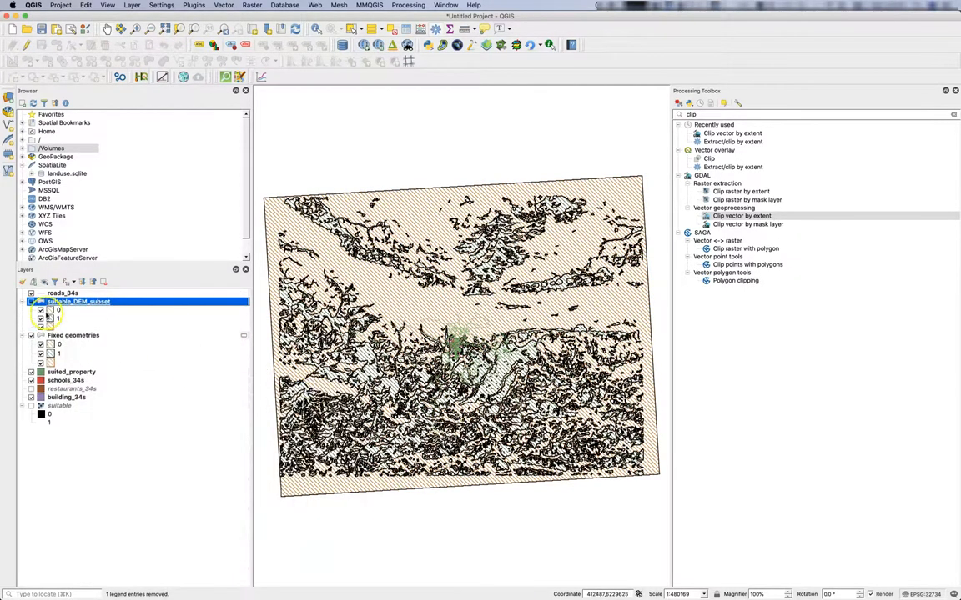
- Remove the Fixed geometries layer from the project
{"action": "right_click", "coordinate": [72, 336]}
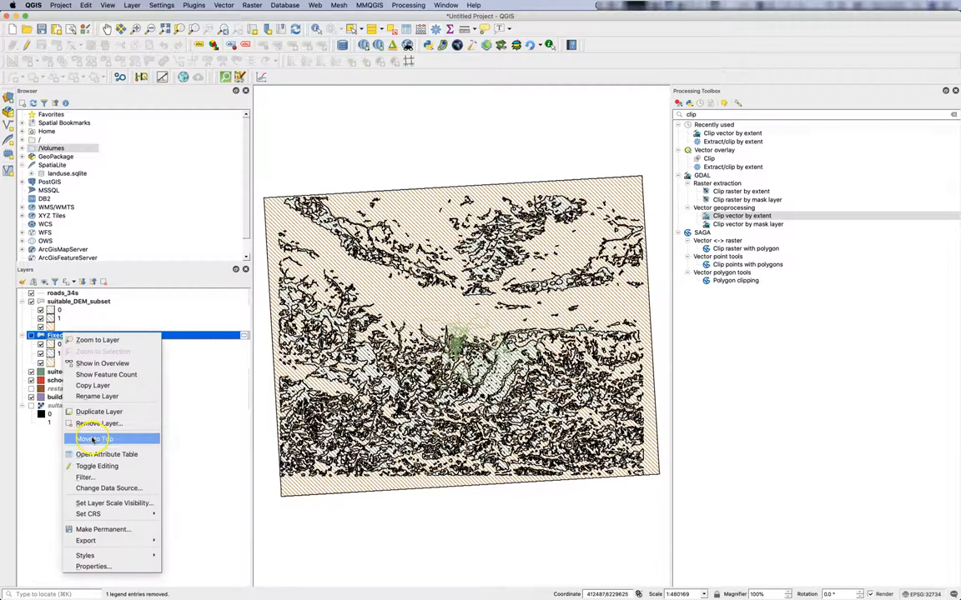
{"action": "left_click", "coordinate": [99, 424]}
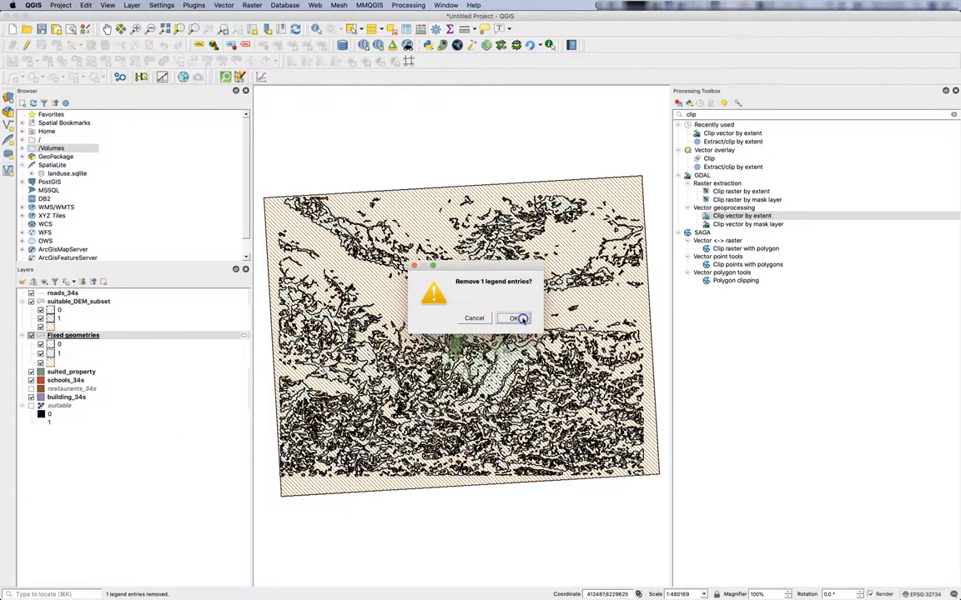
{"action": "left_click", "coordinate": [514, 318]}
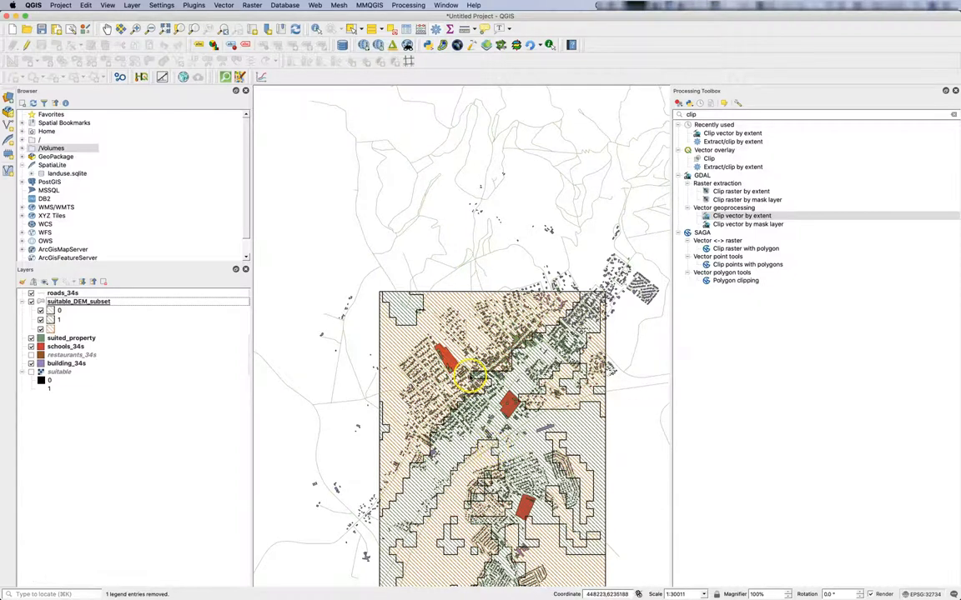
{"action": "mouse_move", "coordinate": [602, 305]}
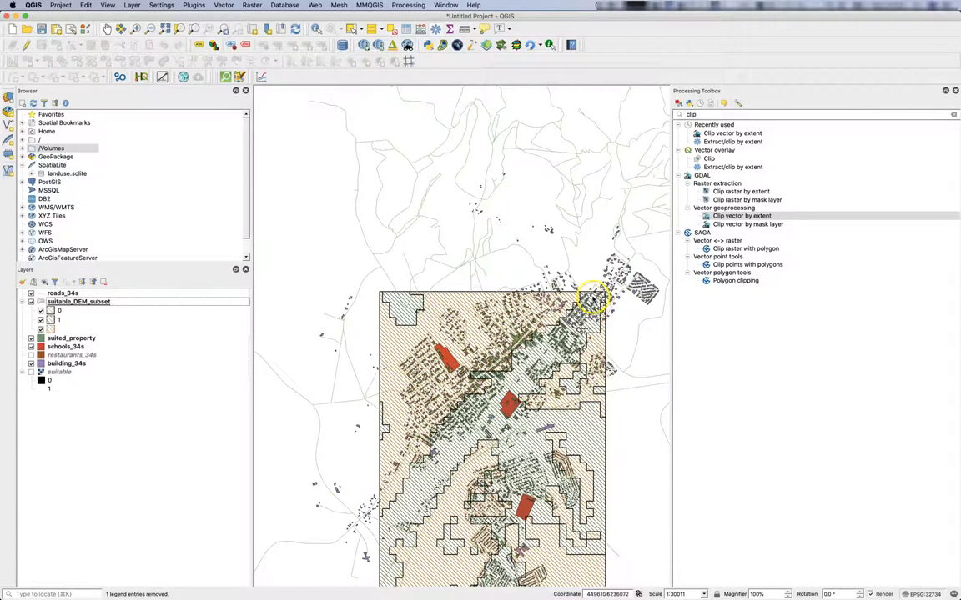
{"action": "mouse_move", "coordinate": [392, 559]}
{"action": "type", "text": "inter"}
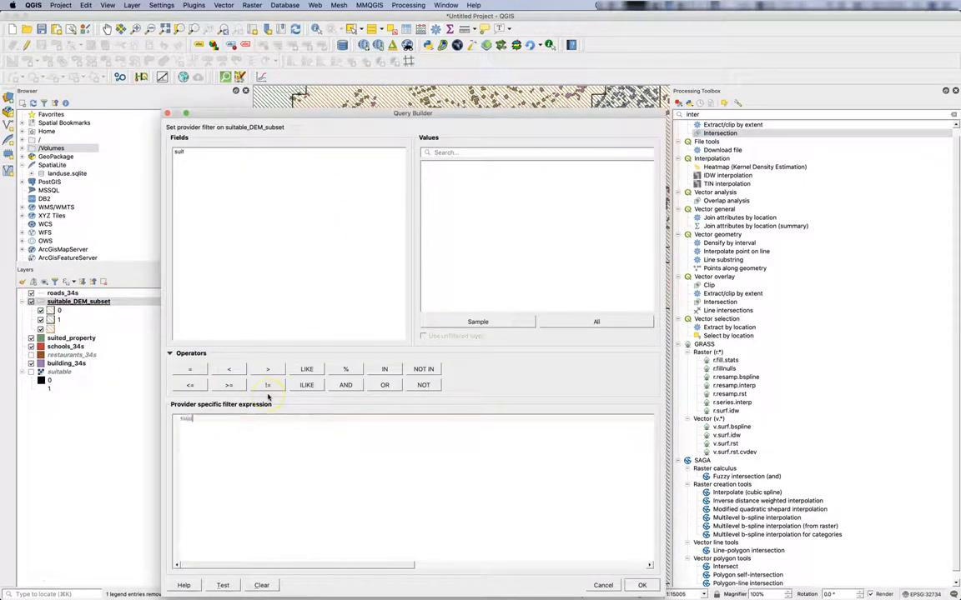
- Enter the filter expression suit = 1 and apply it
{"action": "left_click", "coordinate": [268, 384]}
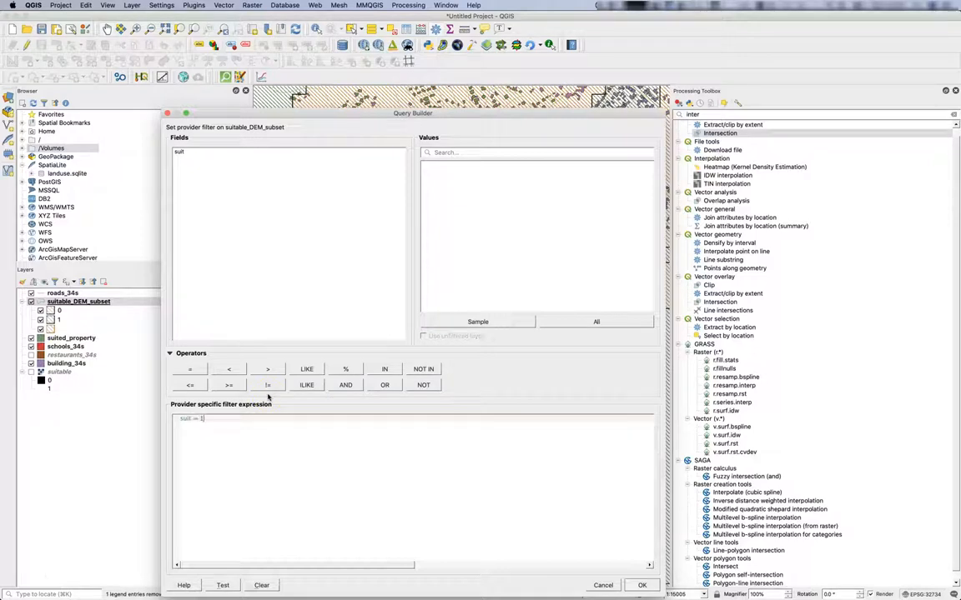
{"action": "left_click", "coordinate": [222, 584]}
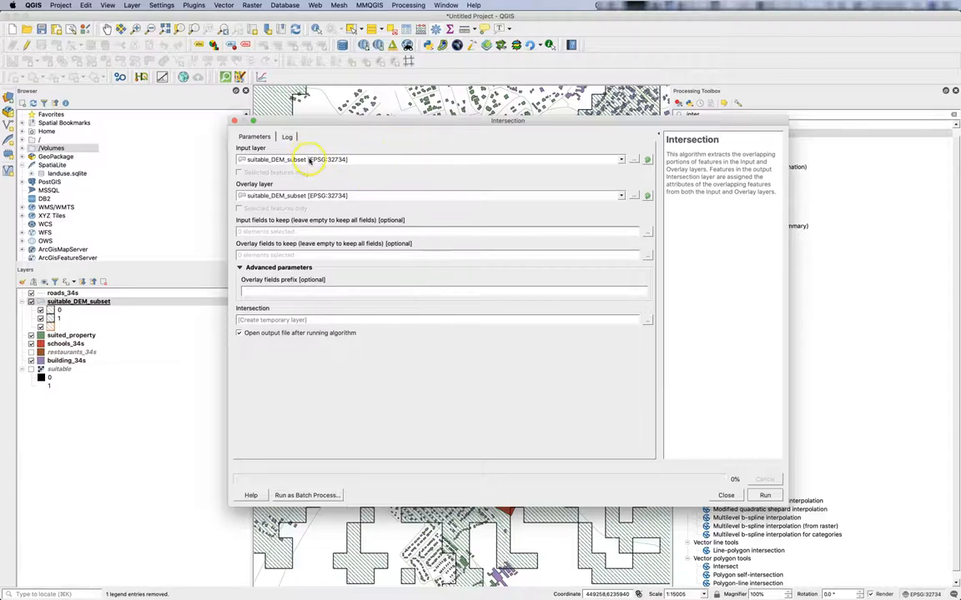
- Run Intersection with suited_property as input and suitable_DEM_subset as overlay
{"action": "left_click", "coordinate": [621, 159]}
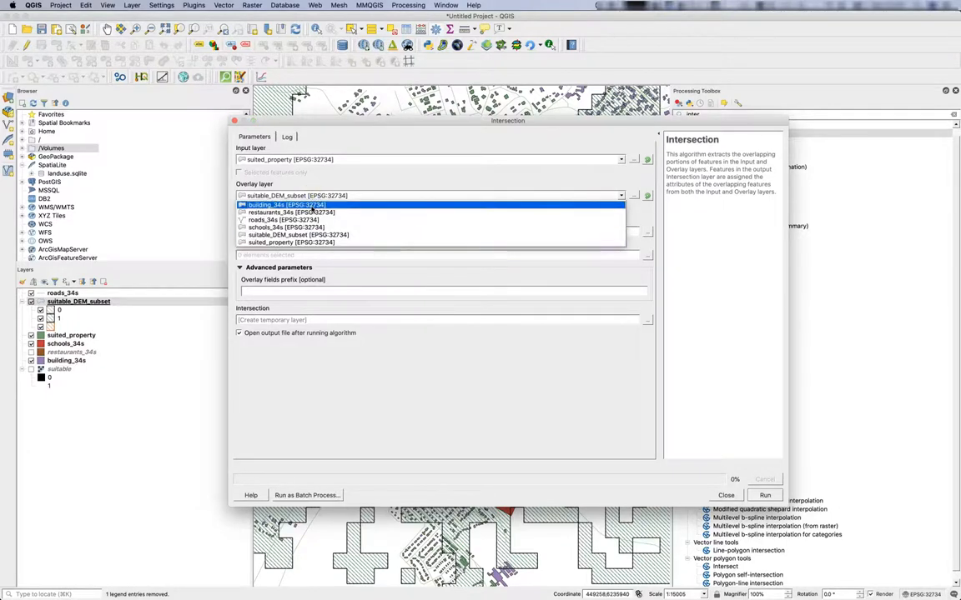
{"action": "mouse_move", "coordinate": [291, 212]}
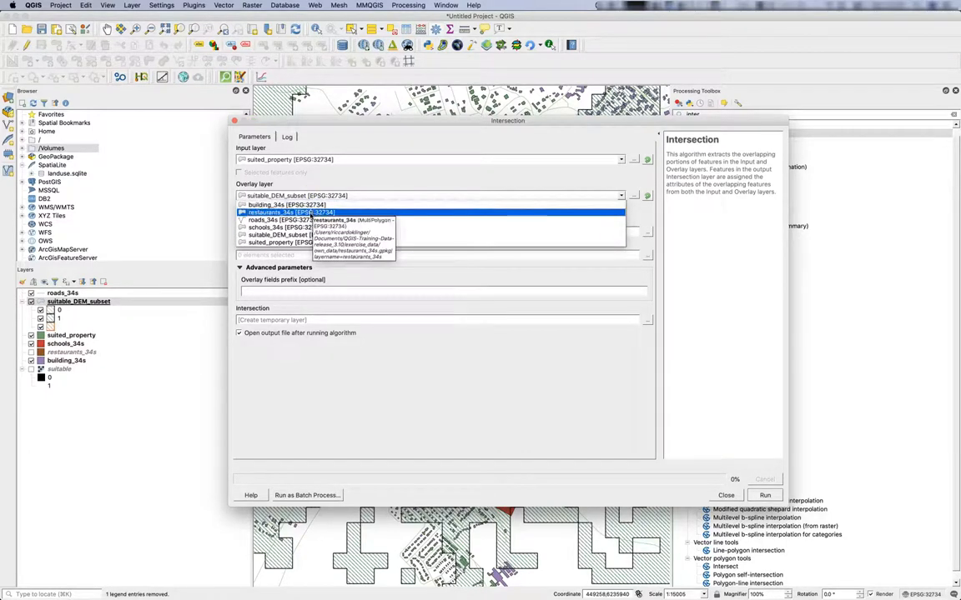
{"action": "left_click", "coordinate": [287, 234]}
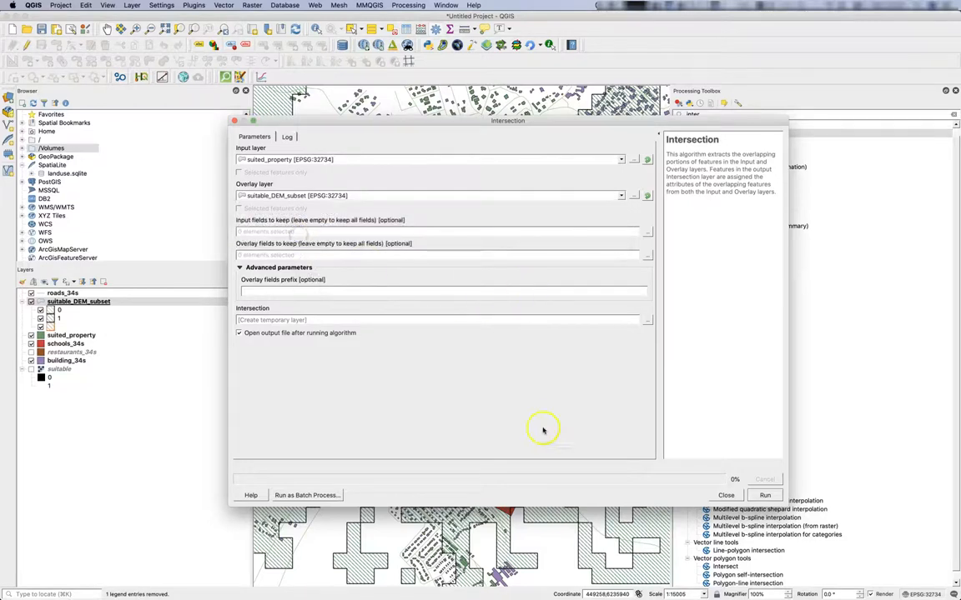
{"action": "mouse_move", "coordinate": [723, 476]}
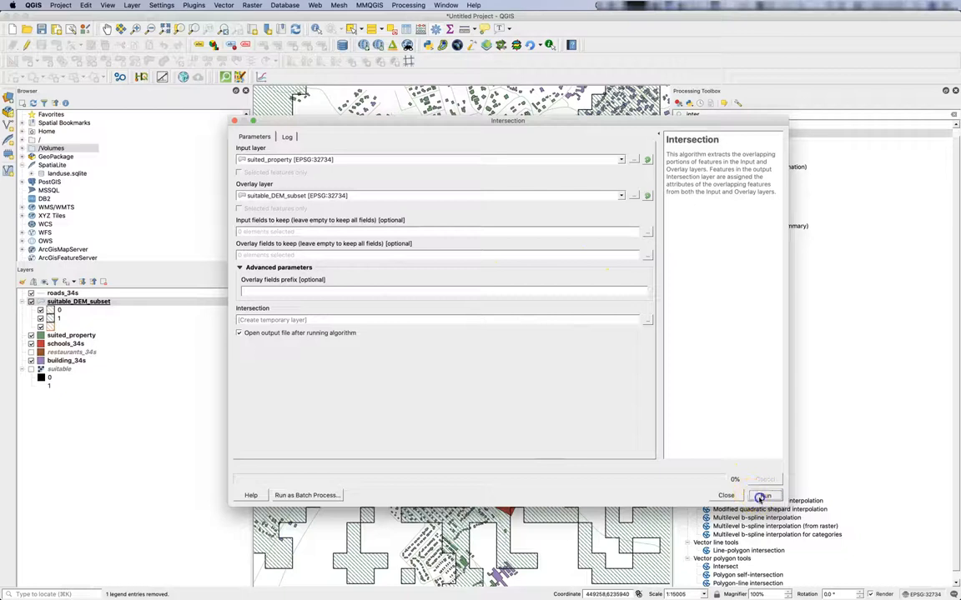
{"action": "left_click", "coordinate": [761, 496]}
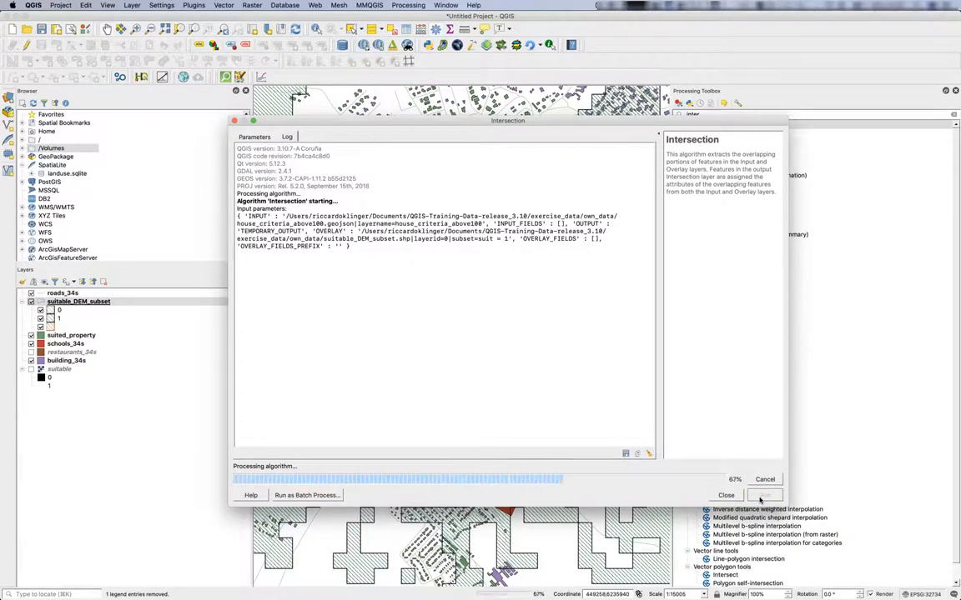
{"action": "left_click", "coordinate": [764, 495]}
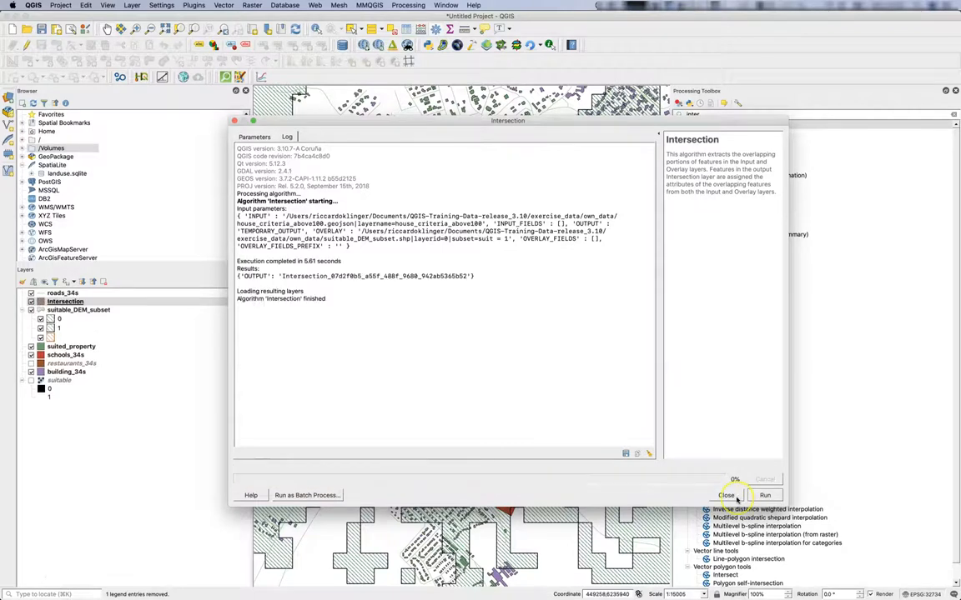
{"action": "left_click", "coordinate": [725, 495]}
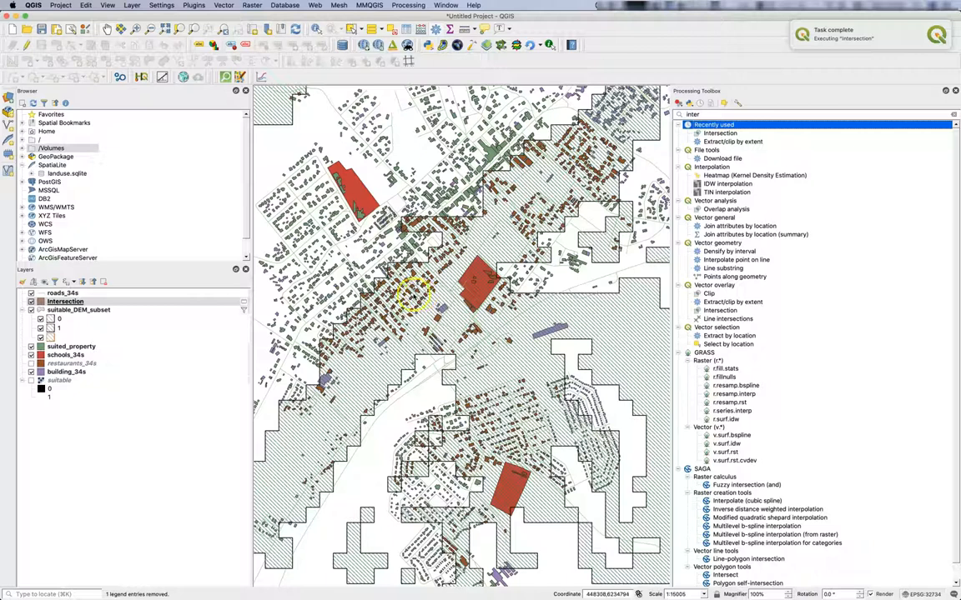
{"action": "scroll", "scroll_direction": "up", "scroll_amount": 3}
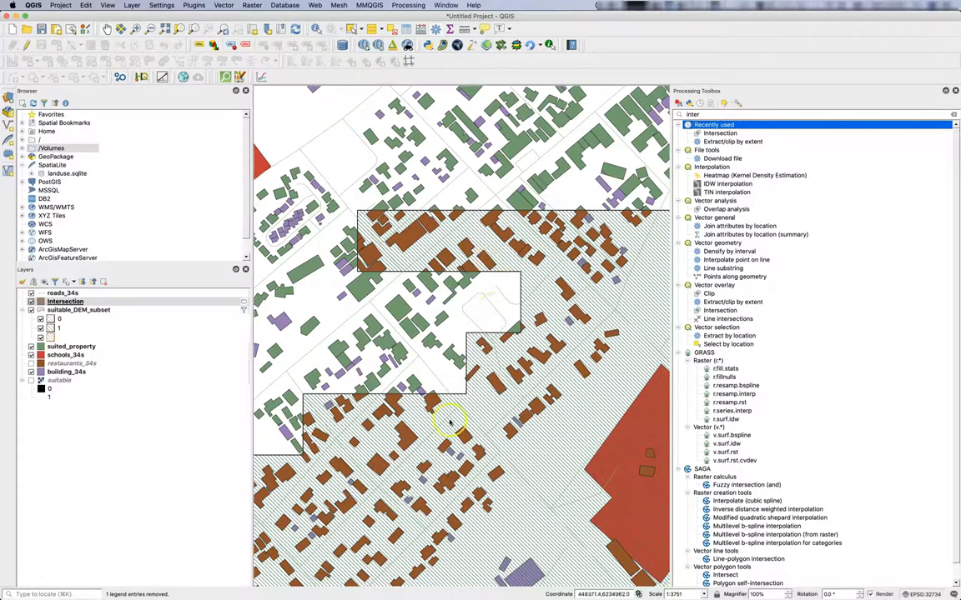
{"action": "scroll", "scroll_direction": "down", "scroll_amount": 3}
{"action": "type", "text": "buffe"}
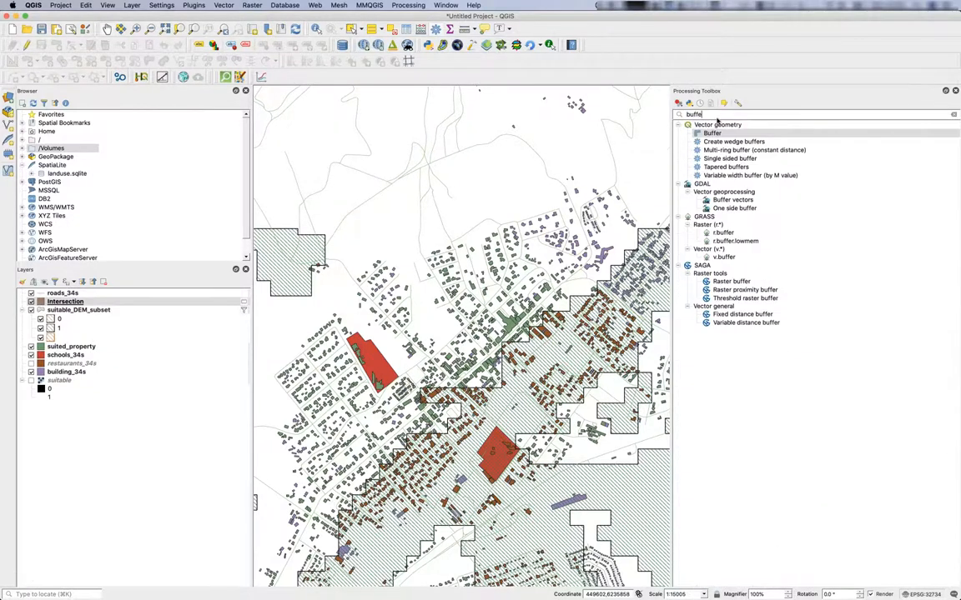
- Buffer suitable_DEM_subset by 100 m into a new Buffered layer
{"action": "left_click", "coordinate": [712, 133]}
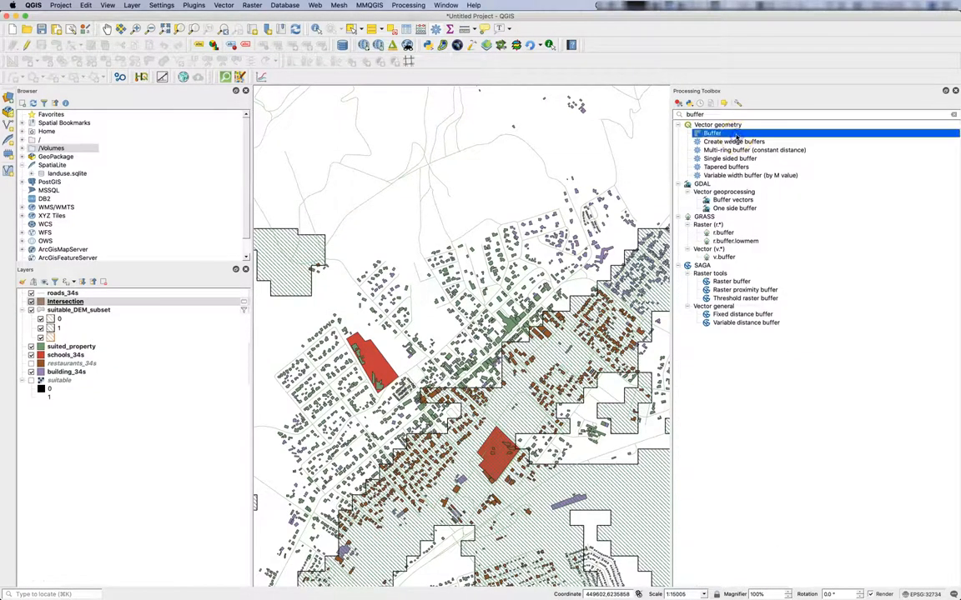
{"action": "double_click", "coordinate": [711, 133]}
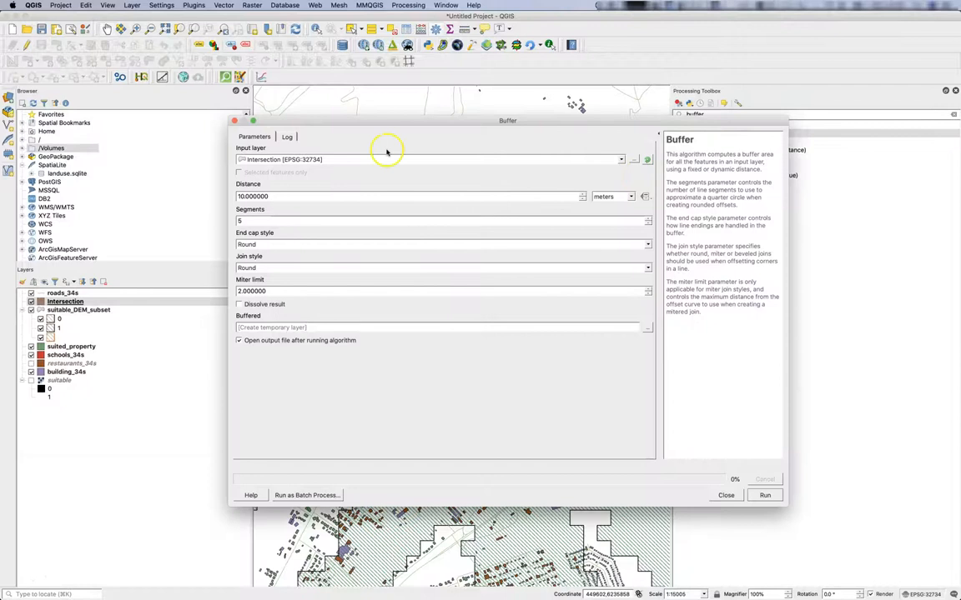
{"action": "mouse_move", "coordinate": [275, 215]}
{"action": "type", "text": "100.000000"}
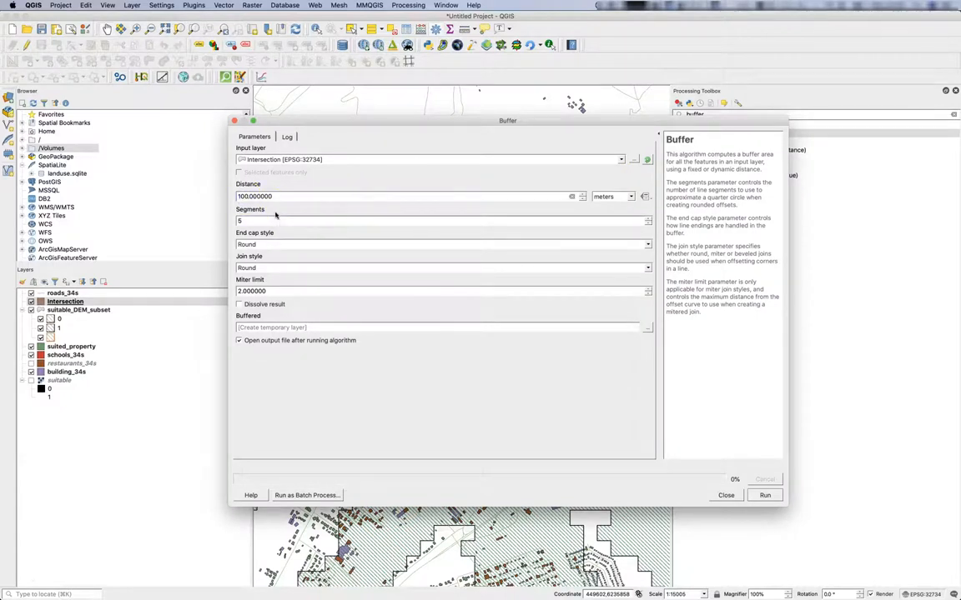
{"action": "left_click", "coordinate": [621, 159]}
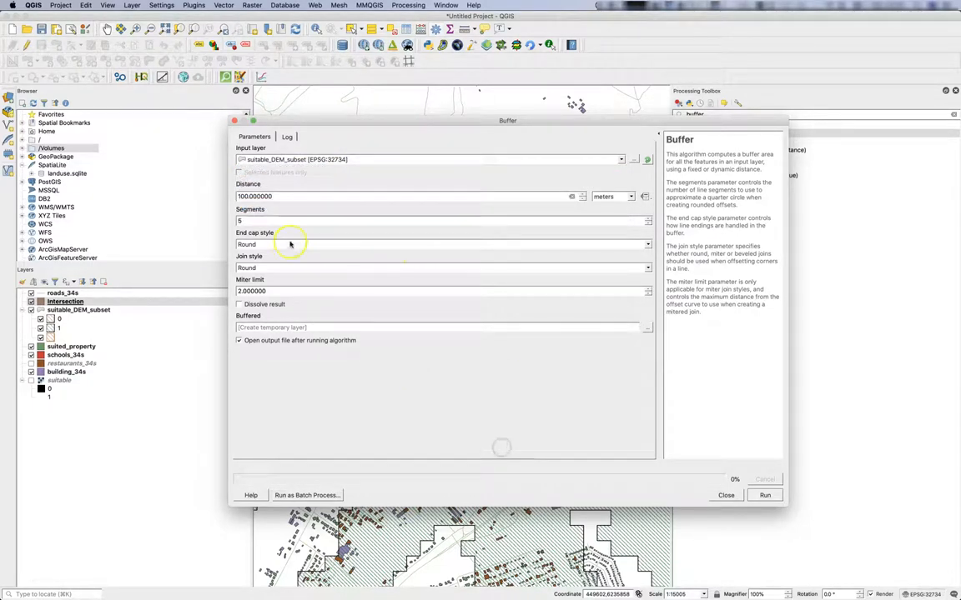
{"action": "left_click", "coordinate": [764, 495]}
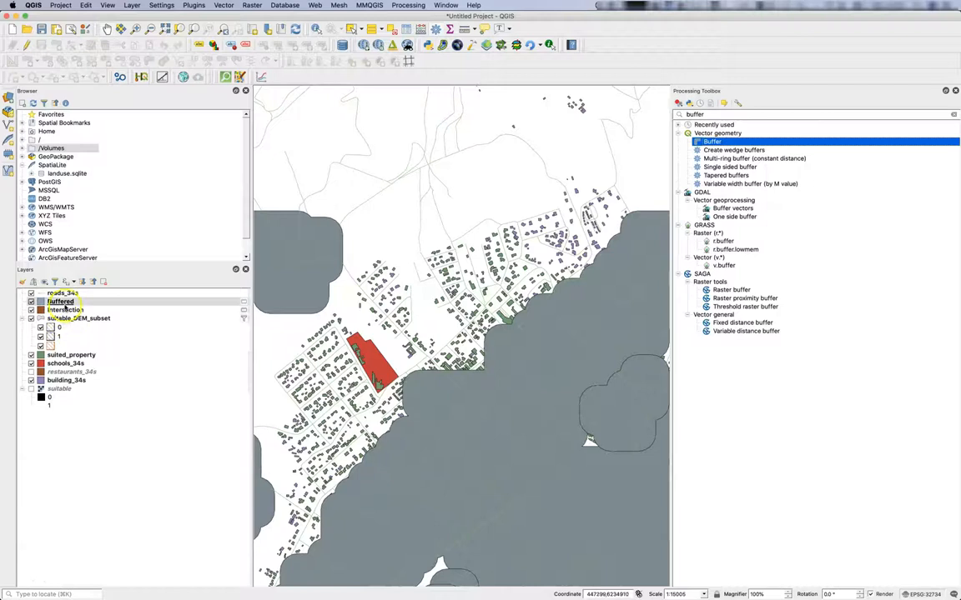
{"action": "mouse_move", "coordinate": [60, 301]}
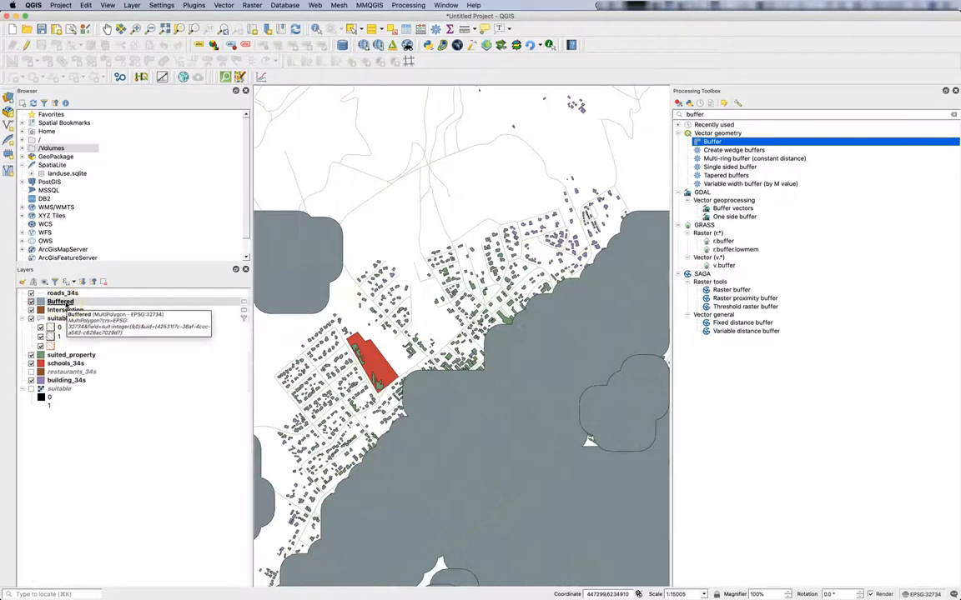
- Hide the Buffered layer, then reopen and close the Buffer dialog without running
{"action": "left_click", "coordinate": [65, 310]}
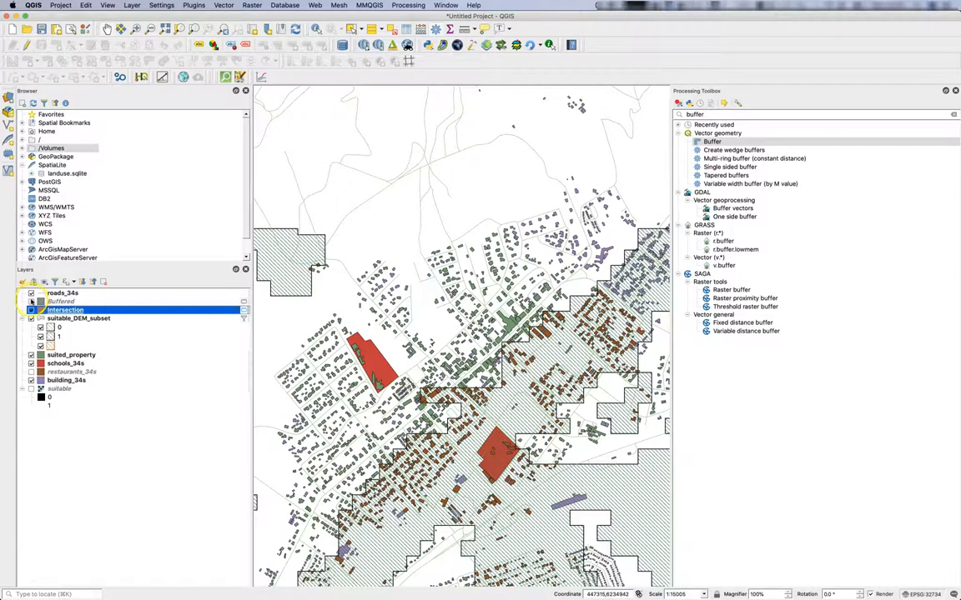
{"action": "left_click", "coordinate": [31, 292]}
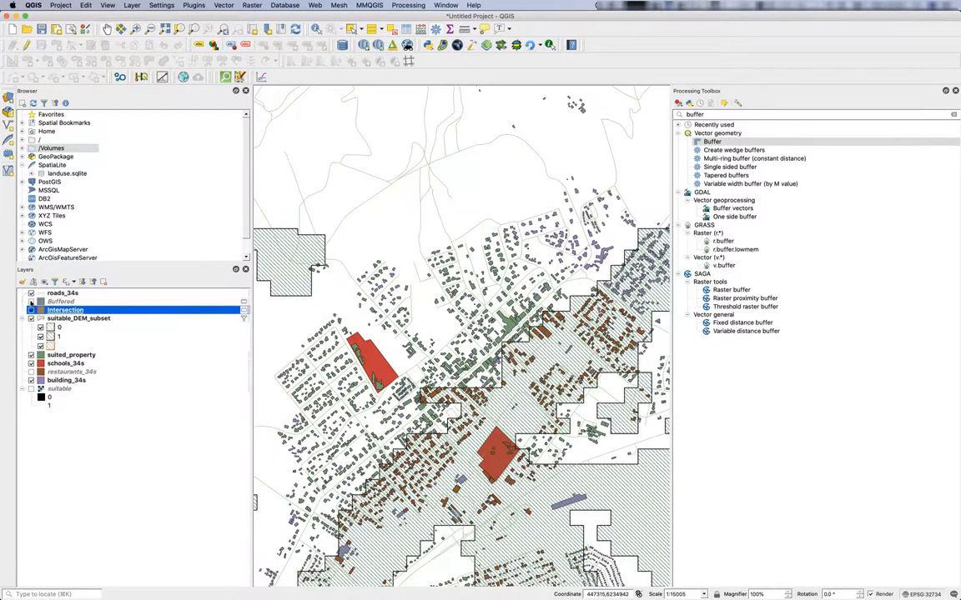
{"action": "double_click", "coordinate": [712, 141]}
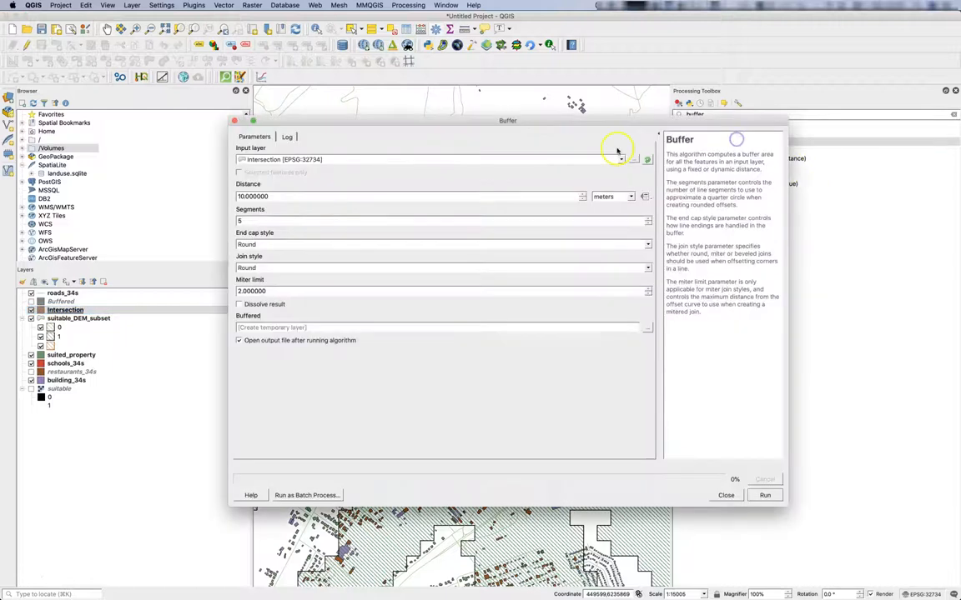
{"action": "left_click", "coordinate": [764, 495]}
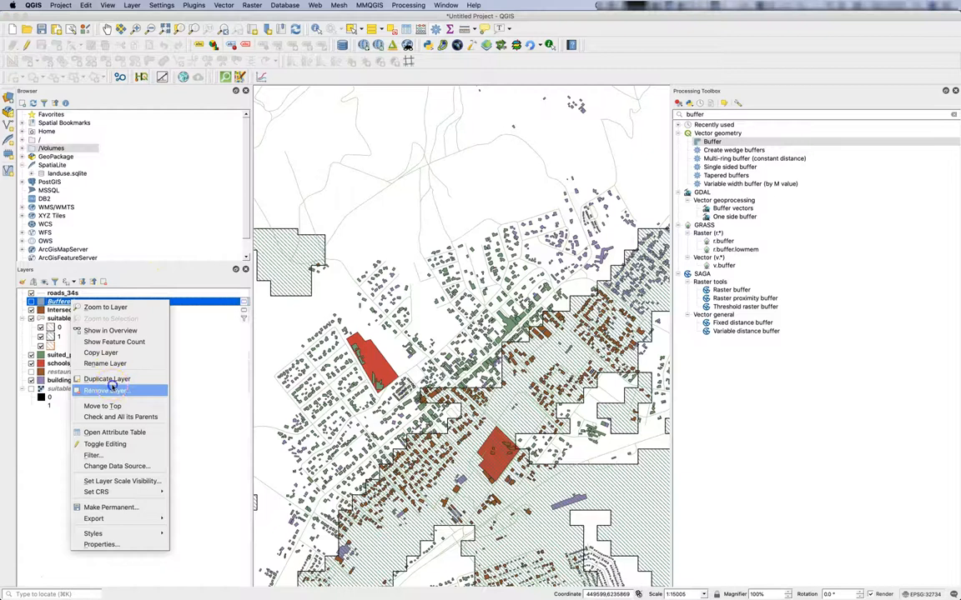
- Remove the old Buffered layer, rerun Buffer on suitable_DEM_subset at -100 m, and reposition it
{"action": "left_click", "coordinate": [105, 390]}
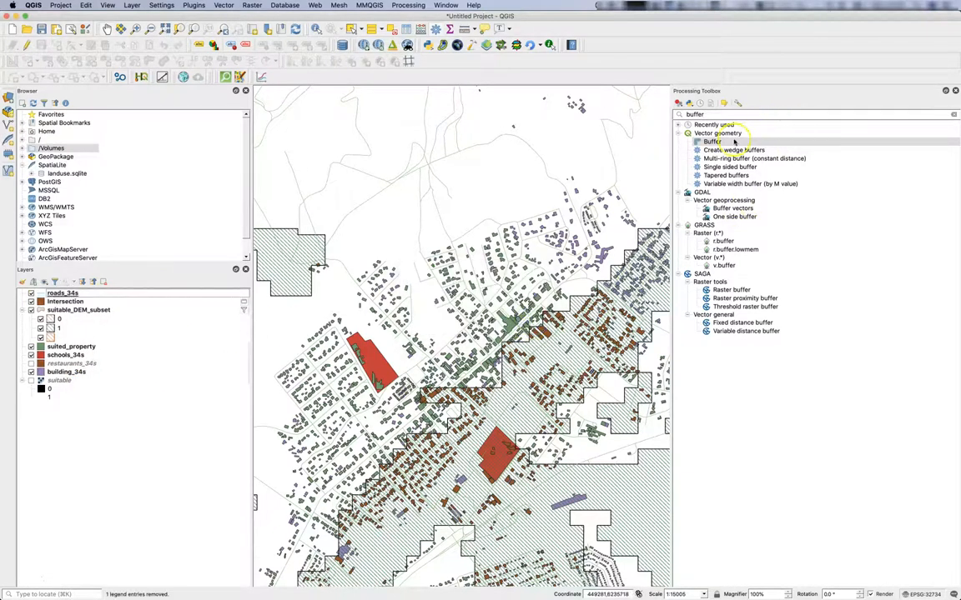
{"action": "double_click", "coordinate": [713, 141]}
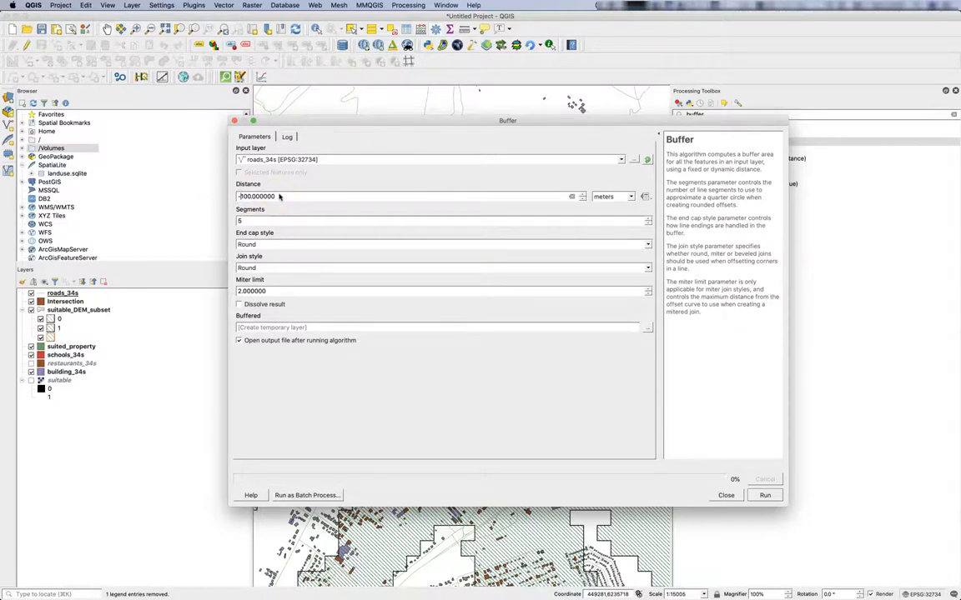
{"action": "left_click", "coordinate": [620, 160]}
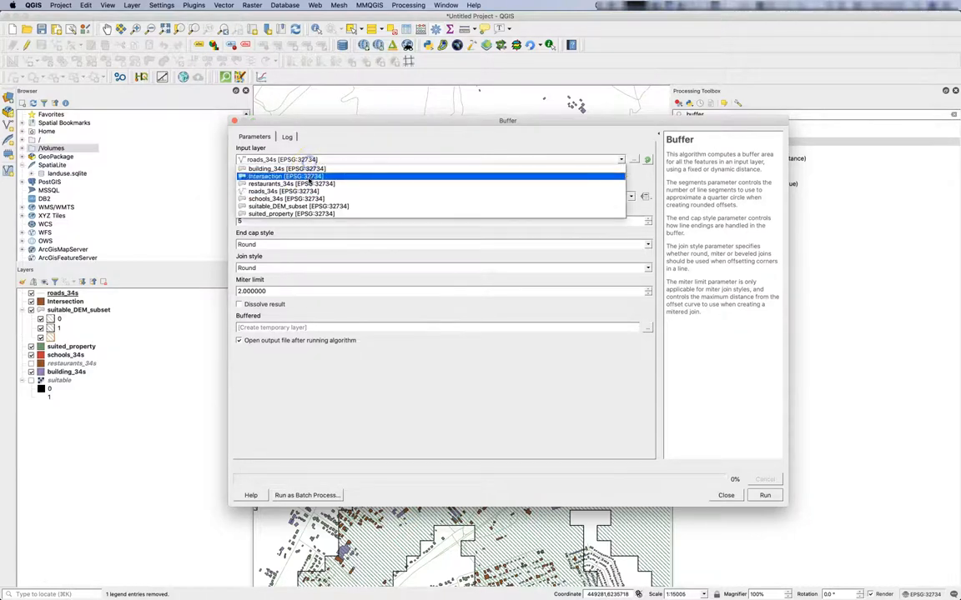
{"action": "left_click", "coordinate": [299, 206]}
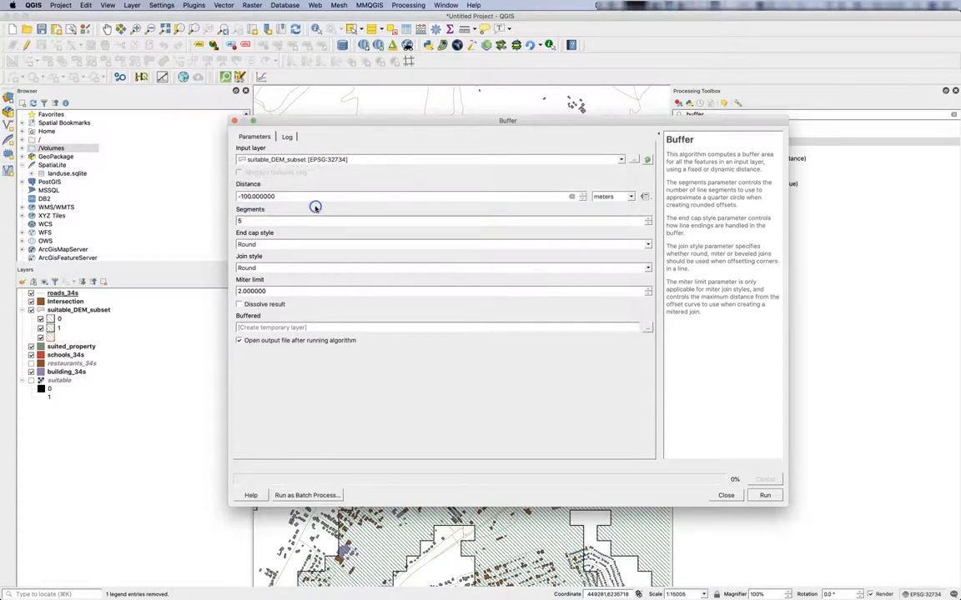
{"action": "mouse_move", "coordinate": [325, 297]}
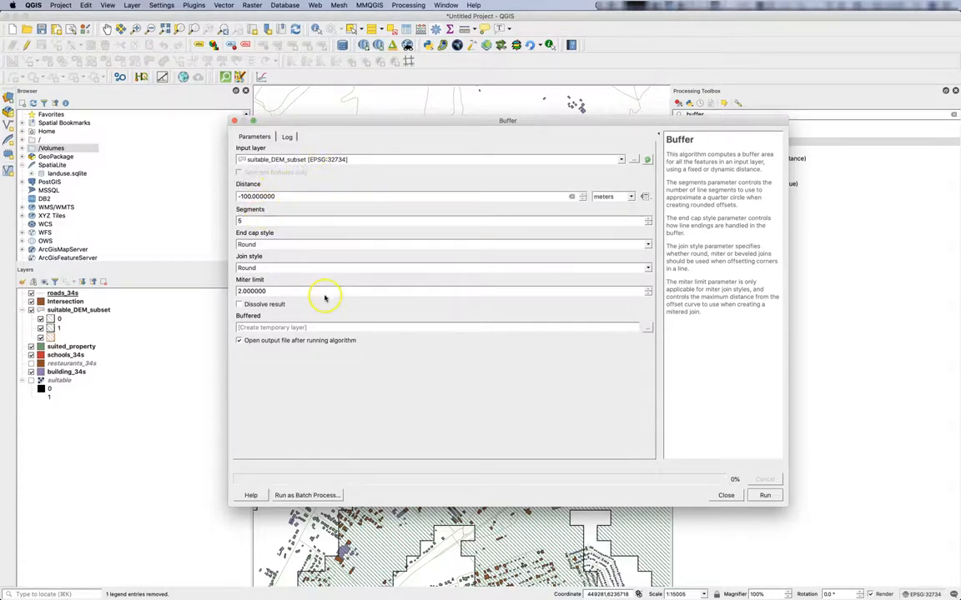
{"action": "left_click", "coordinate": [764, 495]}
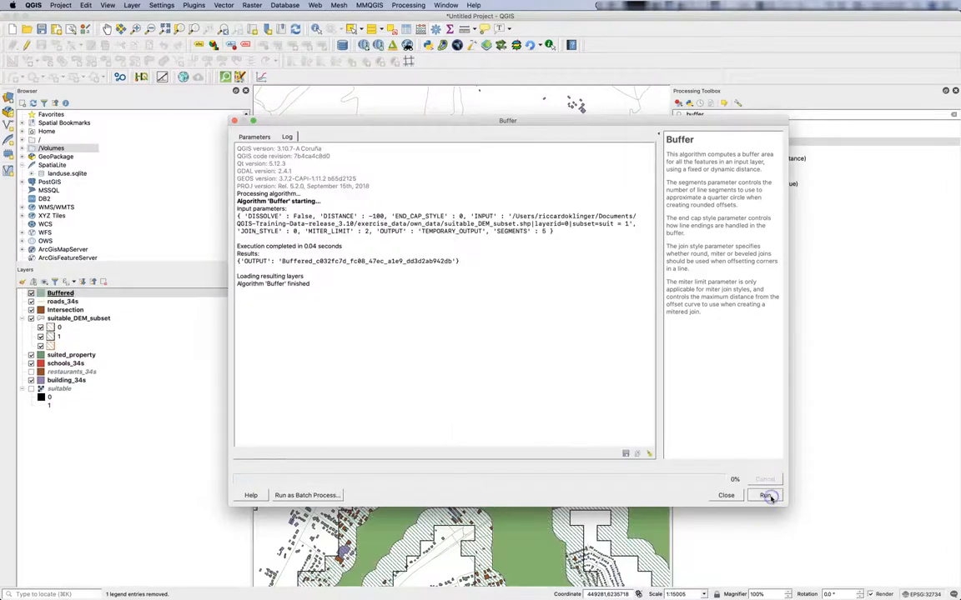
{"action": "left_click", "coordinate": [725, 495]}
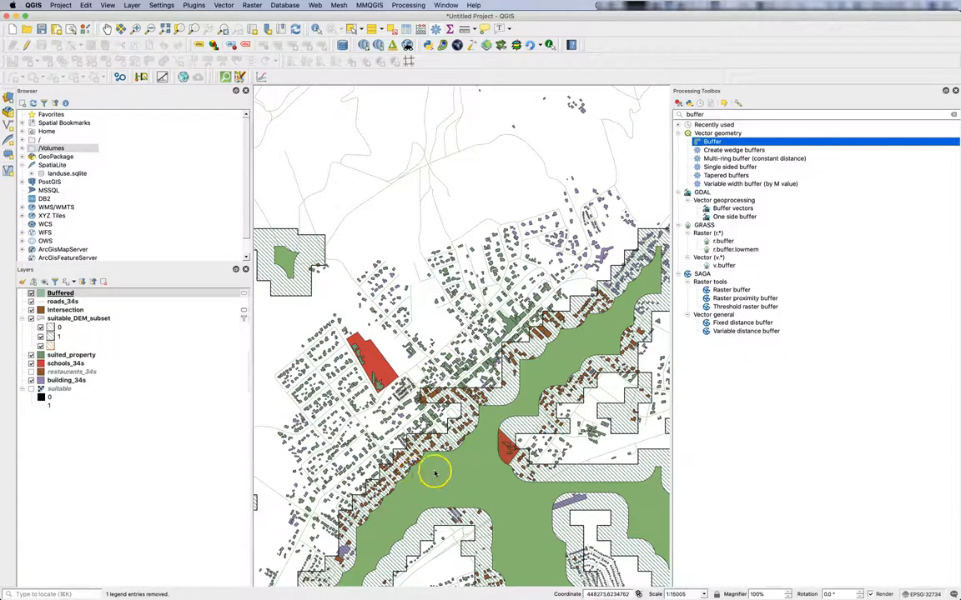
{"action": "mouse_move", "coordinate": [521, 434]}
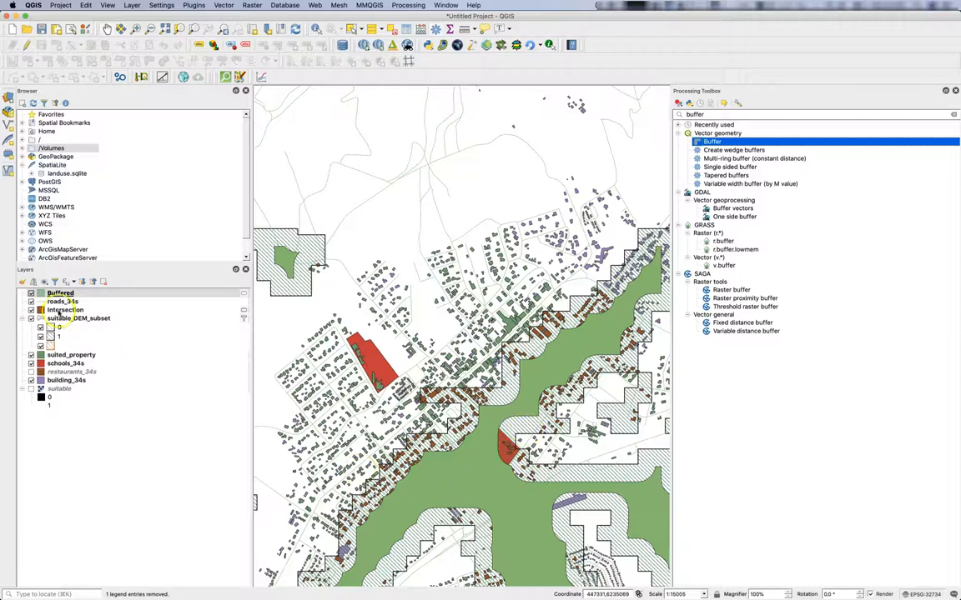
{"action": "left_click", "coordinate": [61, 293]}
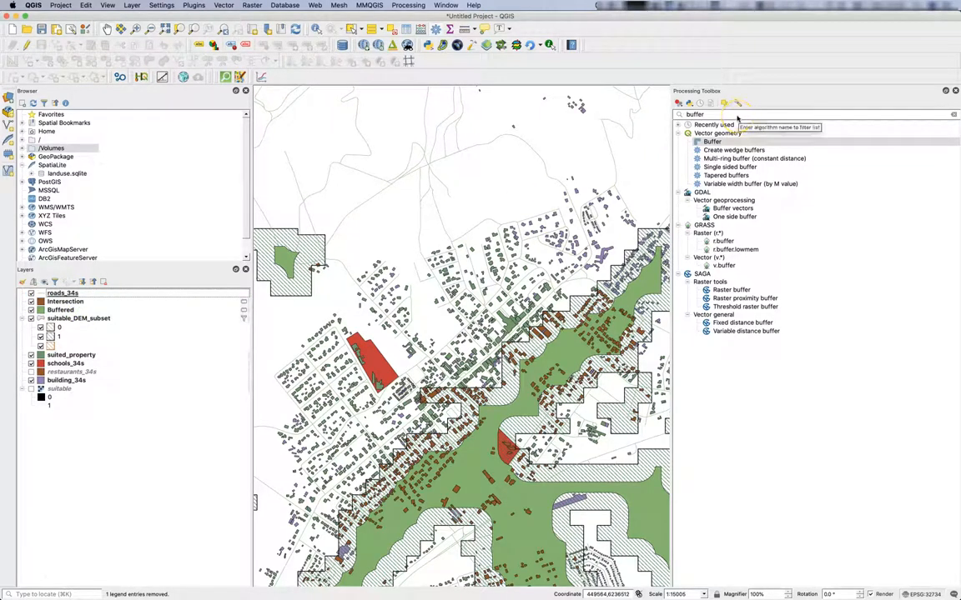
- Zoom in to inspect, then open the Intersection tool with Buffered as input and overlay
{"action": "scroll", "scroll_direction": "up", "scroll_amount": 3}
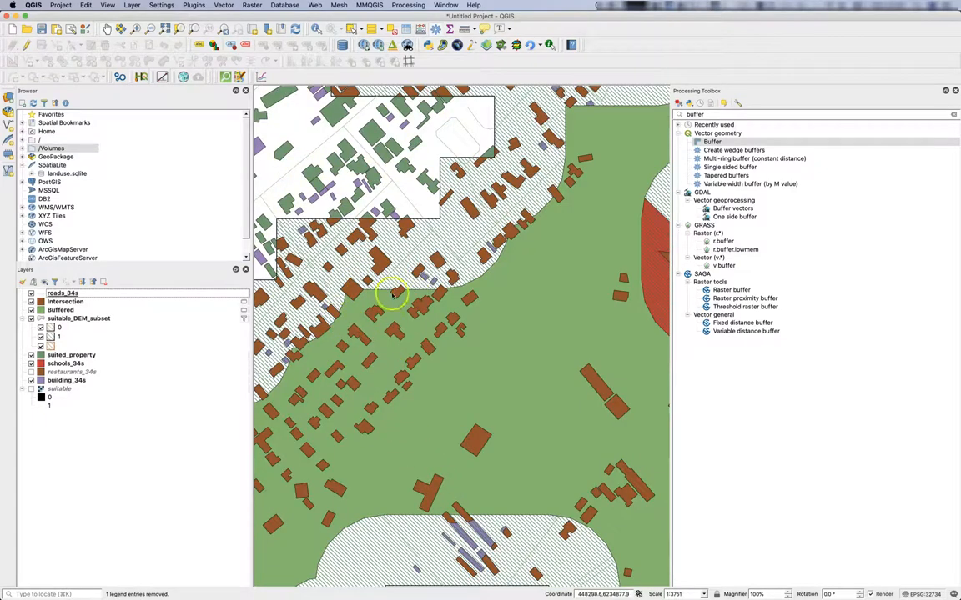
{"action": "mouse_move", "coordinate": [382, 357]}
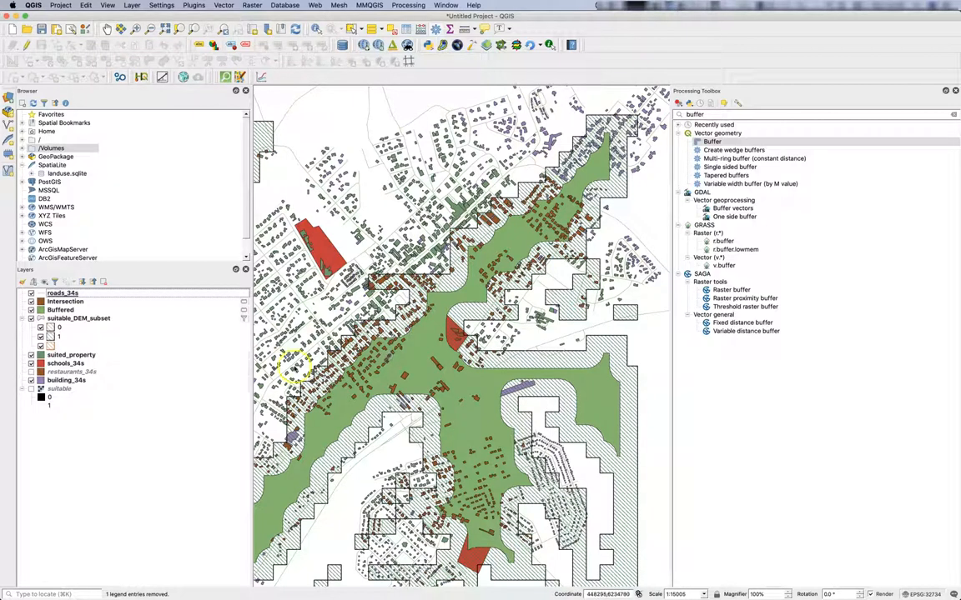
{"action": "left_click", "coordinate": [59, 389]}
{"action": "type", "text": "inters"}
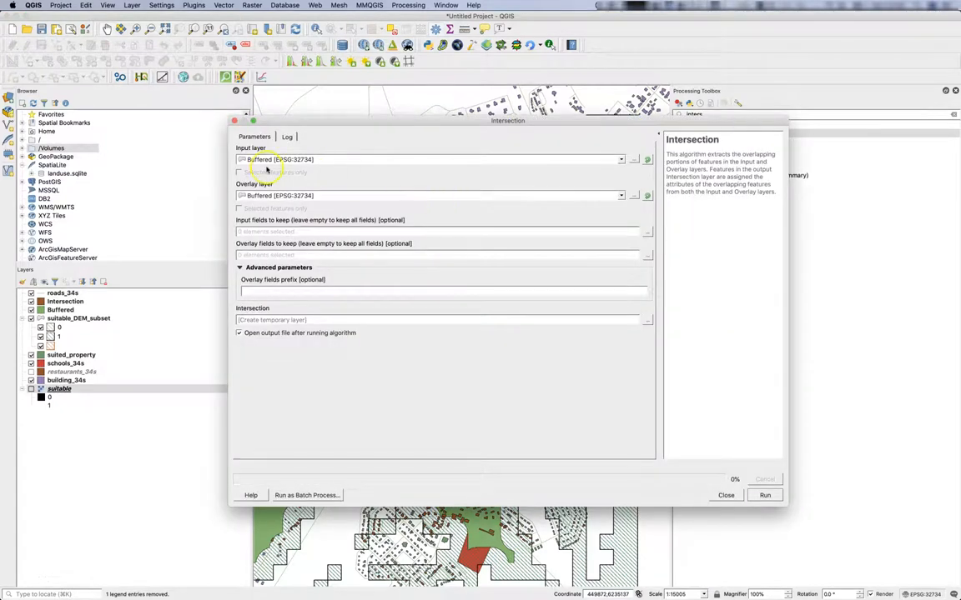
- Close the unused Intersection dialog and search the Processing Toolbox for 'select'
{"action": "left_click", "coordinate": [725, 495]}
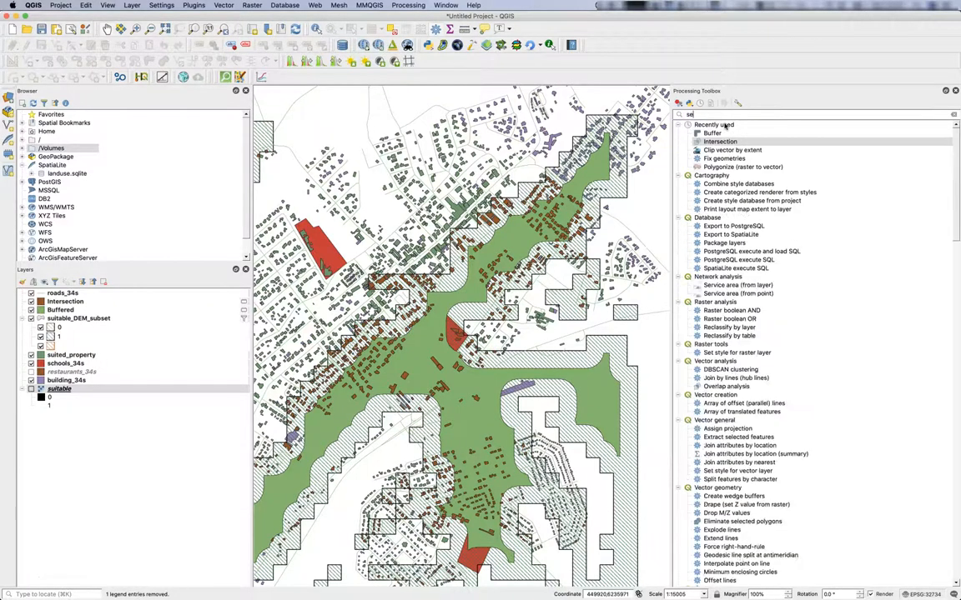
{"action": "type", "text": "select"}
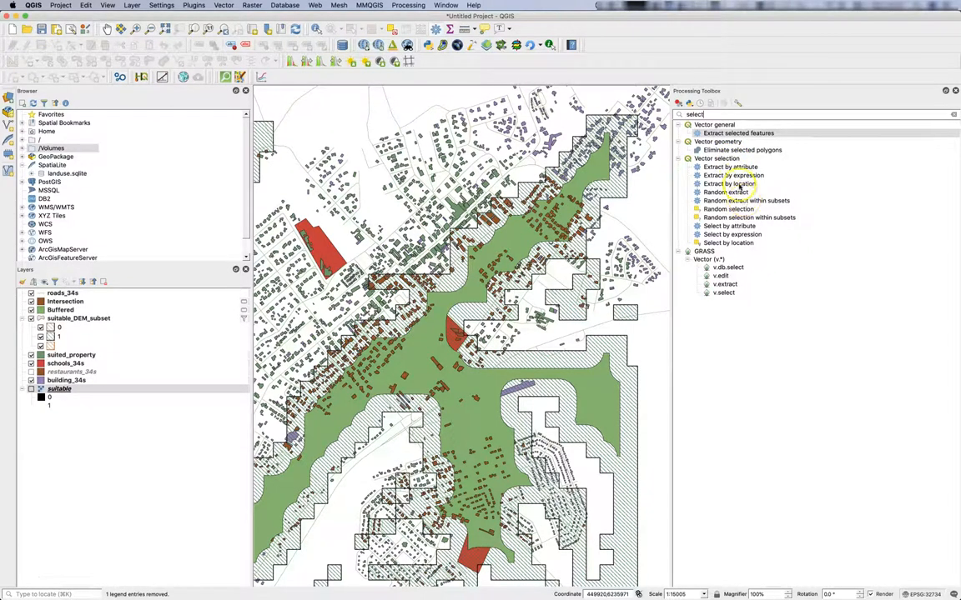
{"action": "mouse_move", "coordinate": [729, 184]}
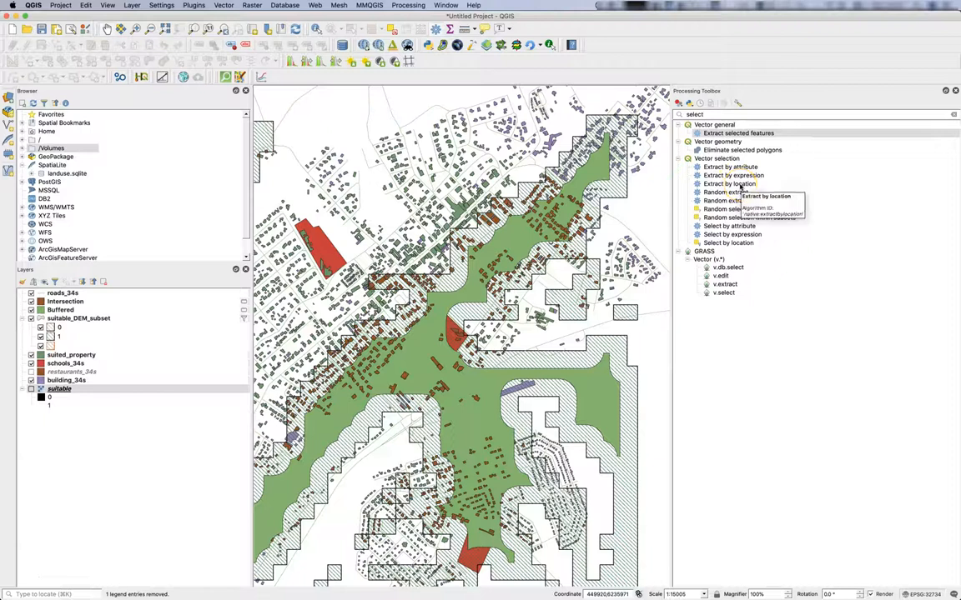
{"action": "mouse_move", "coordinate": [728, 242]}
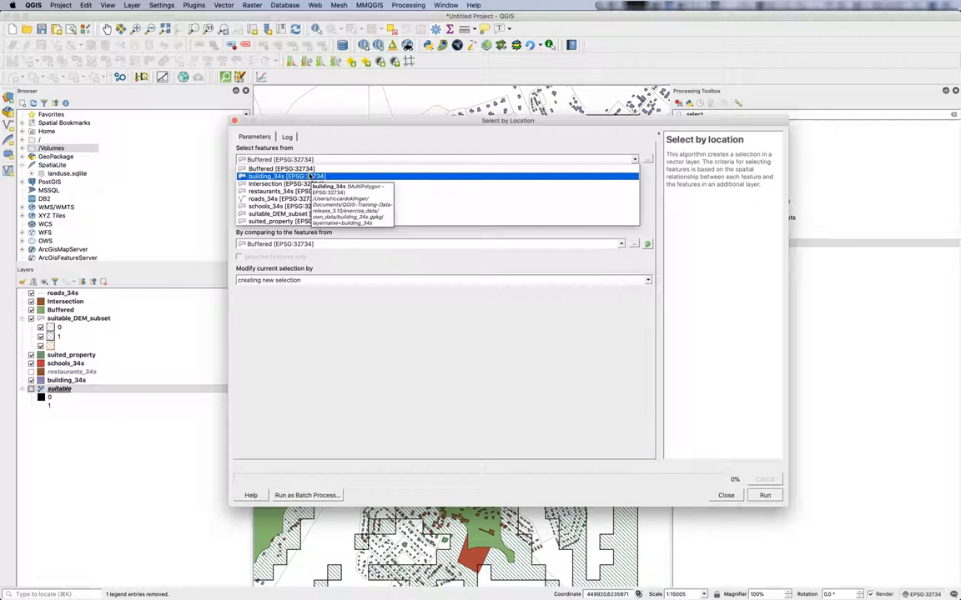
- Run Select by Location for suited_property features intersecting Buffered, selecting 611 features
{"action": "left_click", "coordinate": [292, 221]}
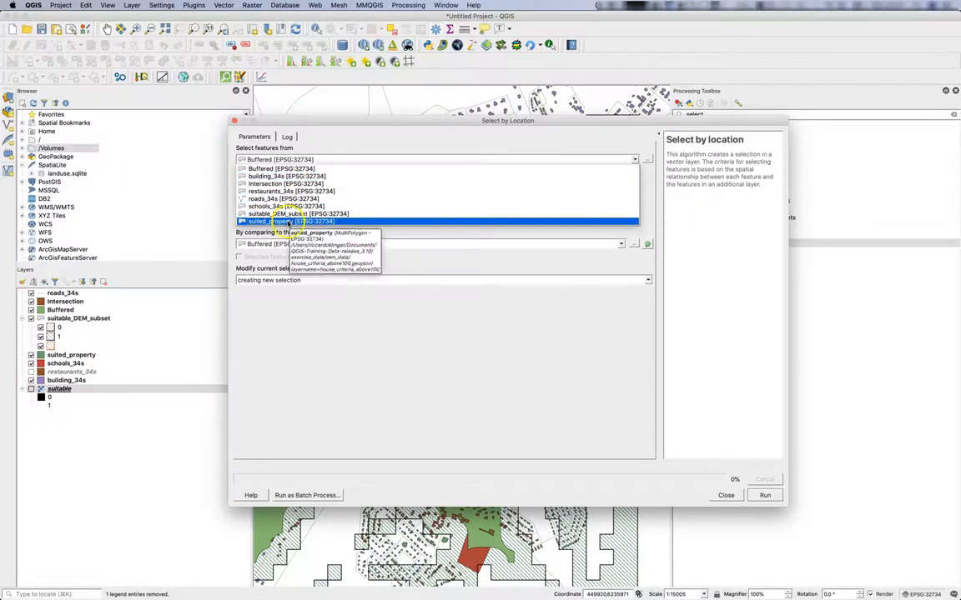
{"action": "left_click", "coordinate": [284, 221]}
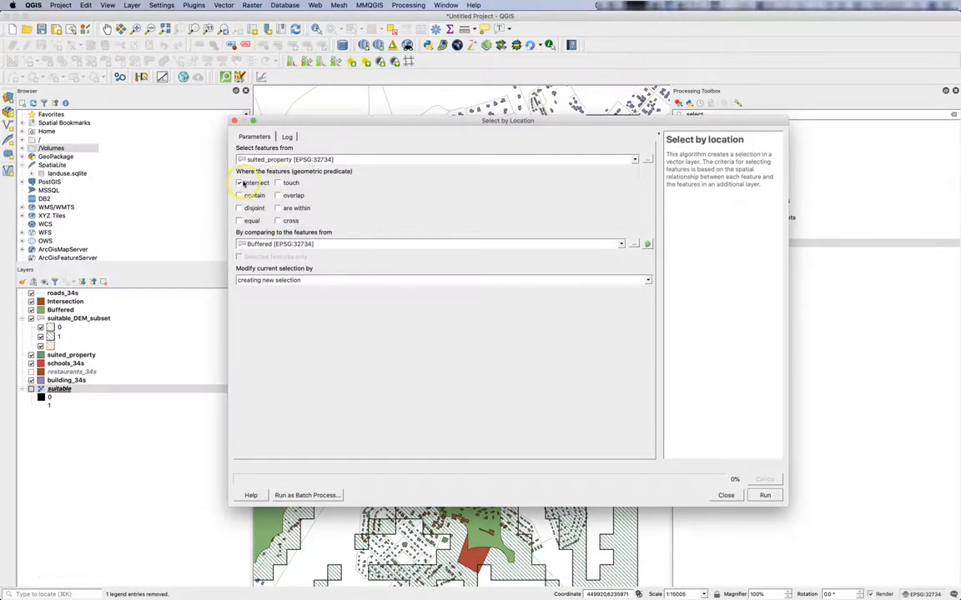
{"action": "left_click", "coordinate": [240, 183]}
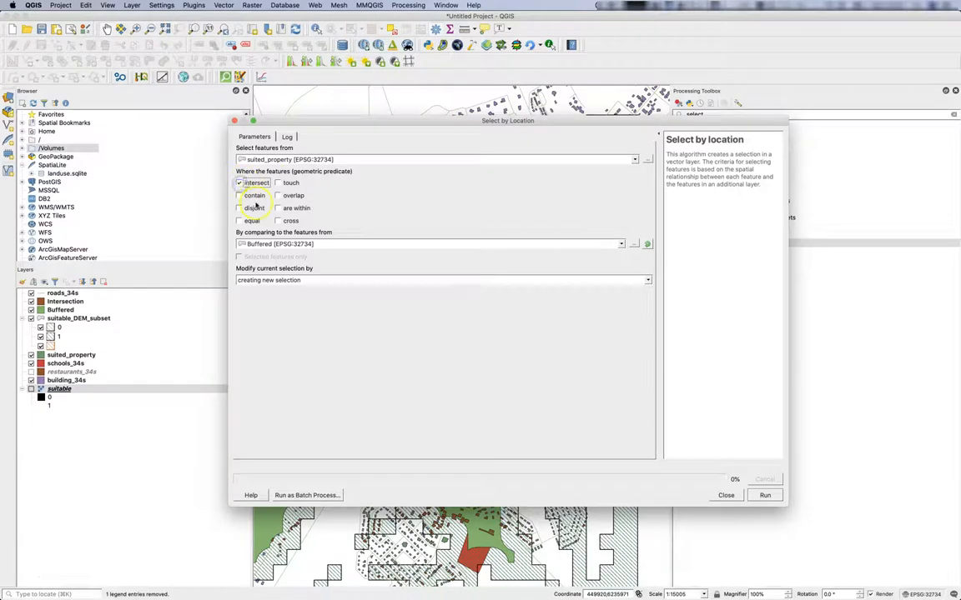
{"action": "left_click", "coordinate": [621, 244]}
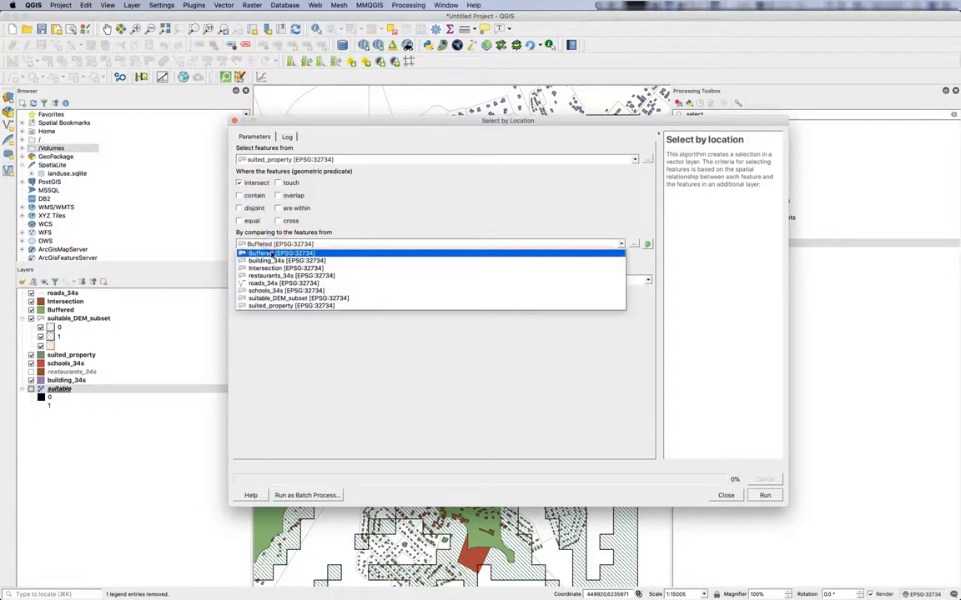
{"action": "left_click", "coordinate": [292, 253]}
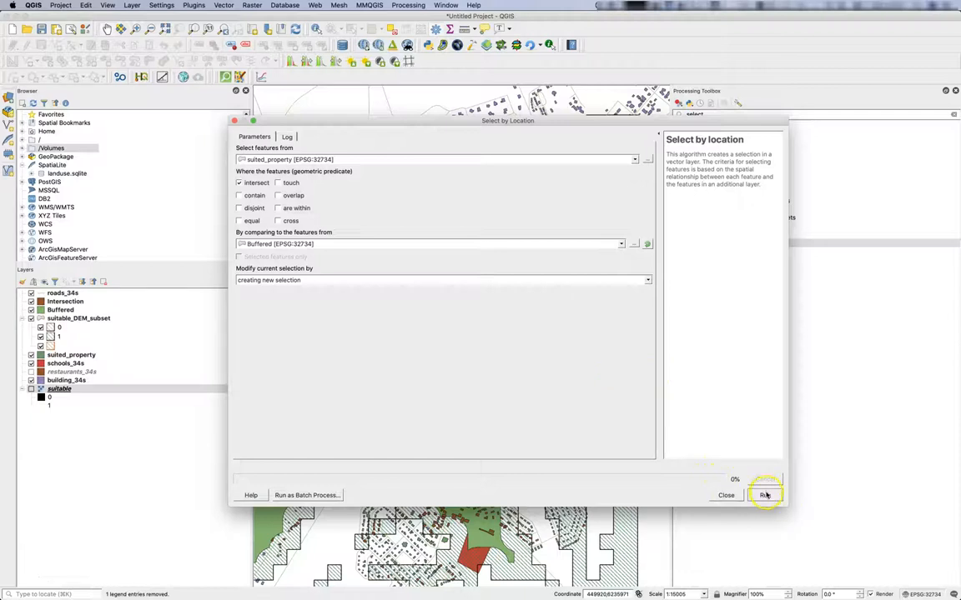
{"action": "left_click", "coordinate": [765, 495]}
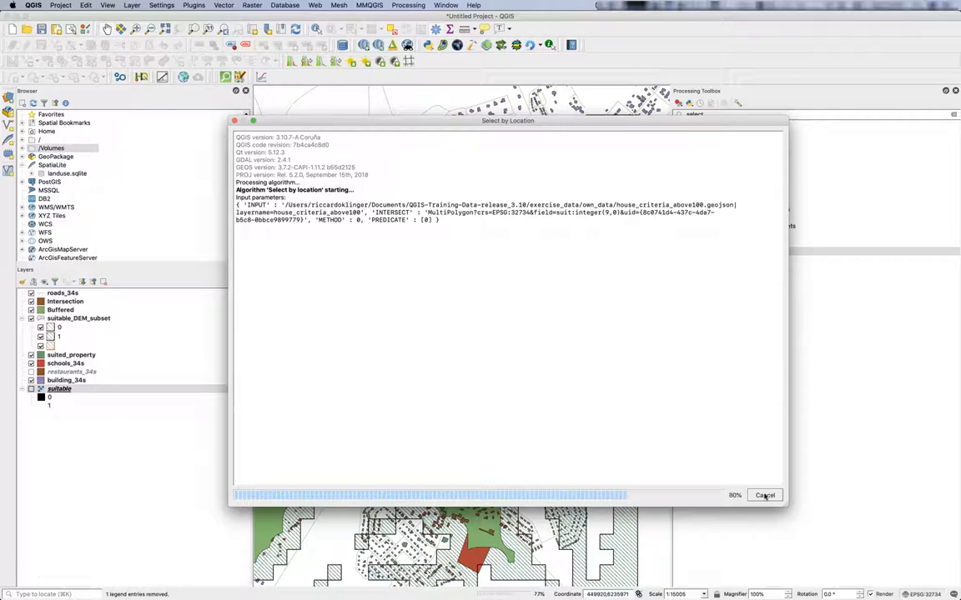
{"action": "left_click", "coordinate": [765, 494]}
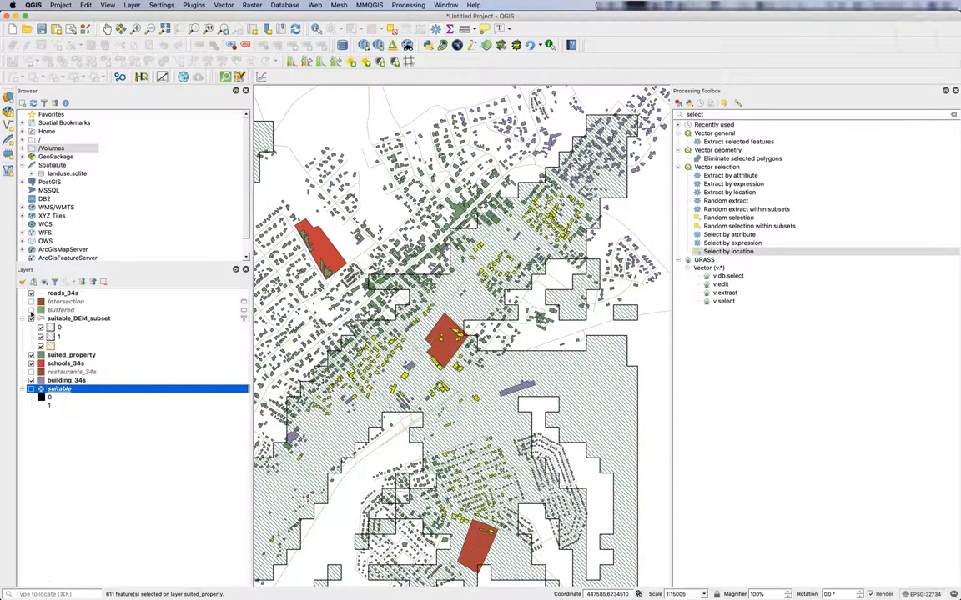
{"action": "mouse_move", "coordinate": [40, 309]}
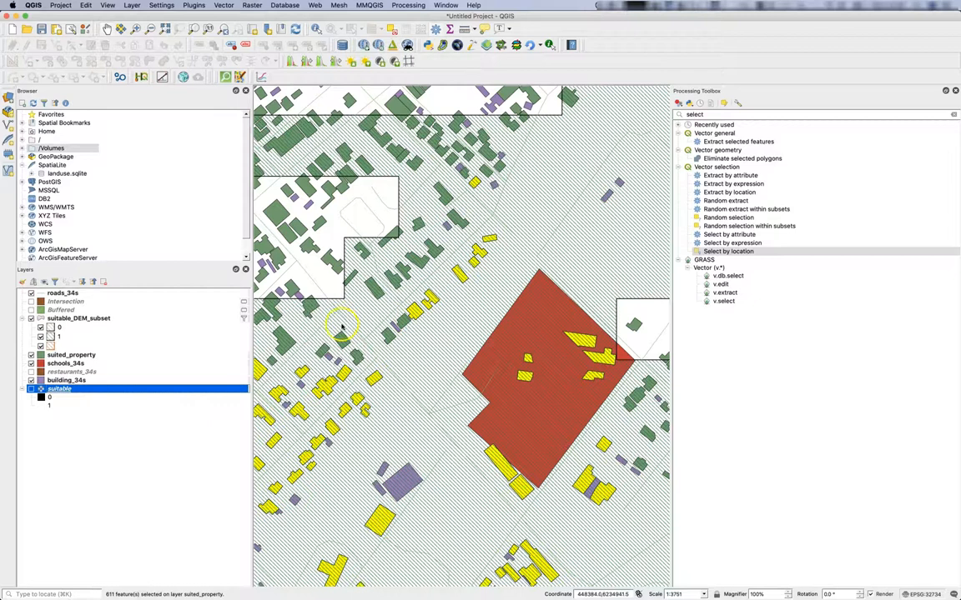
{"action": "scroll", "scroll_direction": "down", "scroll_amount": 3}
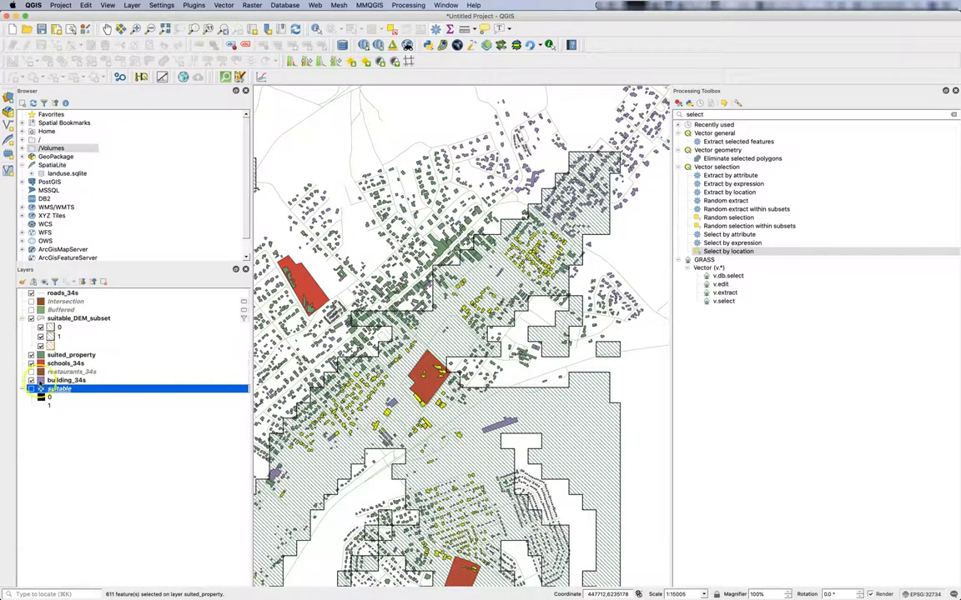
{"action": "right_click", "coordinate": [59, 389]}
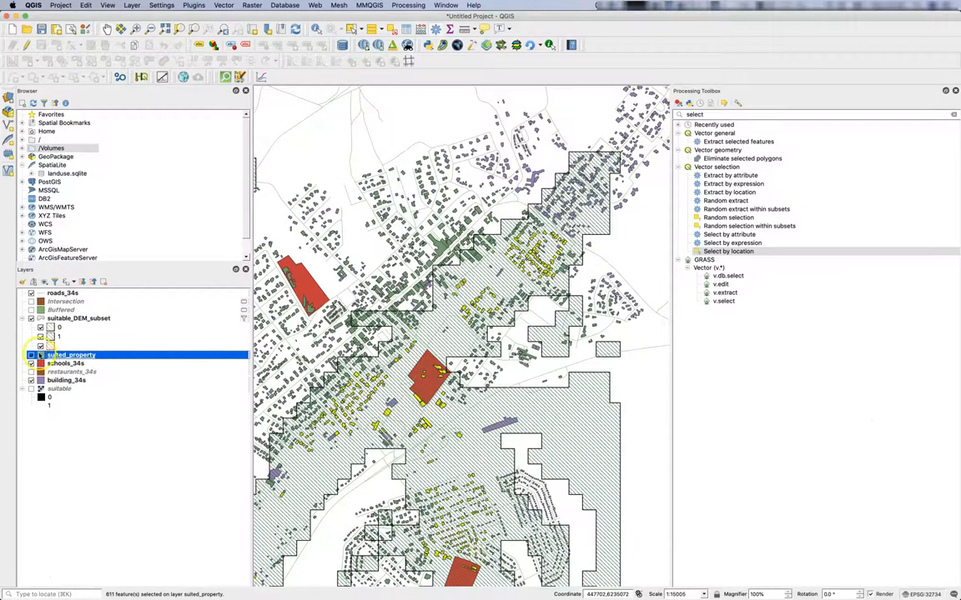
- Export the selected suited_property features as GeoJSON suited_property_final and add it to the map
{"action": "right_click", "coordinate": [71, 355]}
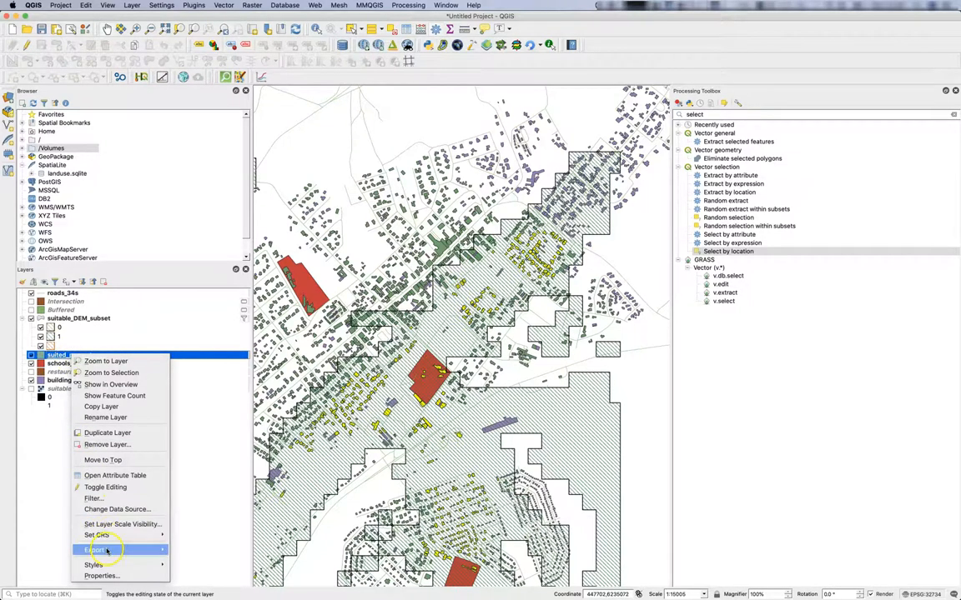
{"action": "left_click", "coordinate": [96, 550]}
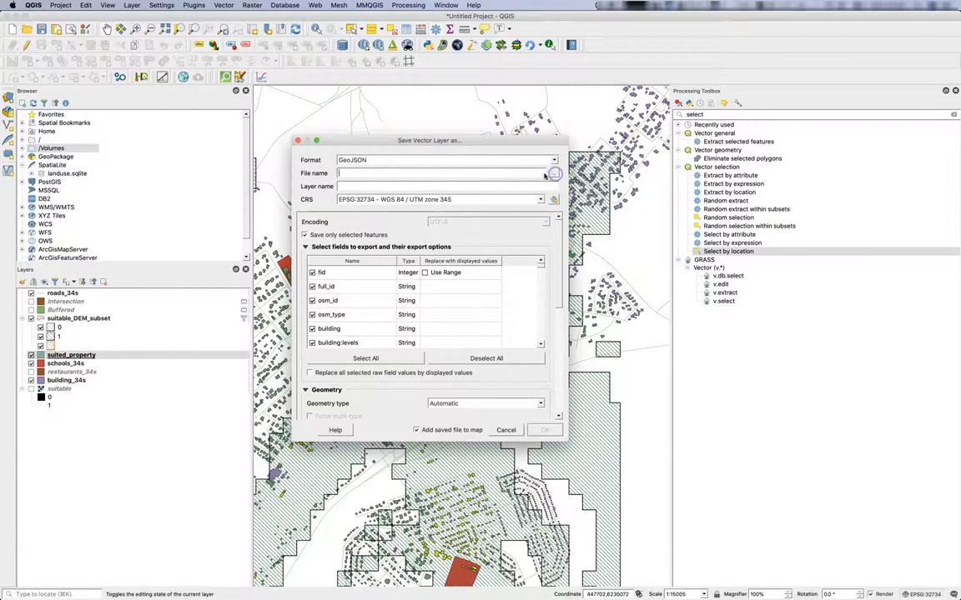
{"action": "left_click", "coordinate": [554, 173]}
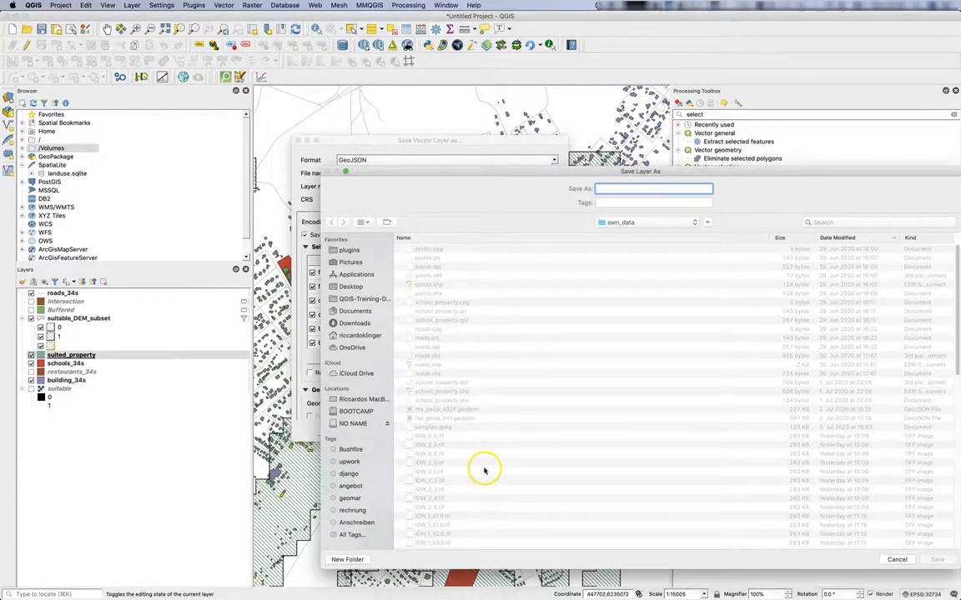
{"action": "scroll", "scroll_direction": "down", "scroll_amount": 3}
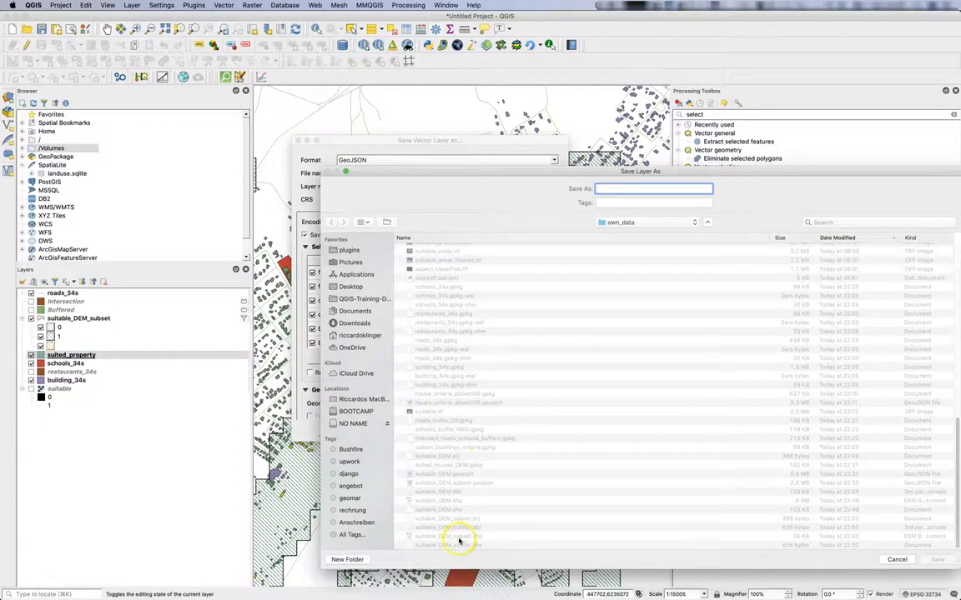
{"action": "left_click", "coordinate": [653, 188]}
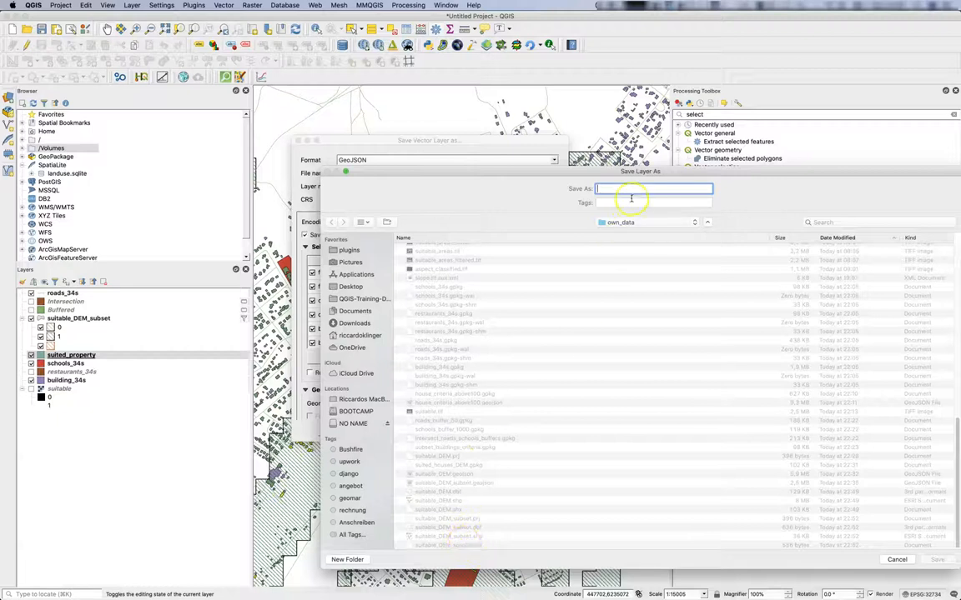
{"action": "type", "text": "suited"}
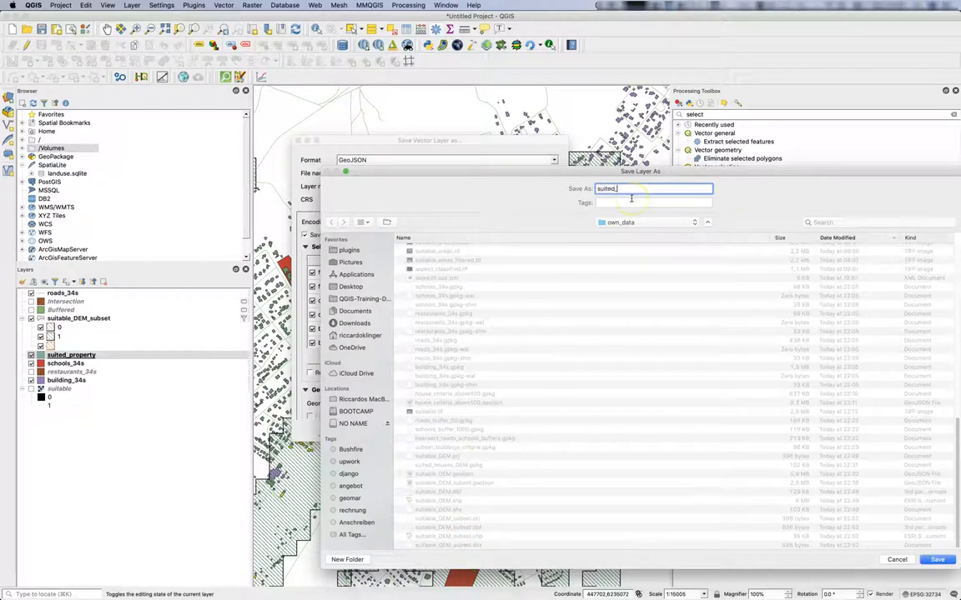
{"action": "type", "text": "_property"}
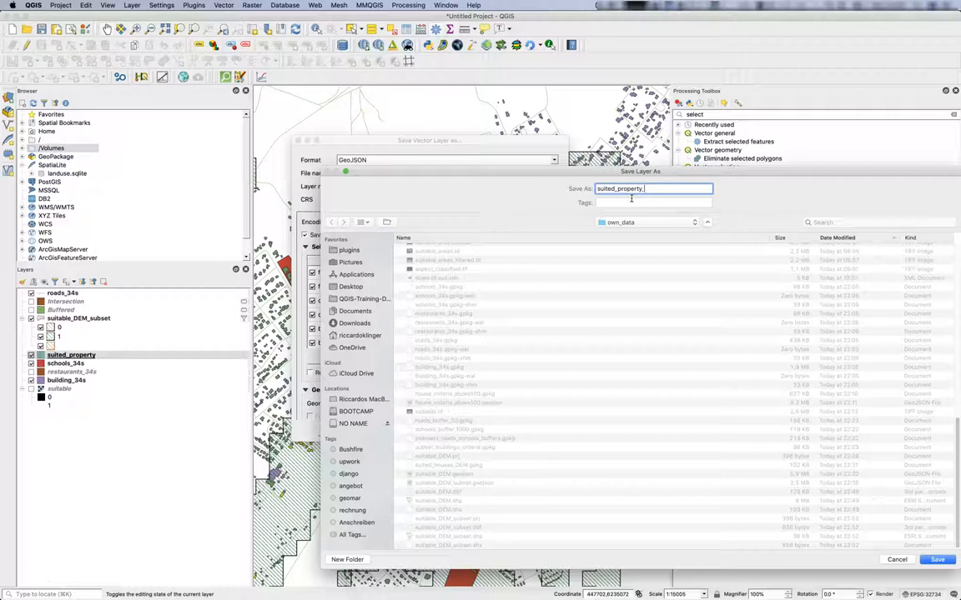
{"action": "left_click", "coordinate": [936, 560]}
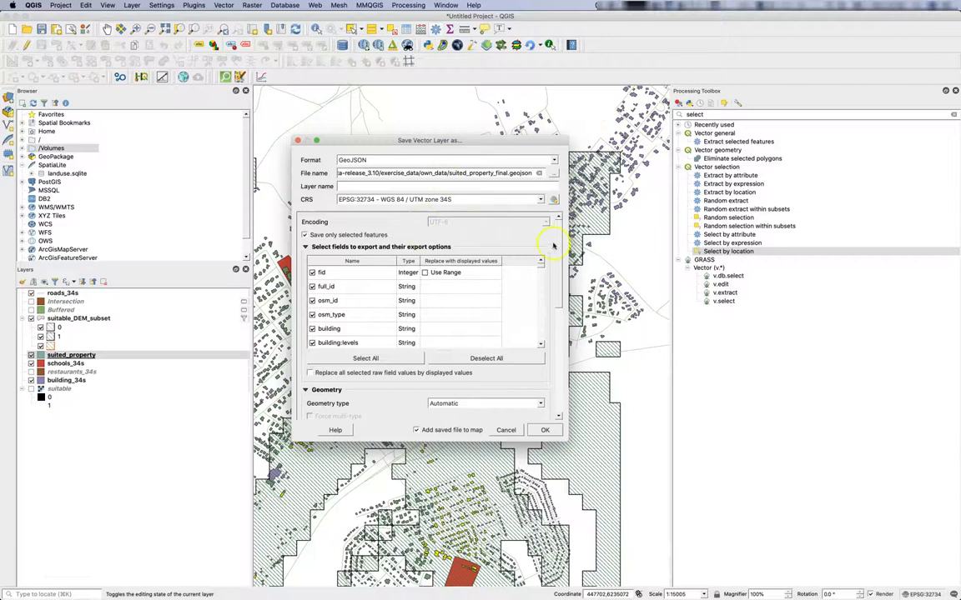
{"action": "scroll", "scroll_direction": "down", "scroll_amount": 3}
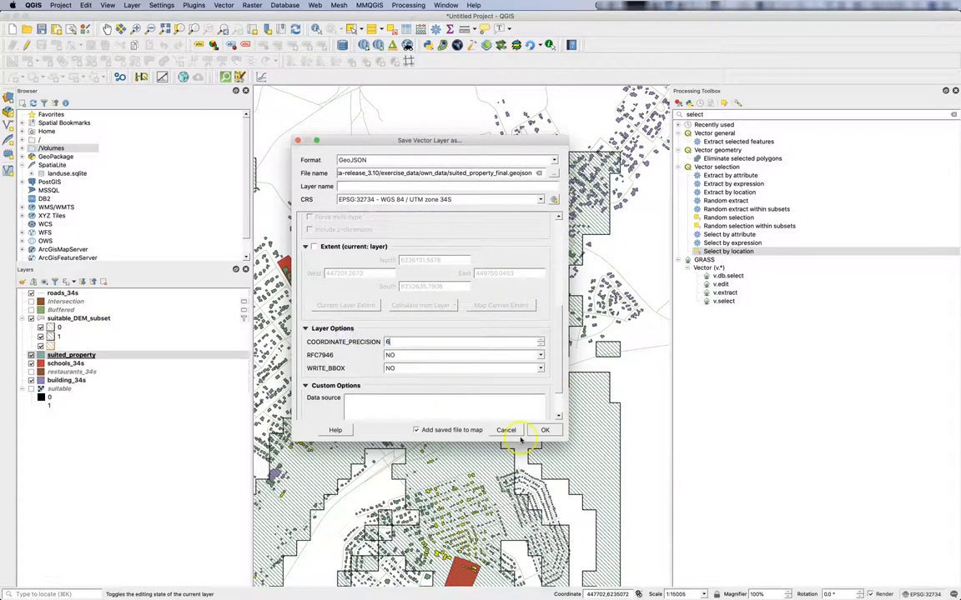
{"action": "left_click", "coordinate": [545, 430]}
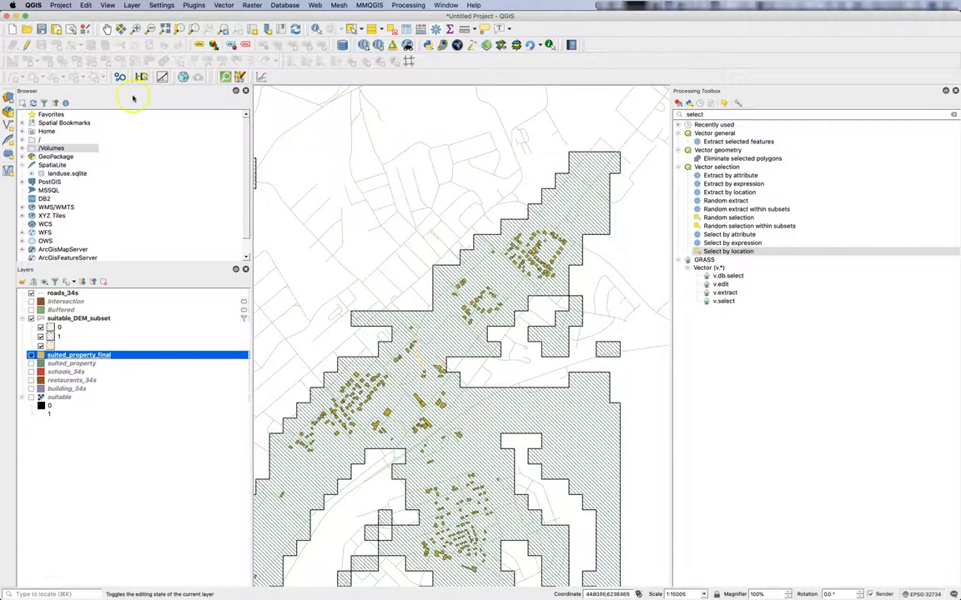
- Apply a preset Favorites line symbol to roads_34s in Layer Properties Symbology
{"action": "left_click", "coordinate": [62, 293]}
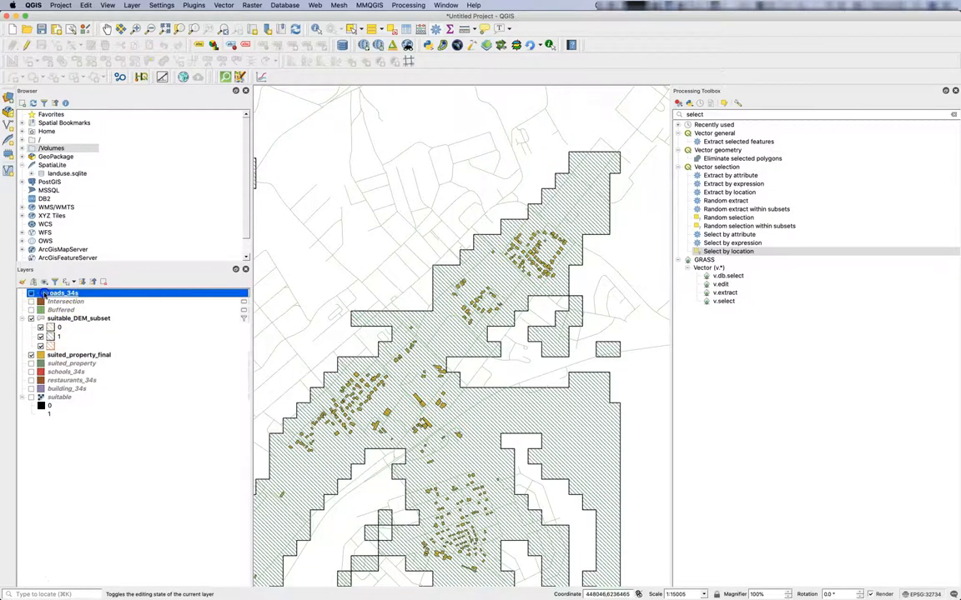
{"action": "double_click", "coordinate": [62, 292]}
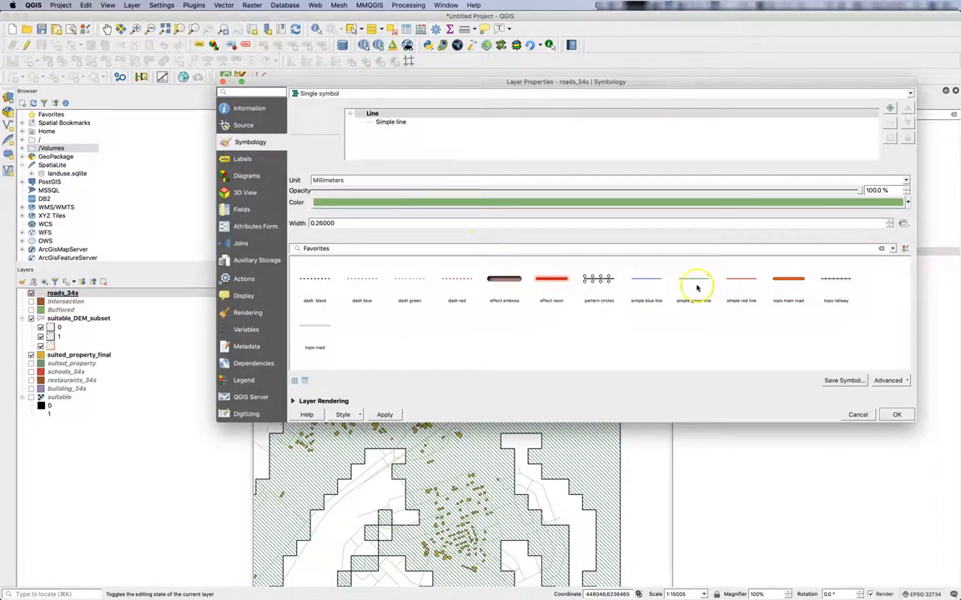
{"action": "double_click", "coordinate": [314, 338]}
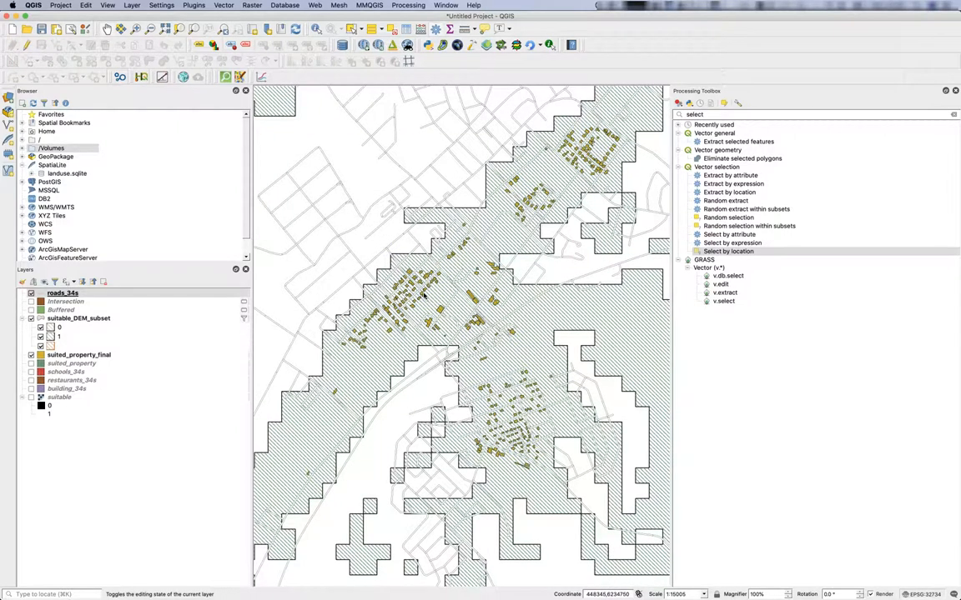
{"action": "left_click", "coordinate": [432, 296]}
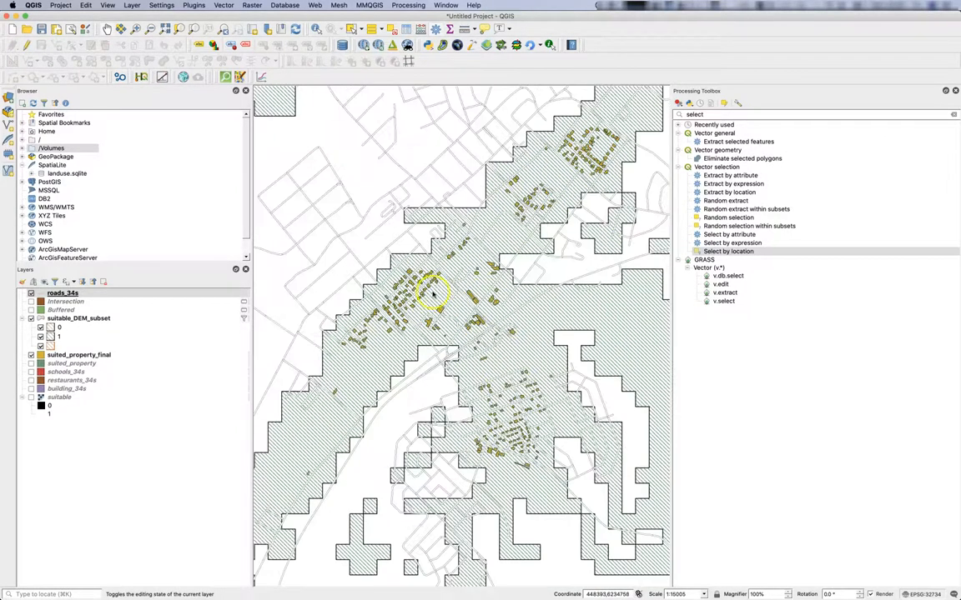